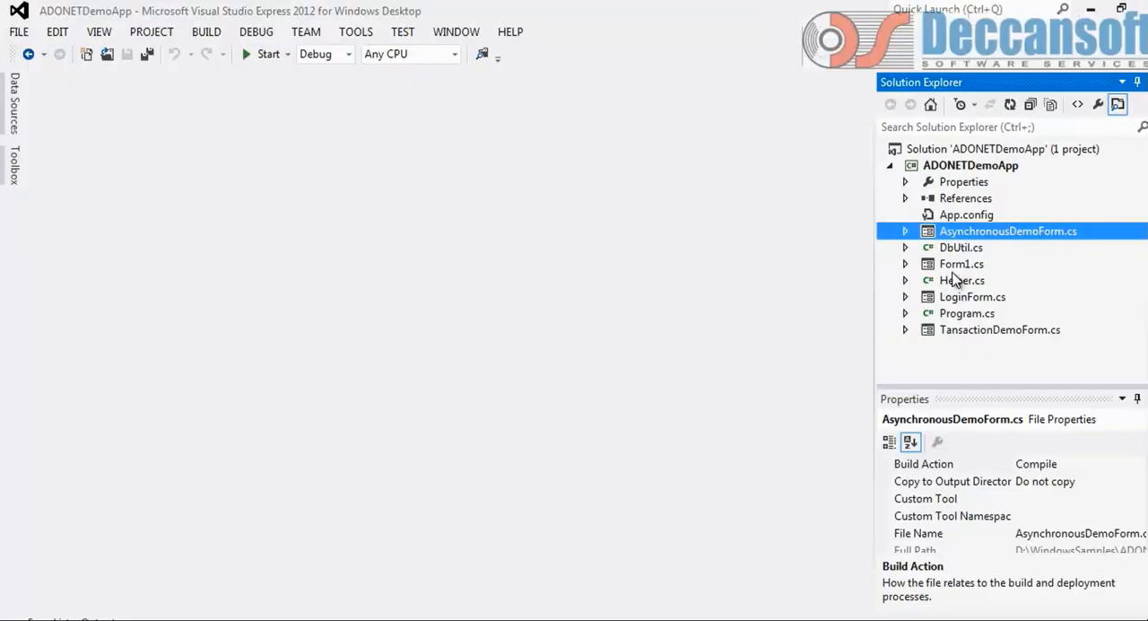
Step: Bring up Form1's btnInsert_Click handler, which inserts an Emp row via SqlConnection and SqlCommand
double_click(962, 264)
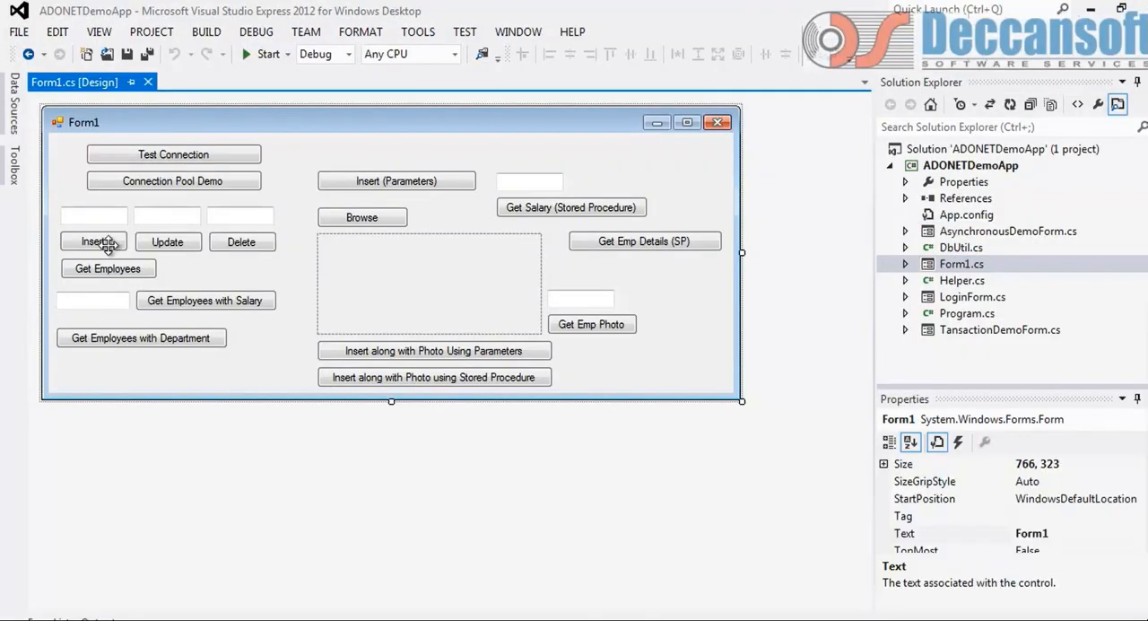
double_click(93, 241)
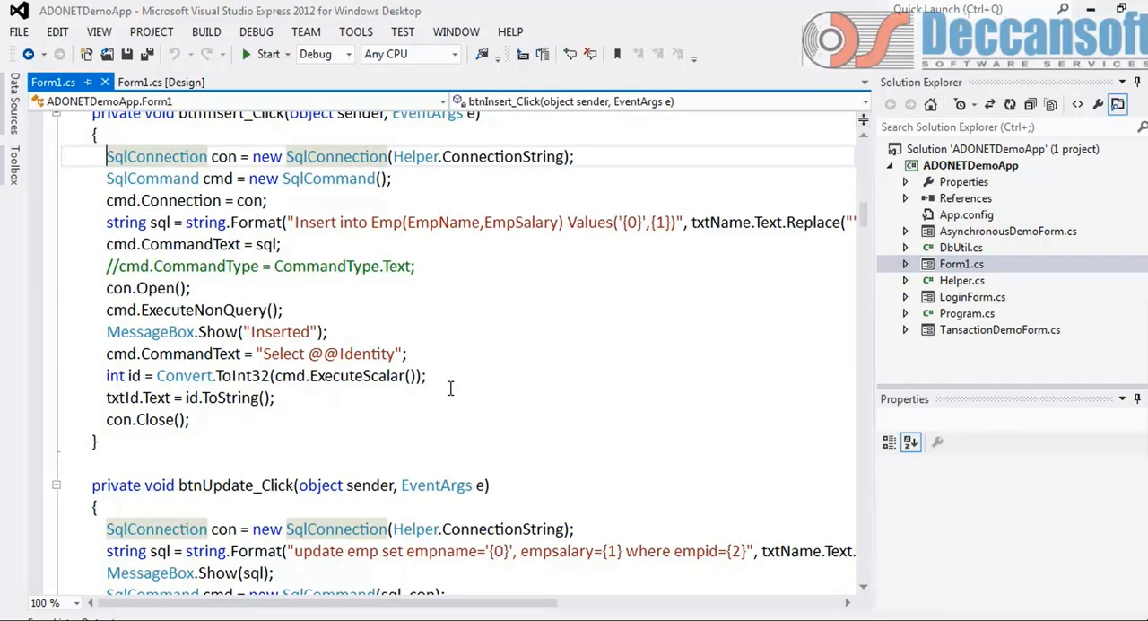
mouse_move(392, 306)
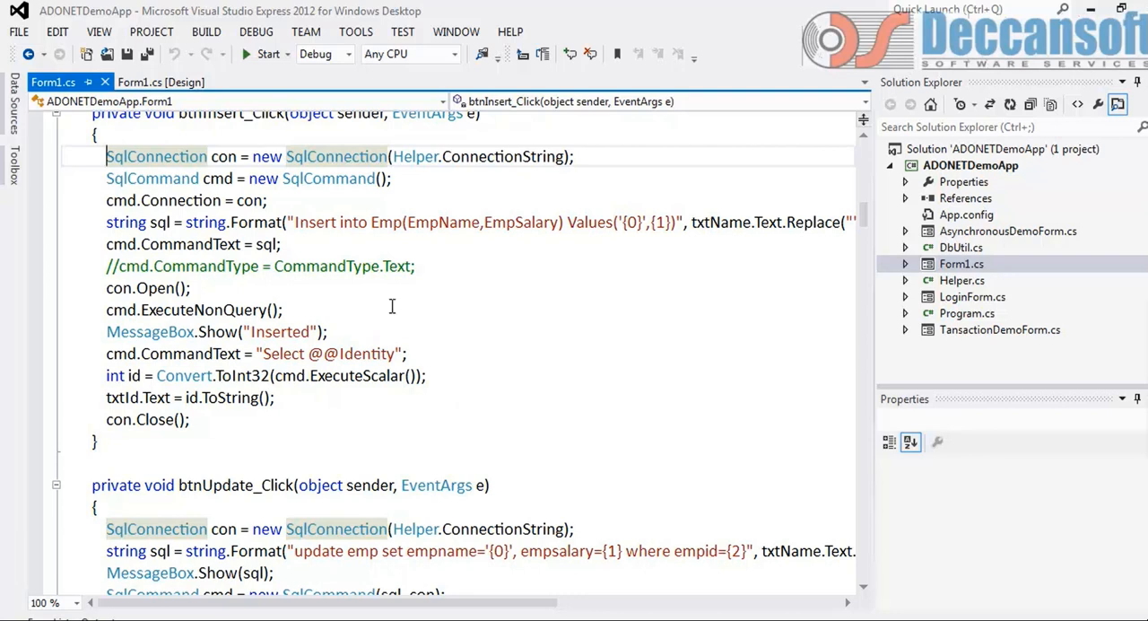
double_click(328, 178)
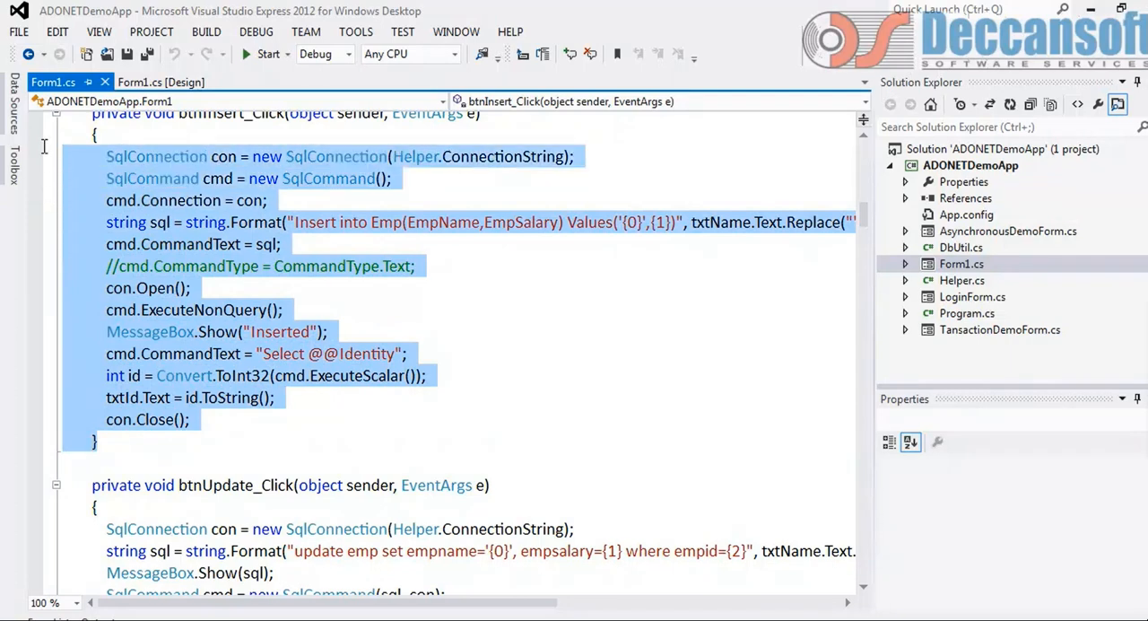
scroll(up, 3)
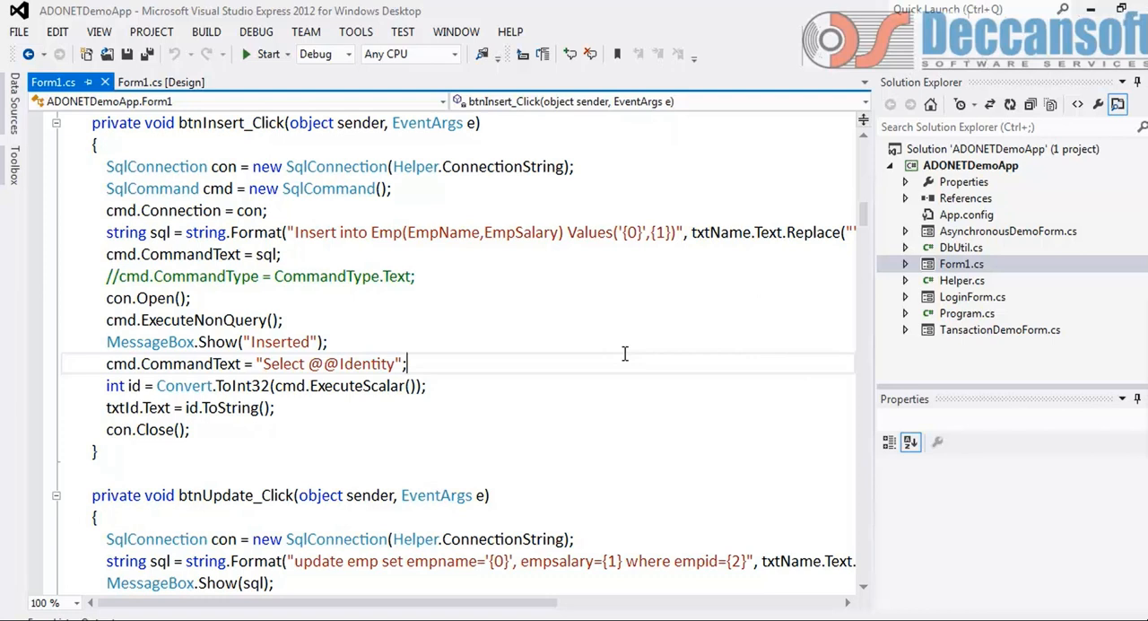
mouse_move(704, 335)
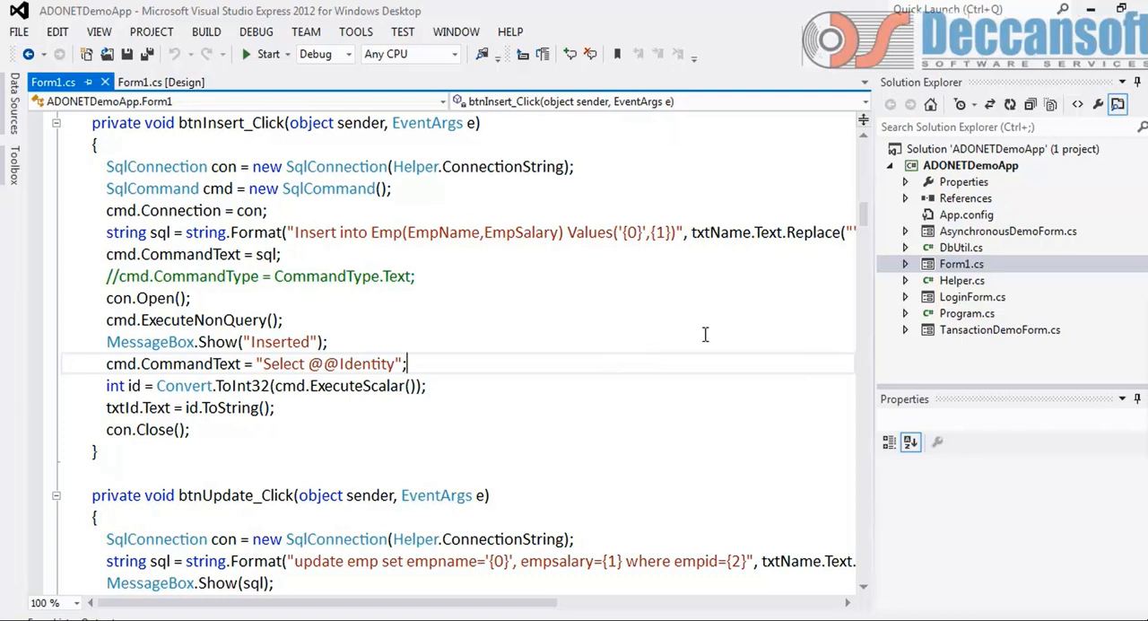
Step: Add a new Windows Form named ManagerProviderDemoForm to the ADONETDemoApp project
right_click(971, 165)
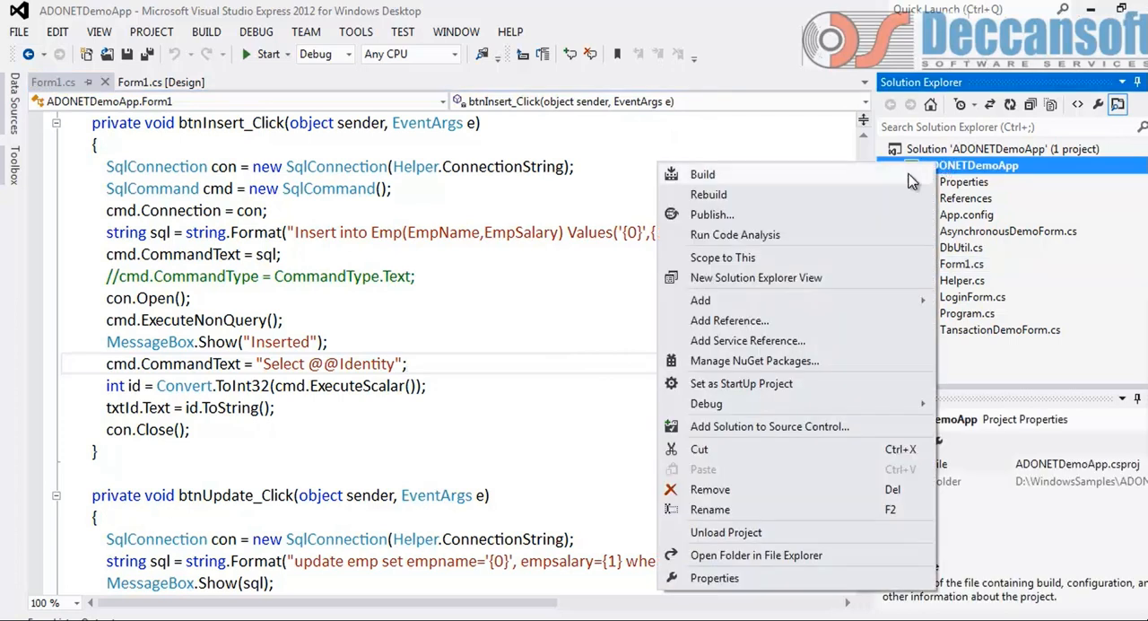
mouse_move(799, 277)
text(ManagerProvide)
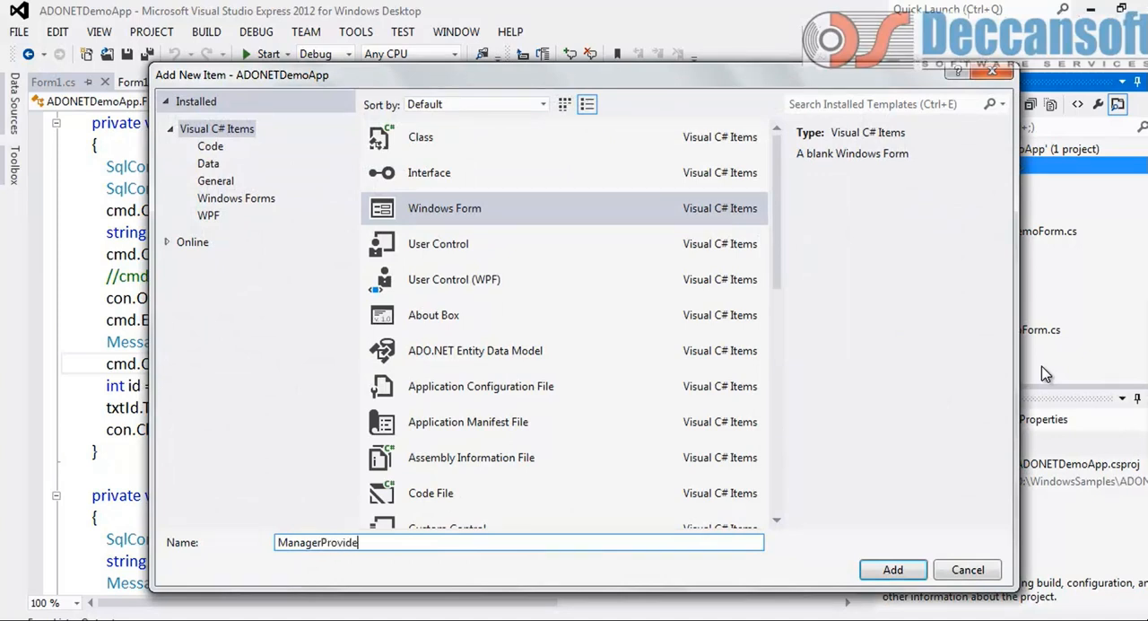
text(rDemoA)
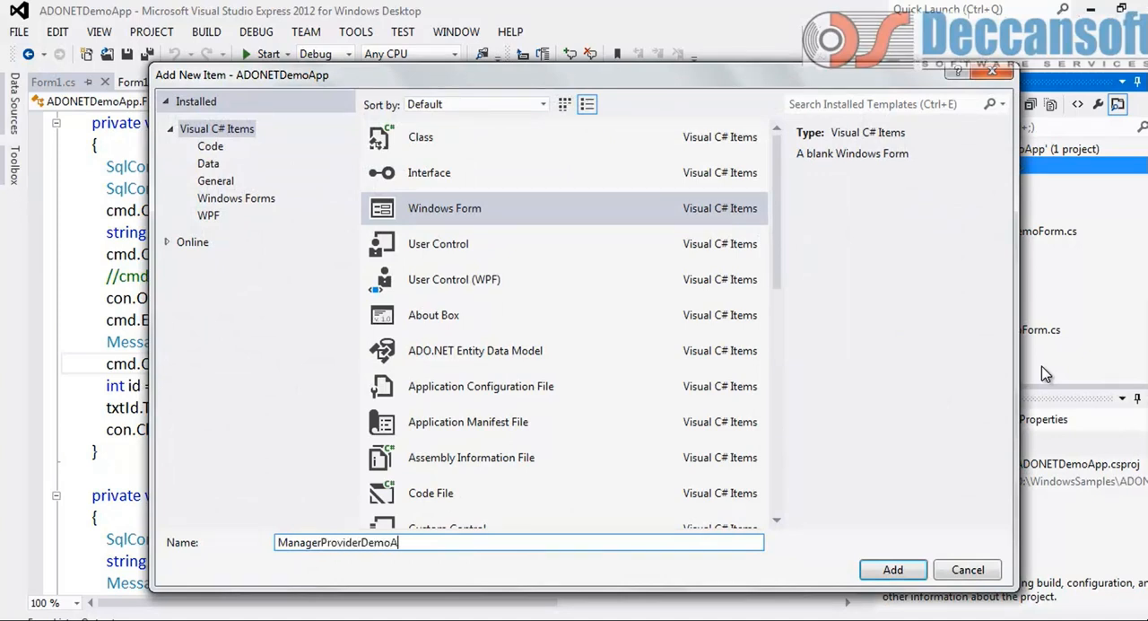
click(892, 569)
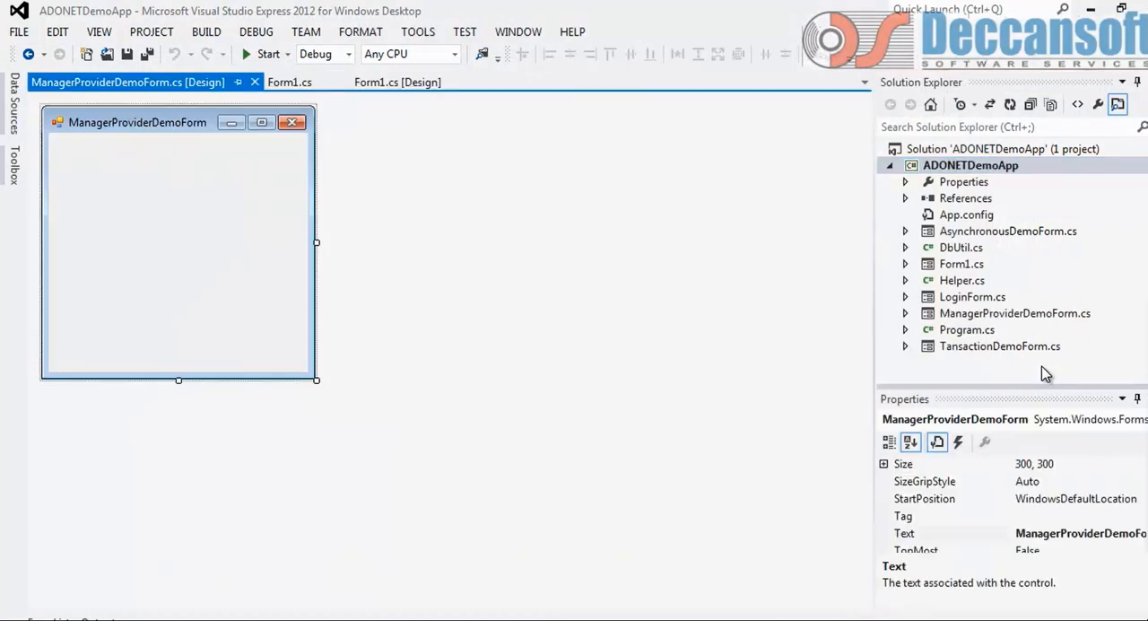
mouse_move(115, 219)
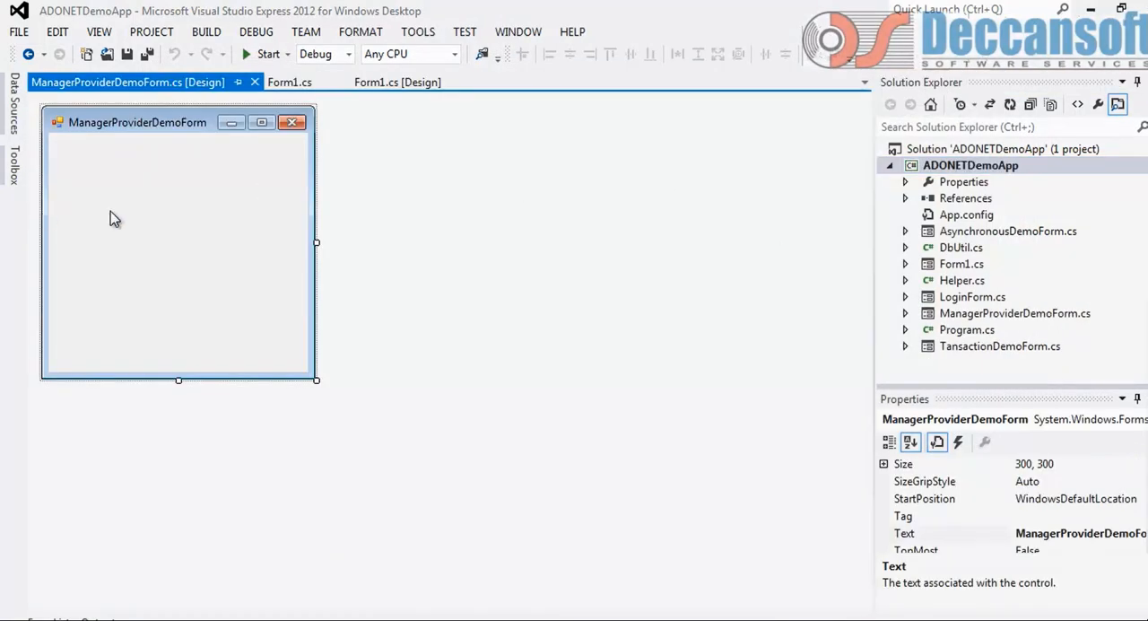
Step: Place a wide button on ManagerProviderDemoForm with Text Insert and Name btnInsert
click(12, 166)
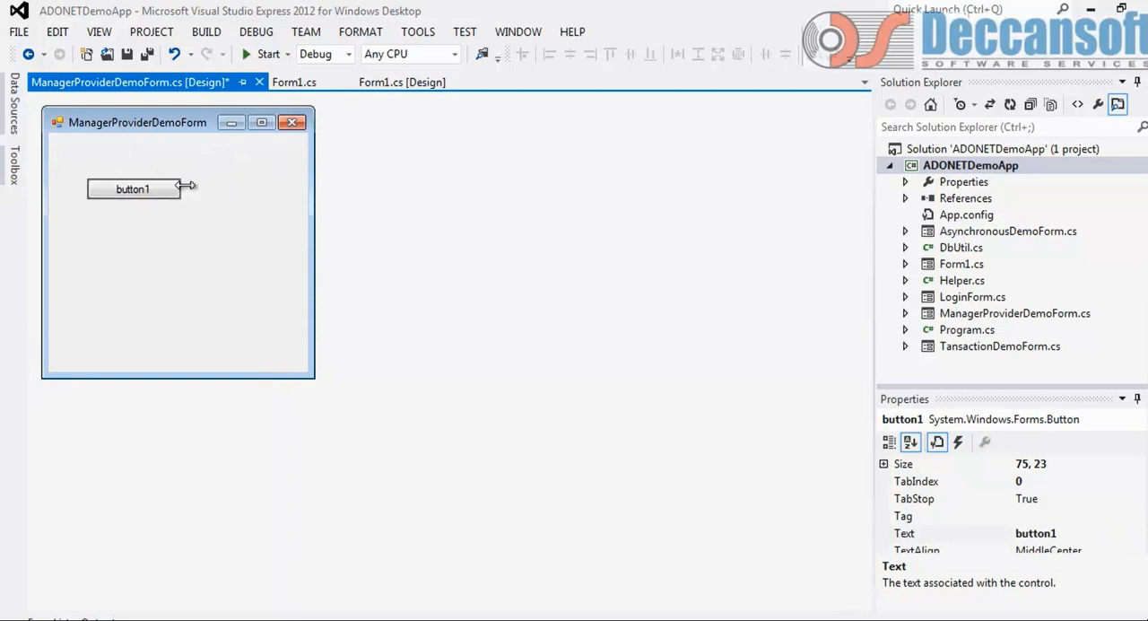
drag(180, 189, 258, 188)
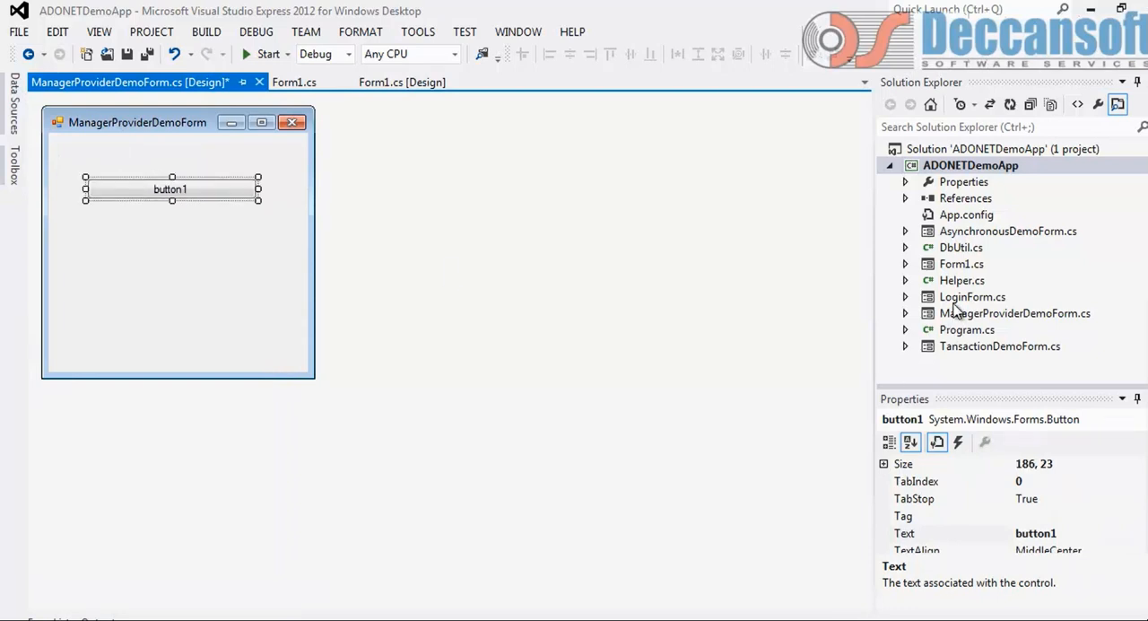
mouse_move(951, 386)
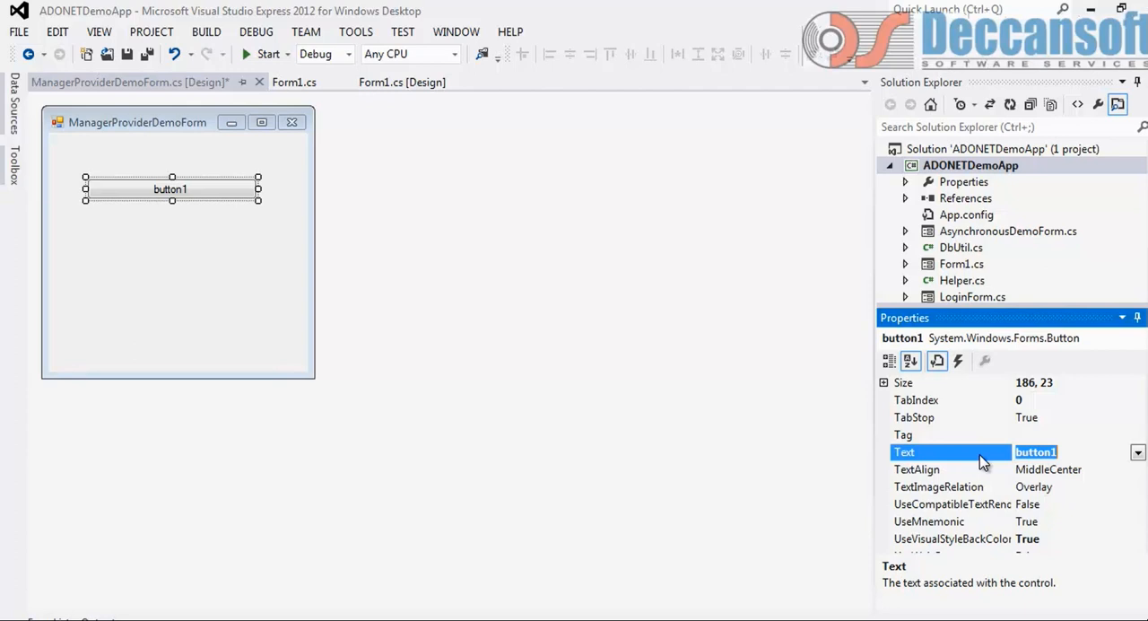
text(Insert)
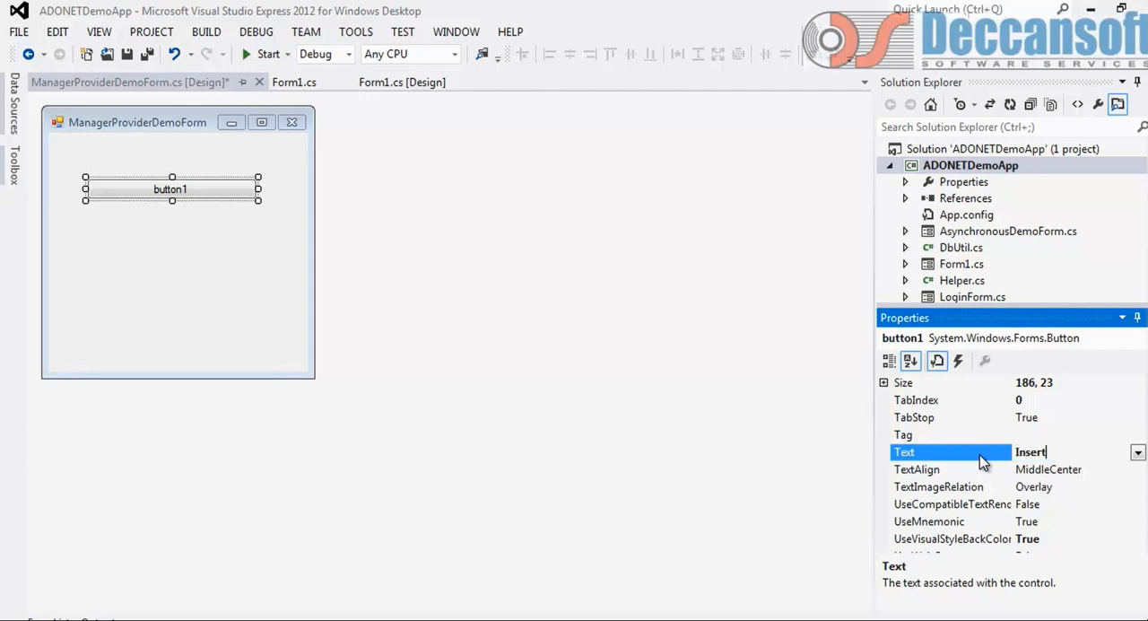
text(w)
text(btn)
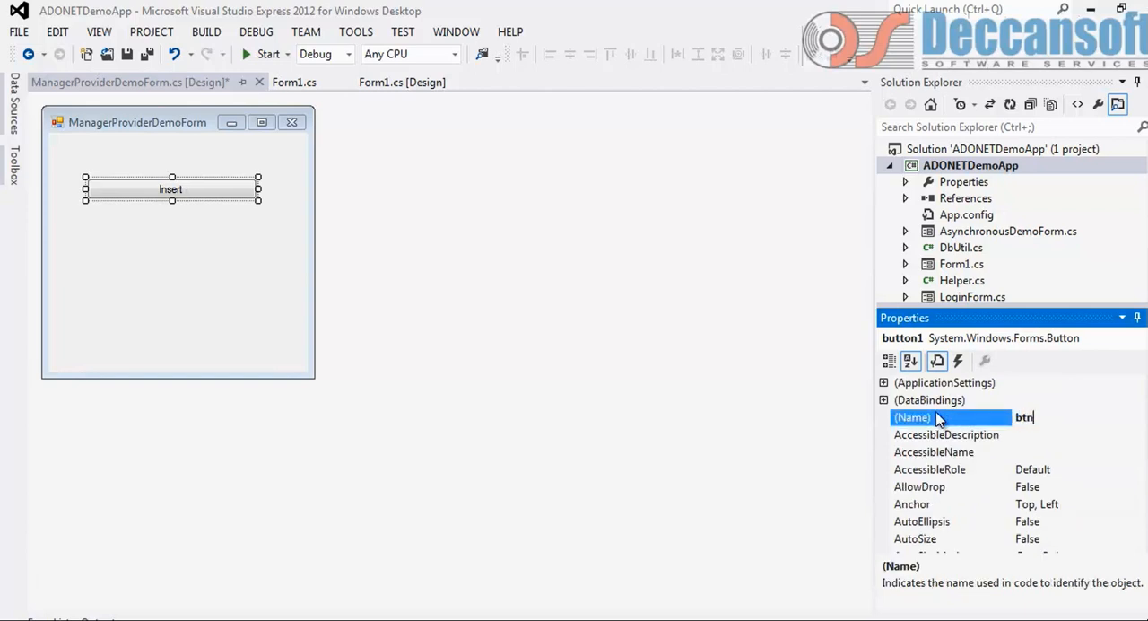
text(Insert)
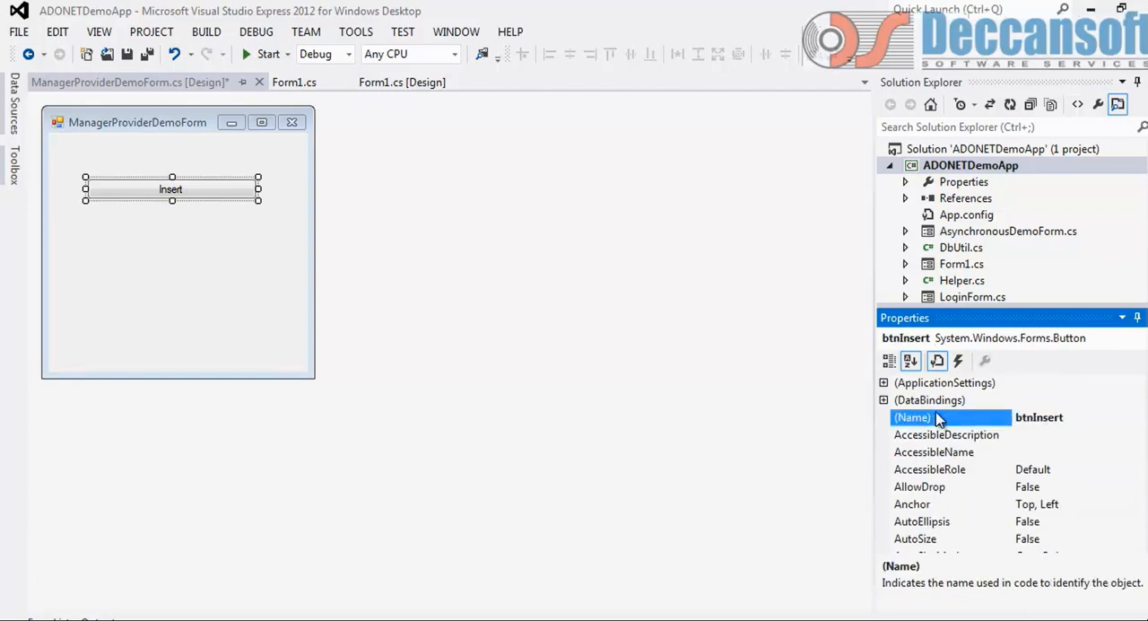
click(295, 82)
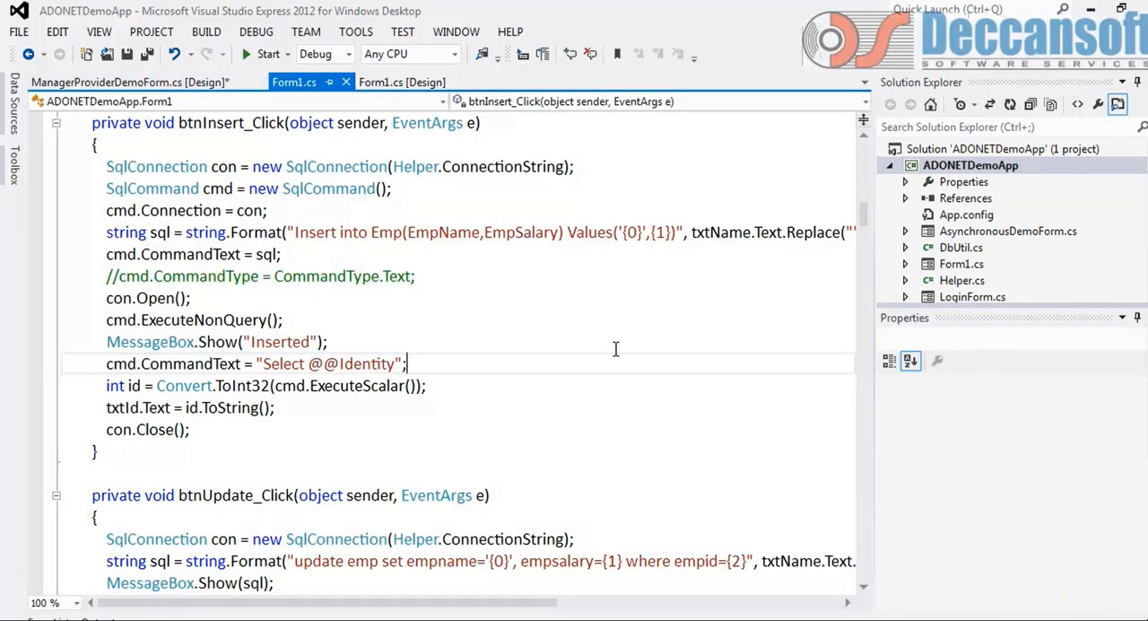
Step: Locate Form1's stored-procedure insert handler btnInserUsingSP_Click and select its body
click(402, 82)
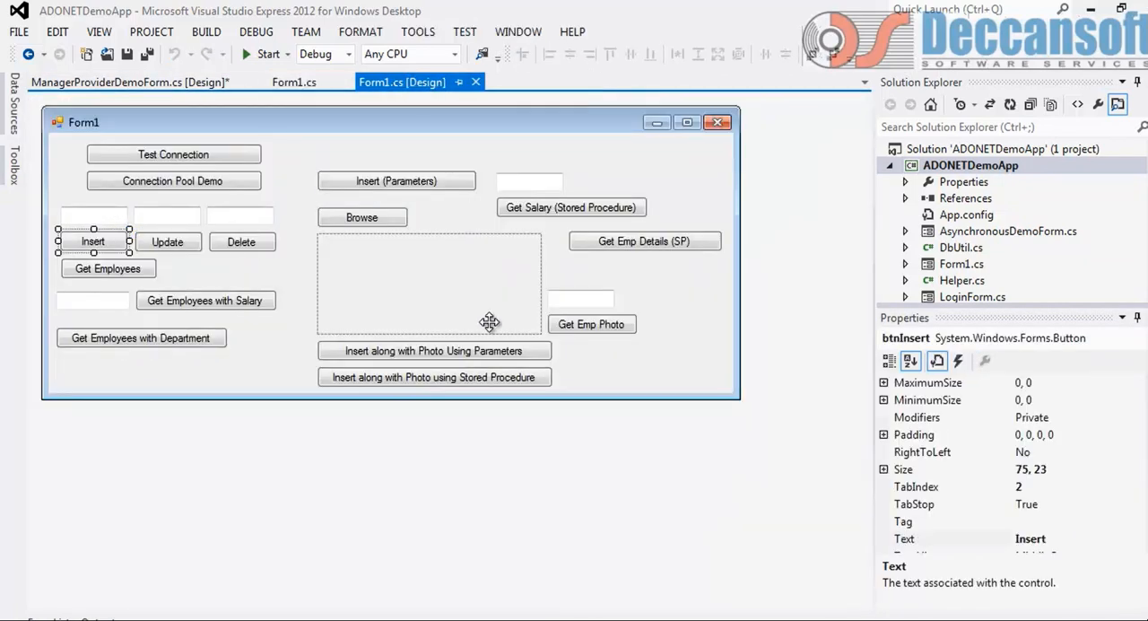
mouse_move(440, 353)
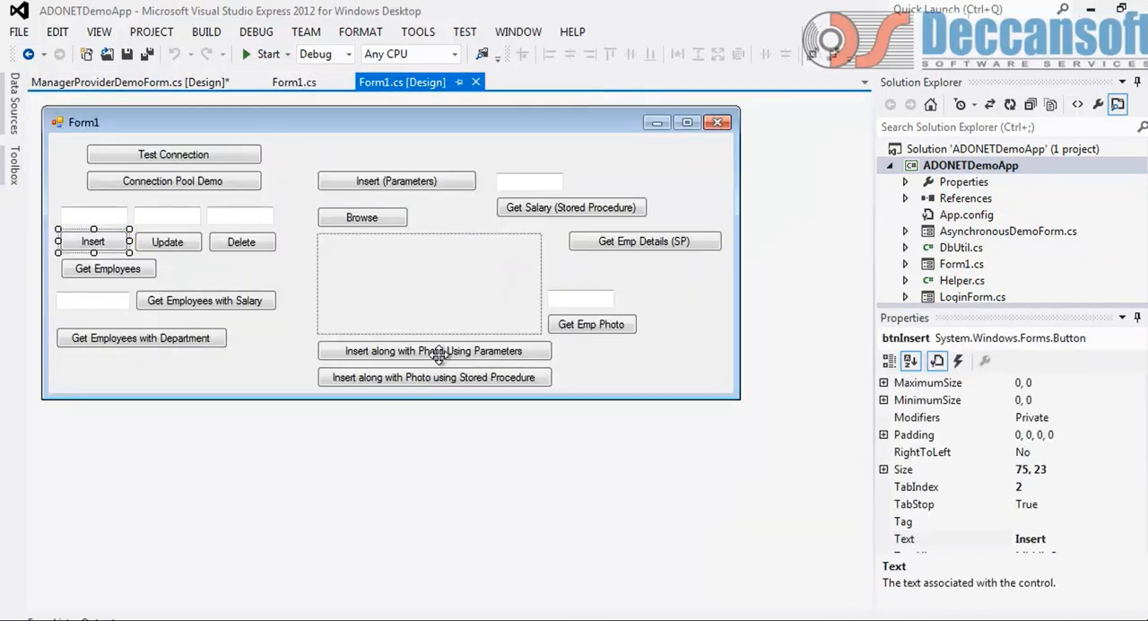
click(294, 81)
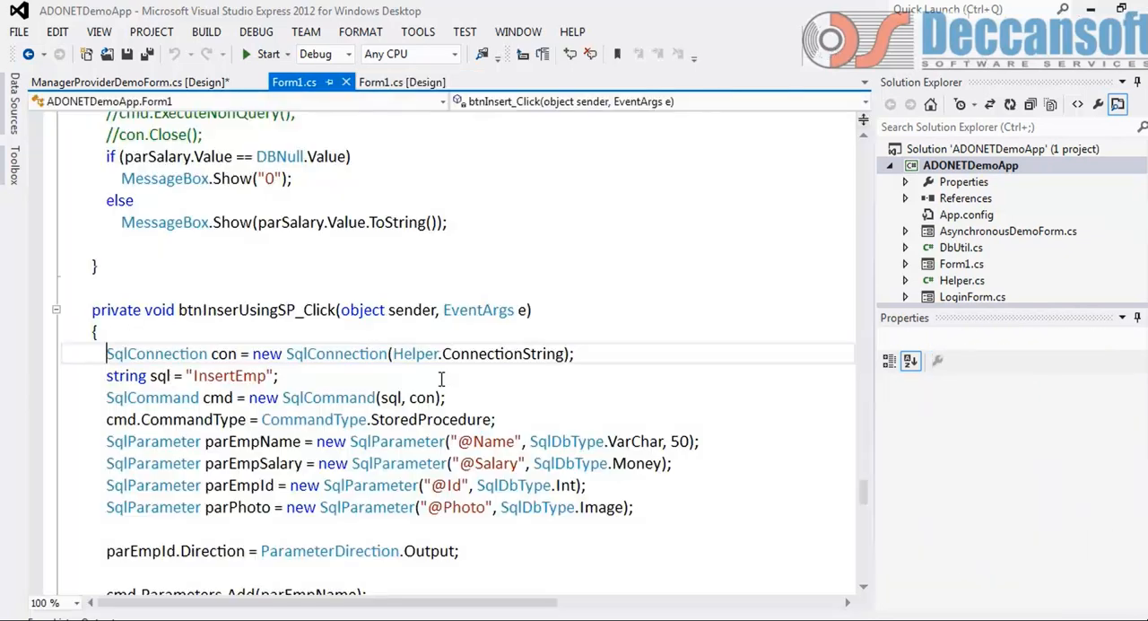
scroll(down, 3)
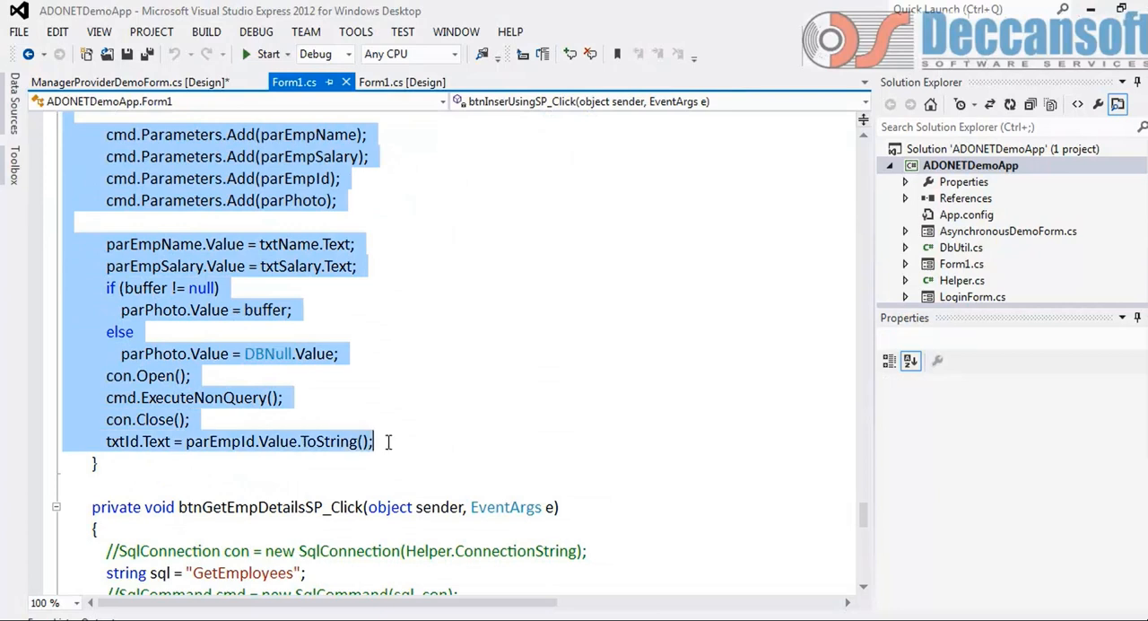
scroll(up, 3)
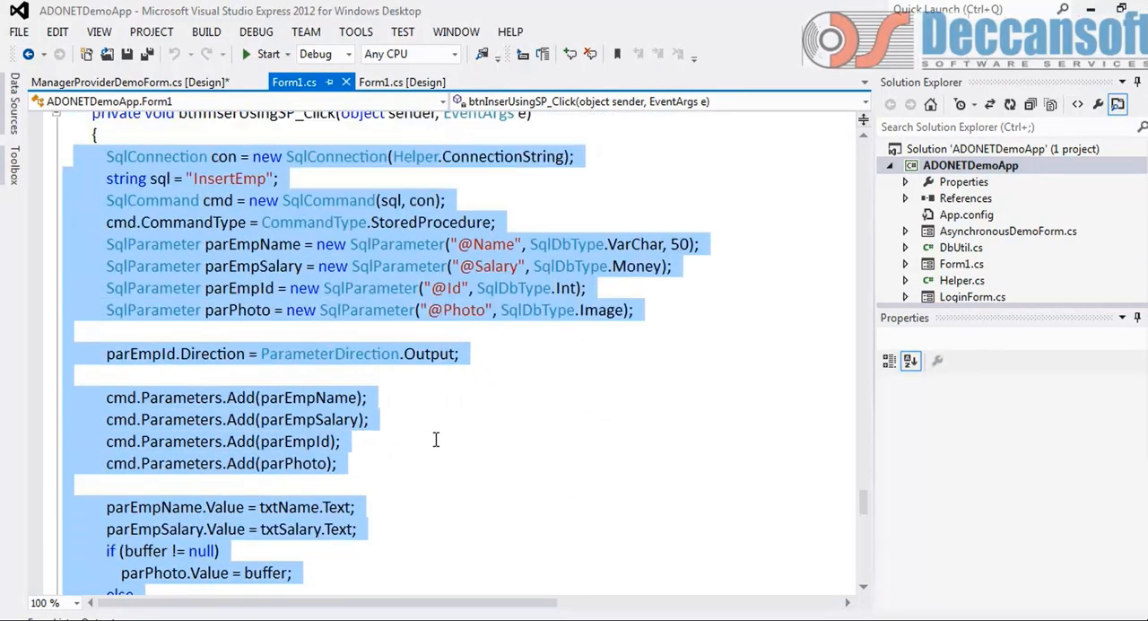
scroll(up, 3)
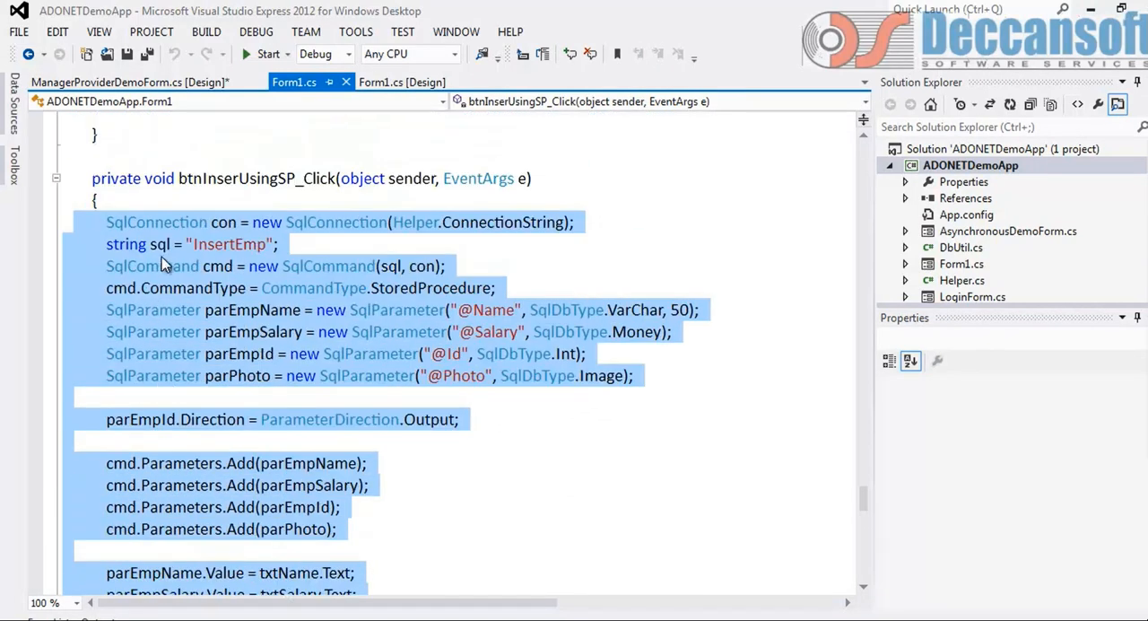
mouse_move(401, 414)
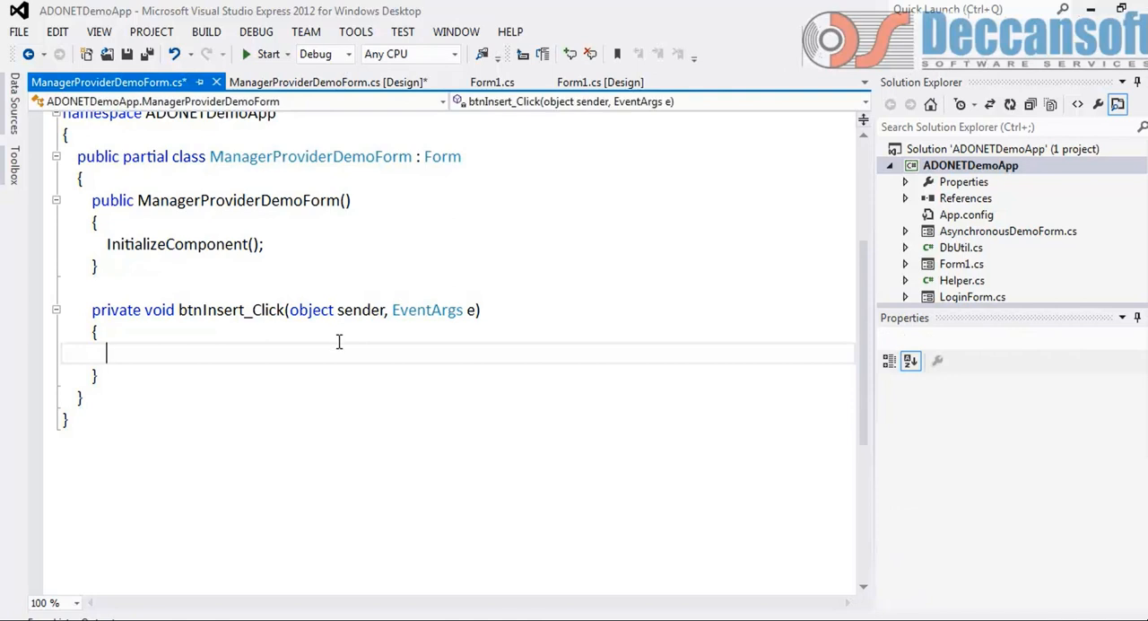
Step: Paste the insert code into btnInsert_Click and declare con as IDbConnection
key(ctrl+v)
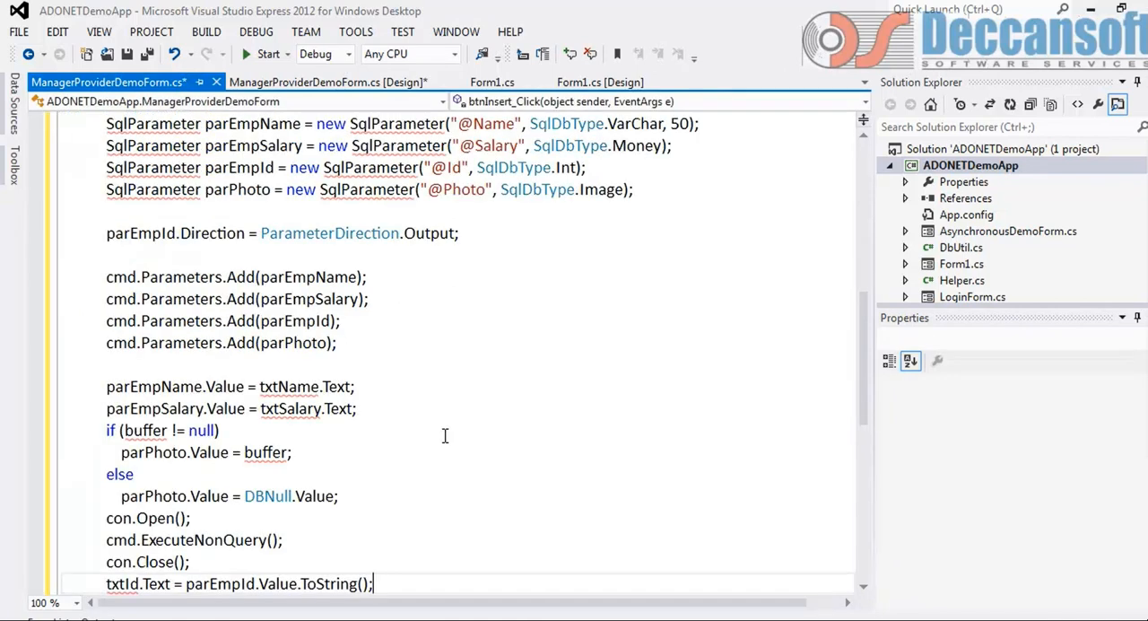
scroll(up, 3)
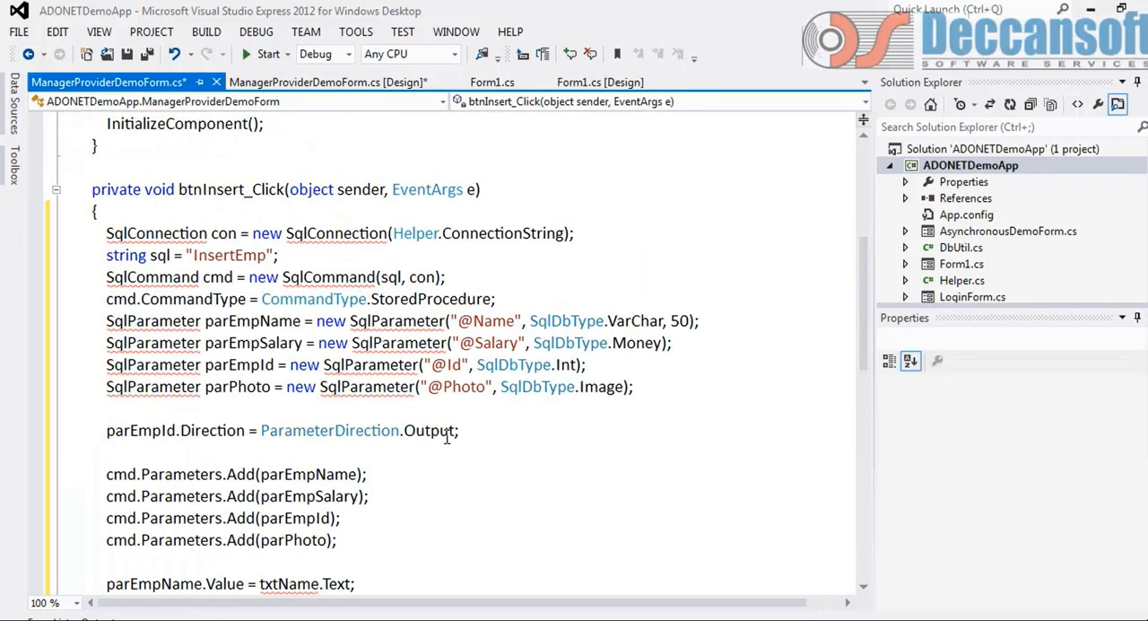
mouse_move(282, 291)
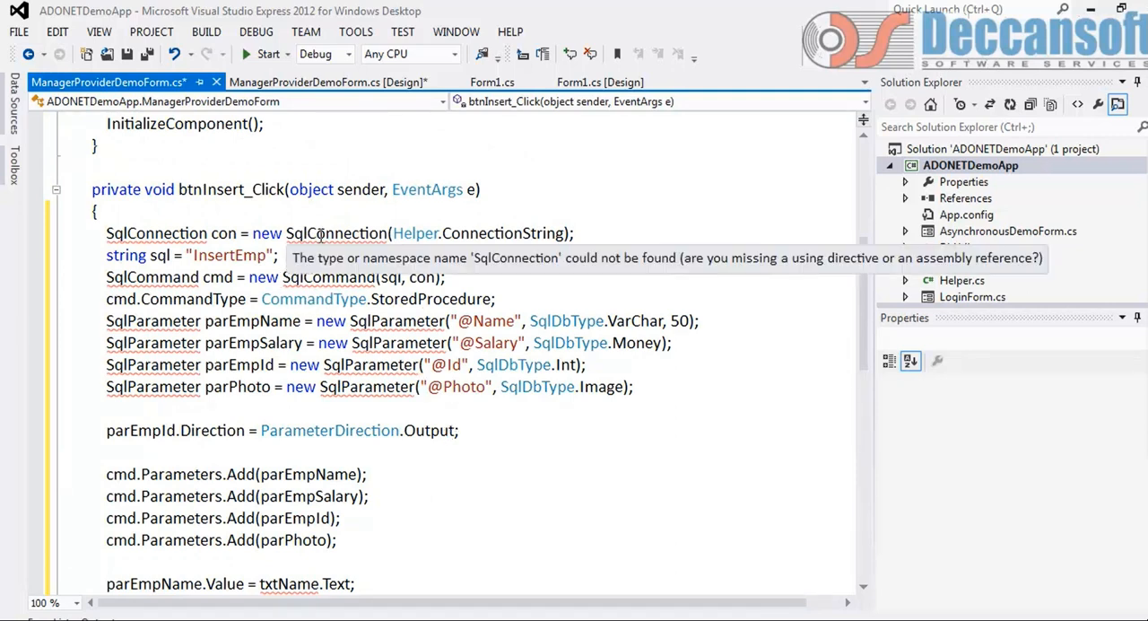
right_click(335, 232)
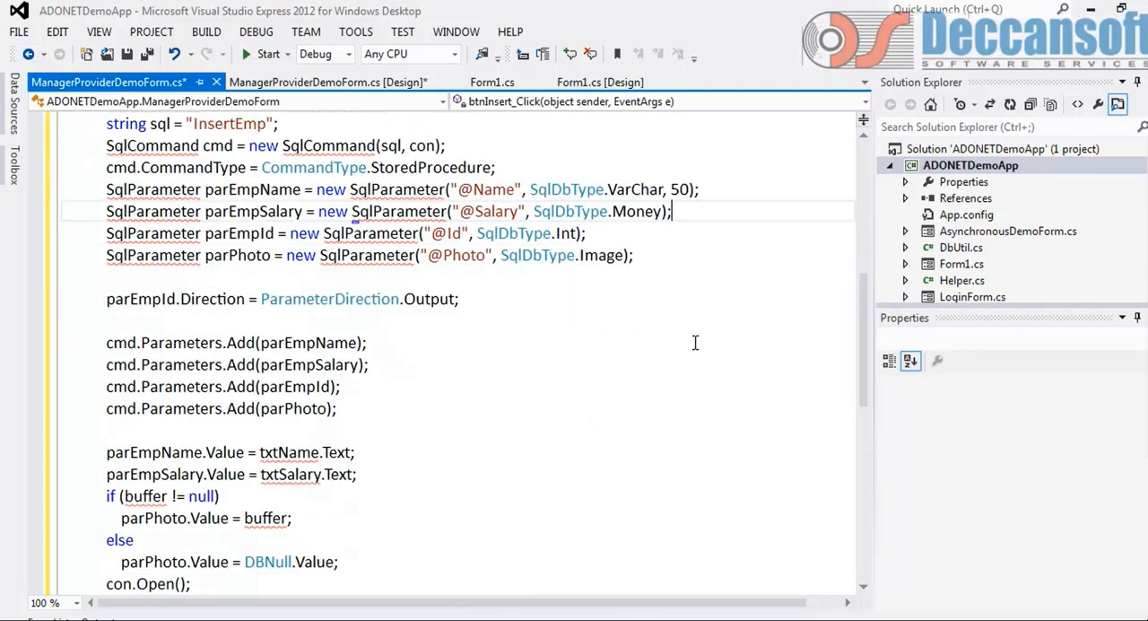
scroll(up, 3)
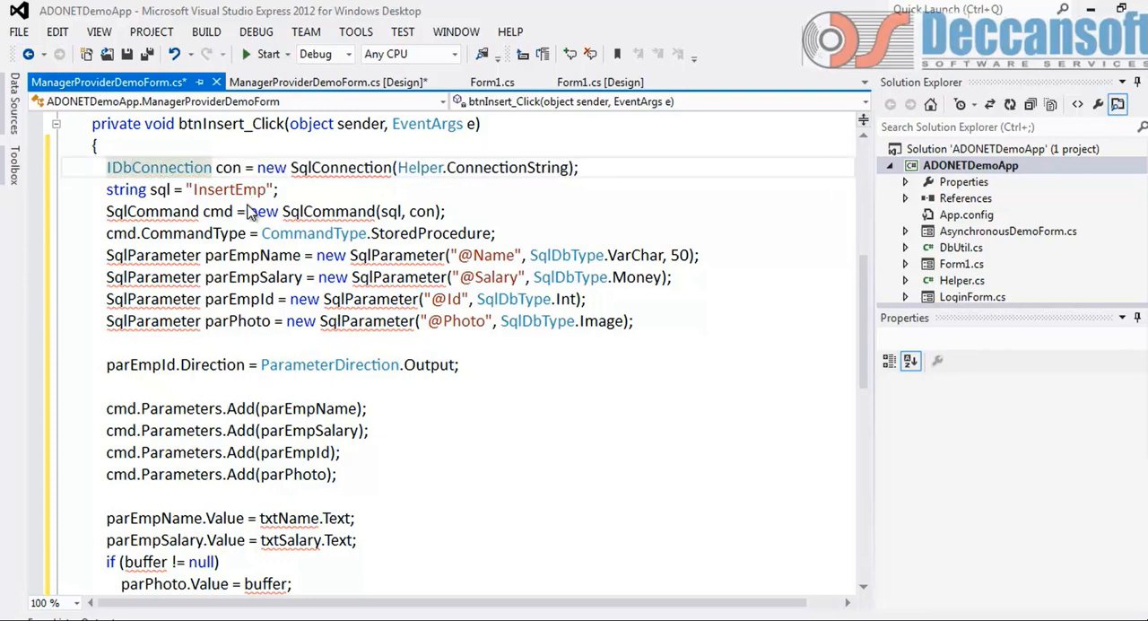
mouse_move(158, 167)
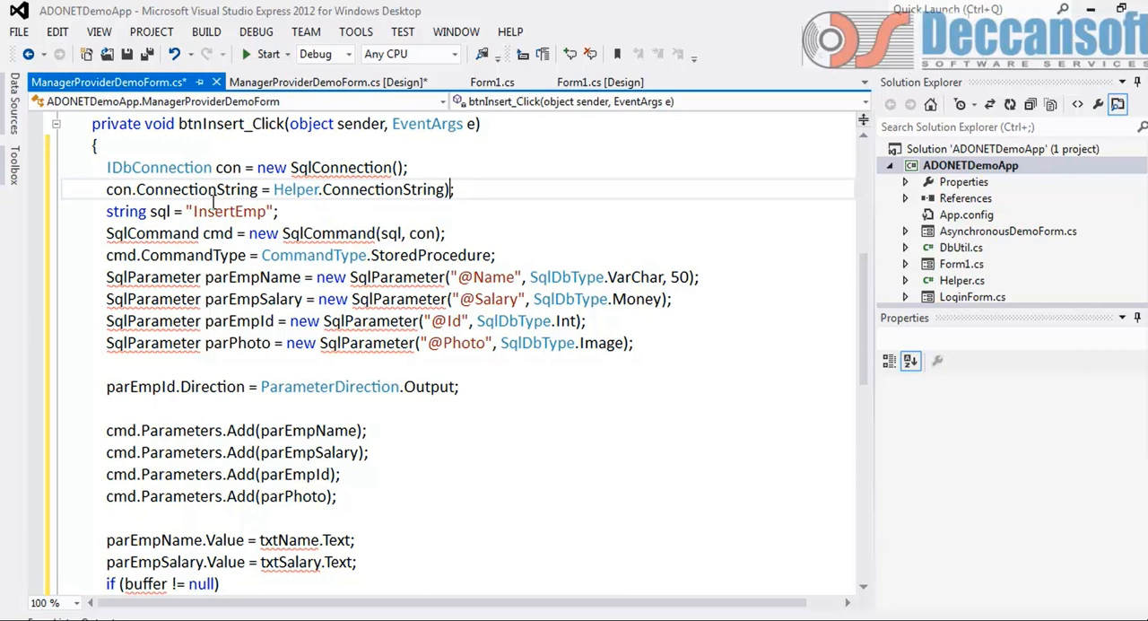
mouse_move(126, 211)
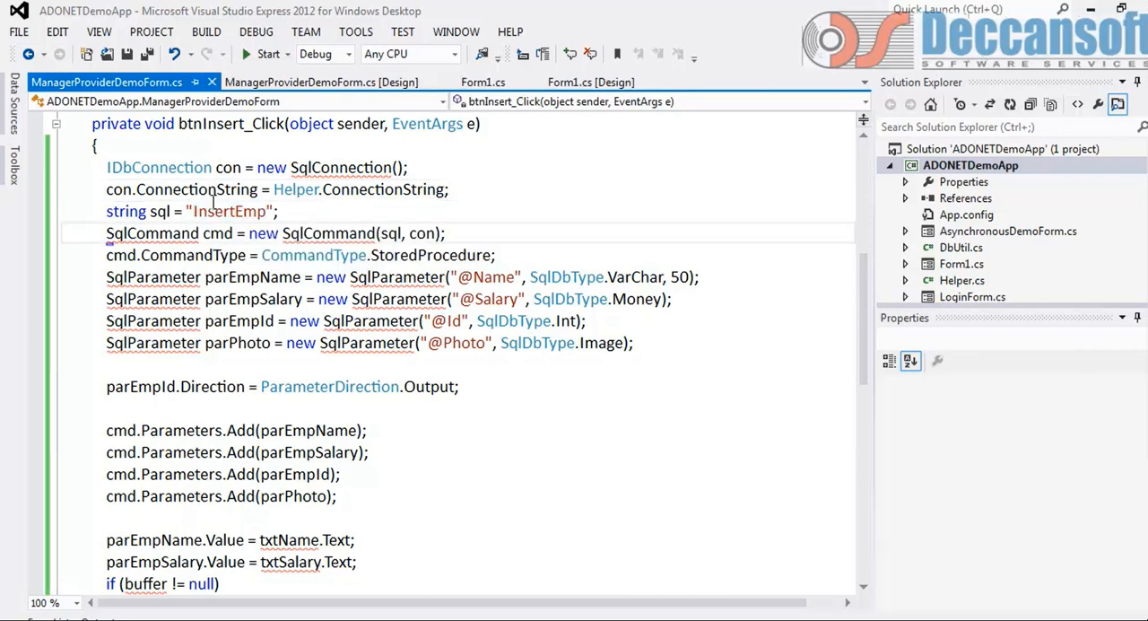
Step: Declare cmd as IDbCommand from con.CreateCommand(), keeping the old SqlCommand line as a comment
text(IDbCommand)
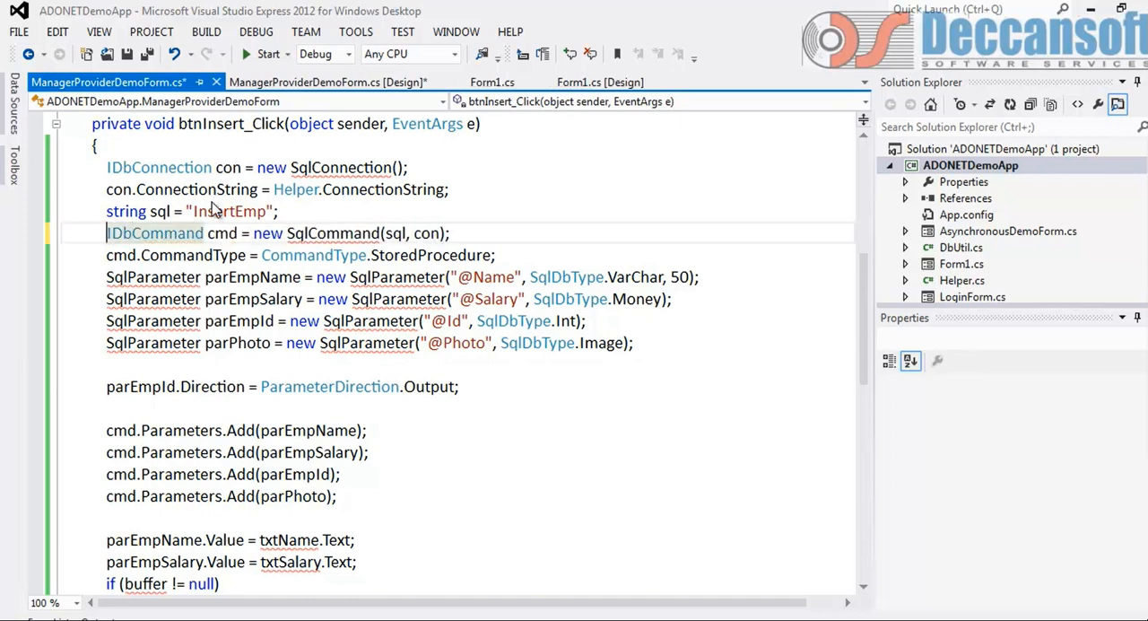
double_click(221, 233)
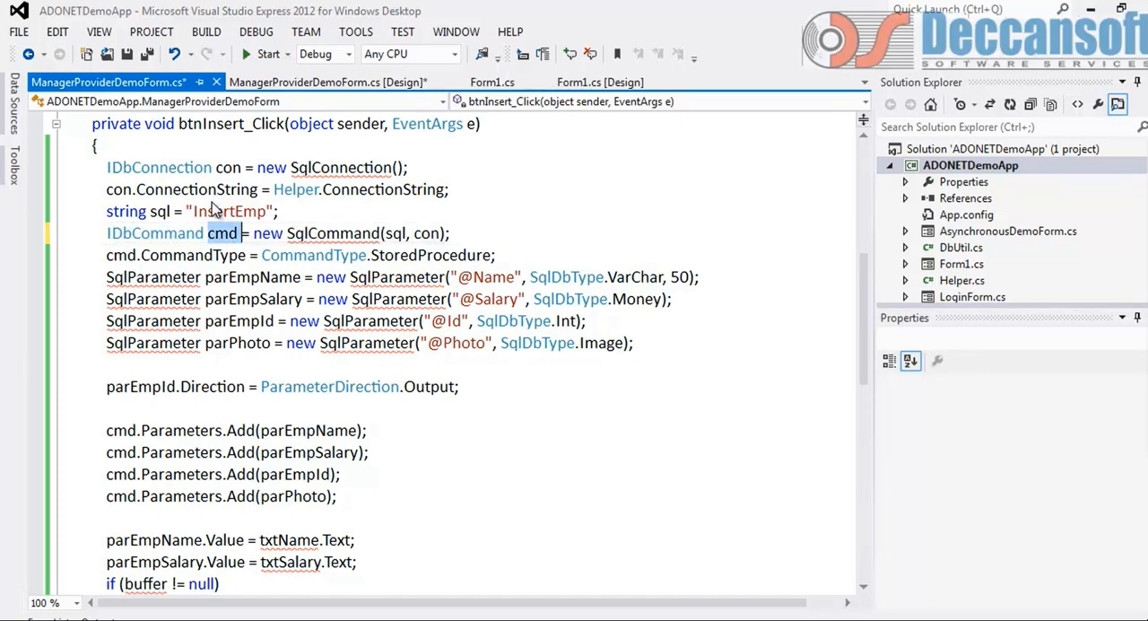
click(287, 234)
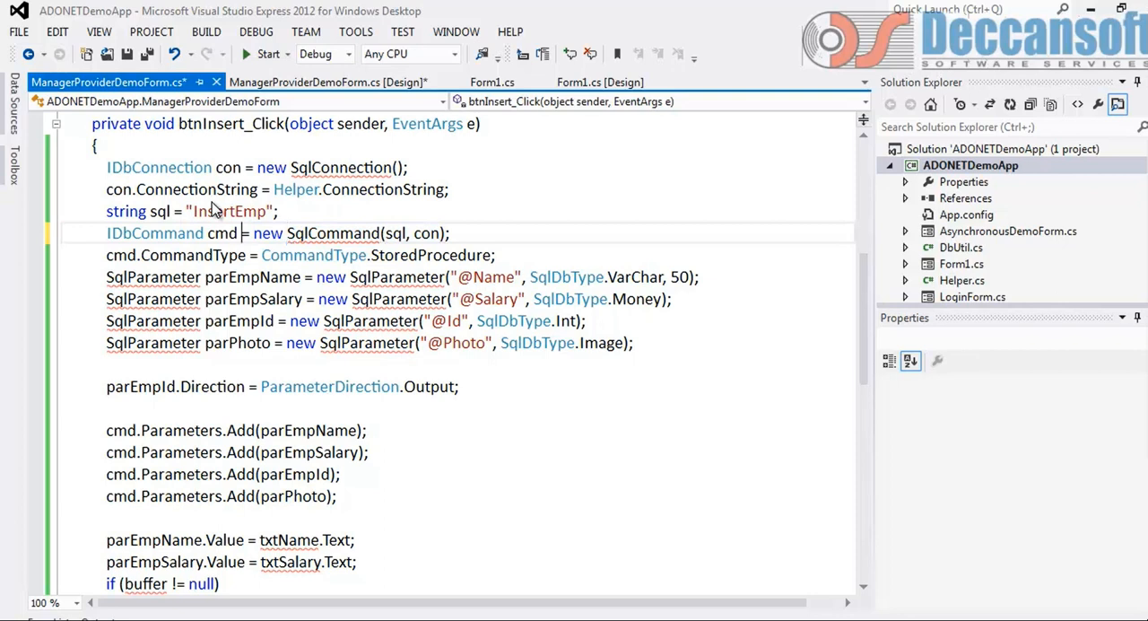
text(con.CreateCommand();//)
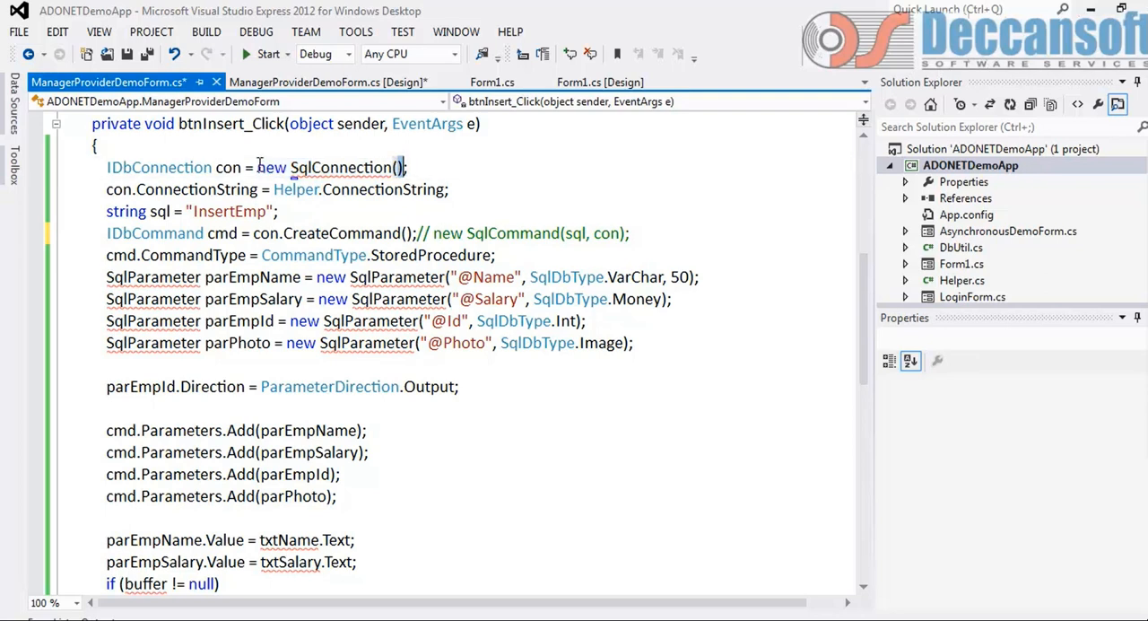
double_click(340, 168)
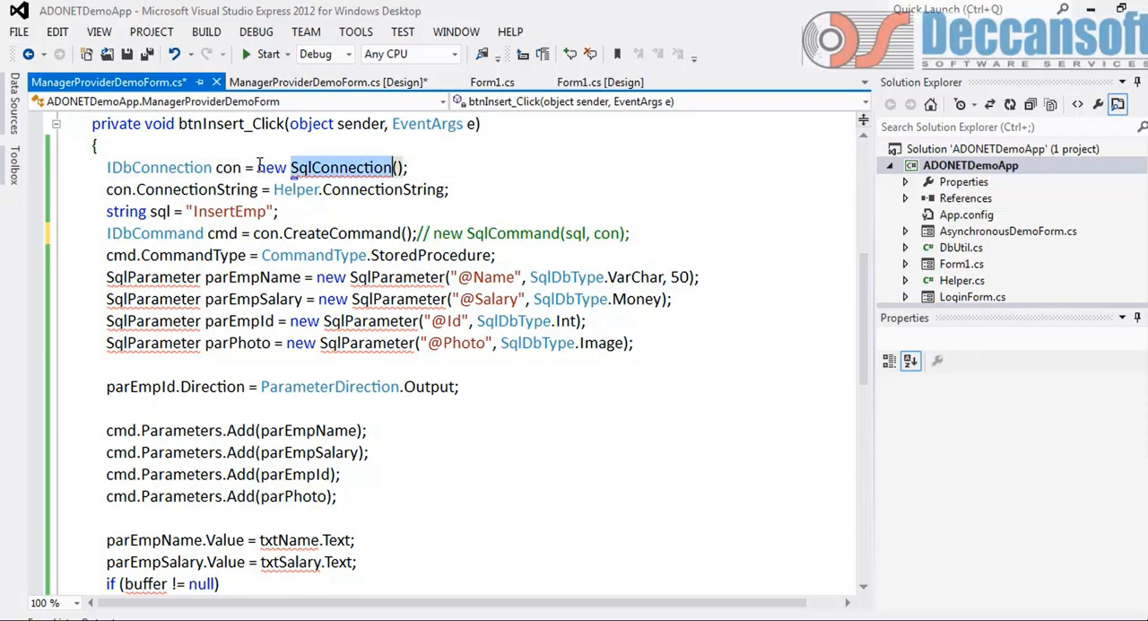
double_click(339, 233)
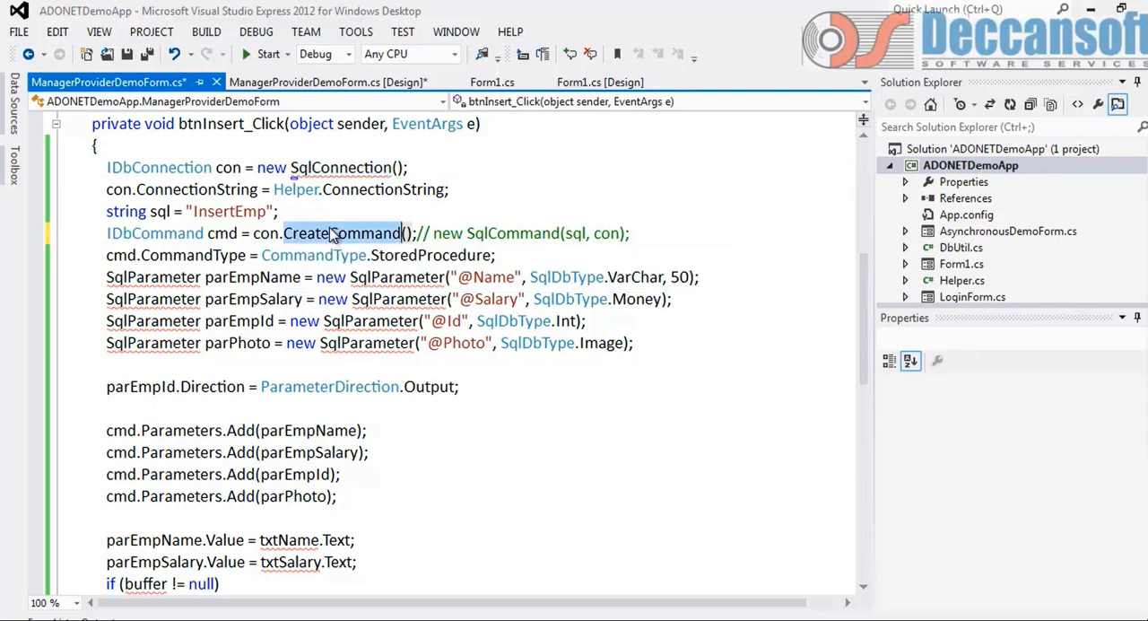
double_click(338, 168)
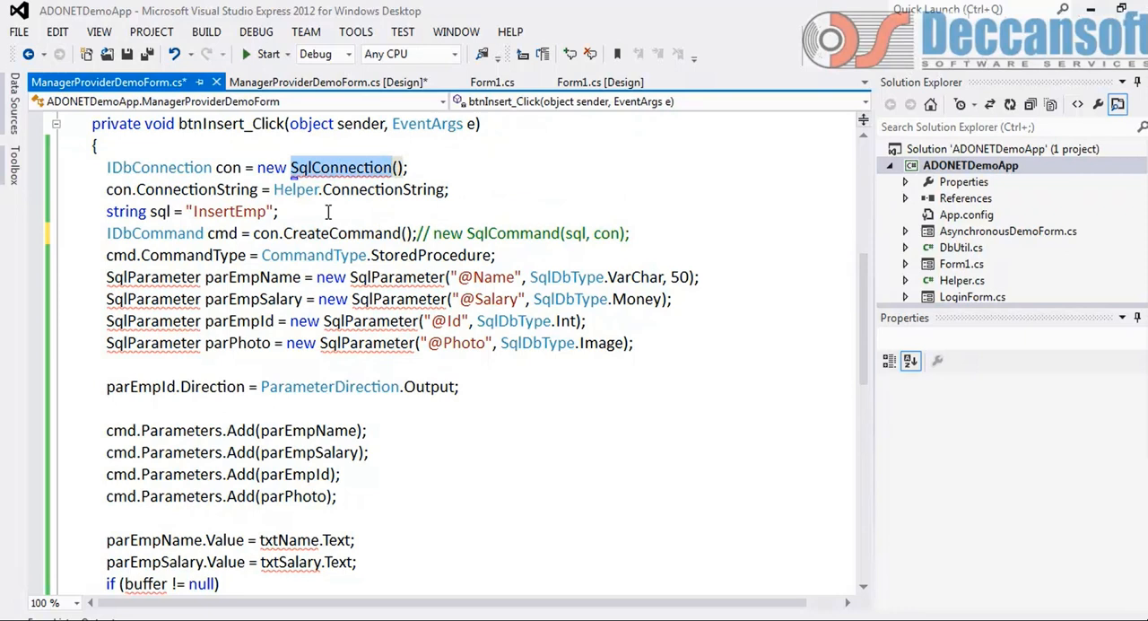
double_click(341, 233)
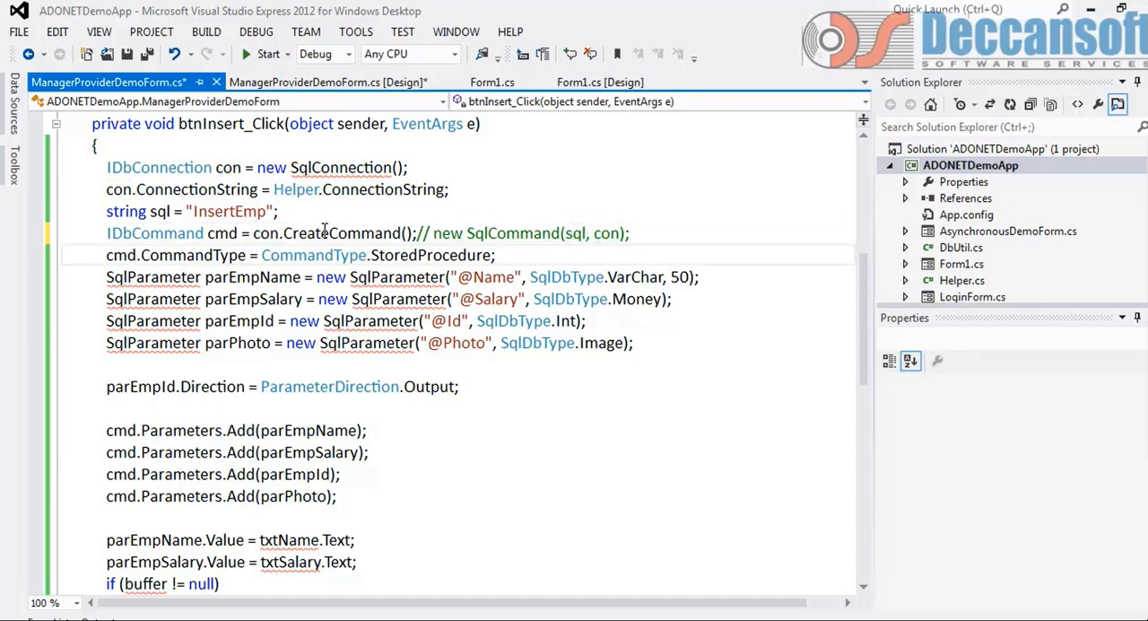
Step: Add cmd.Connection = con; and cmd.CommandText = sql; before the parameters
text(cmd.Connection =)
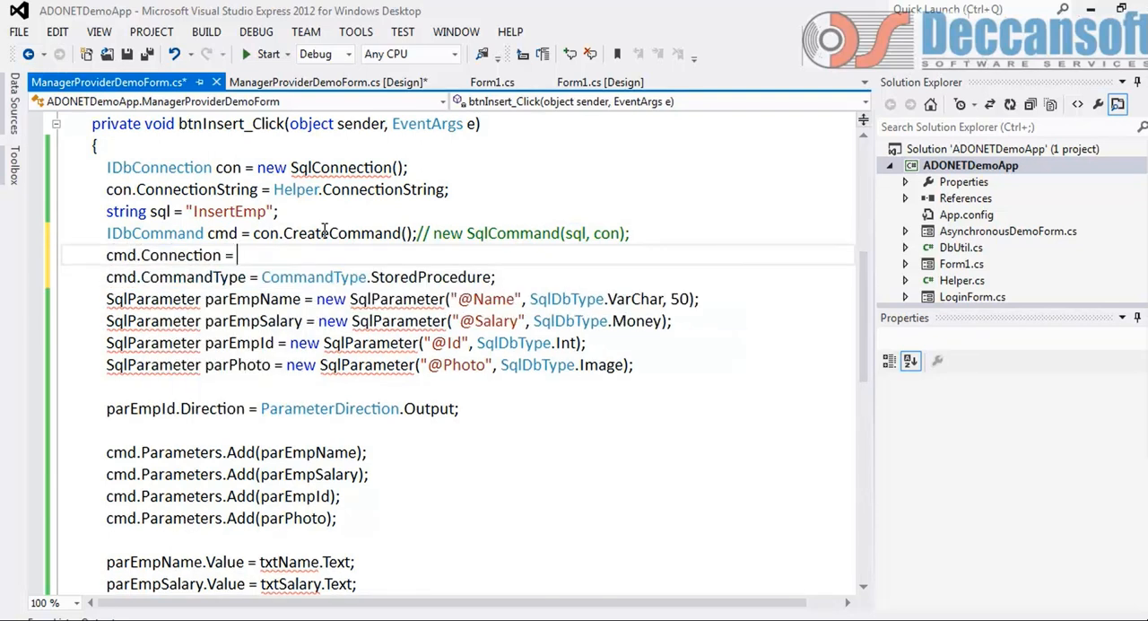
text(con;)
text(cmd.CommandText =)
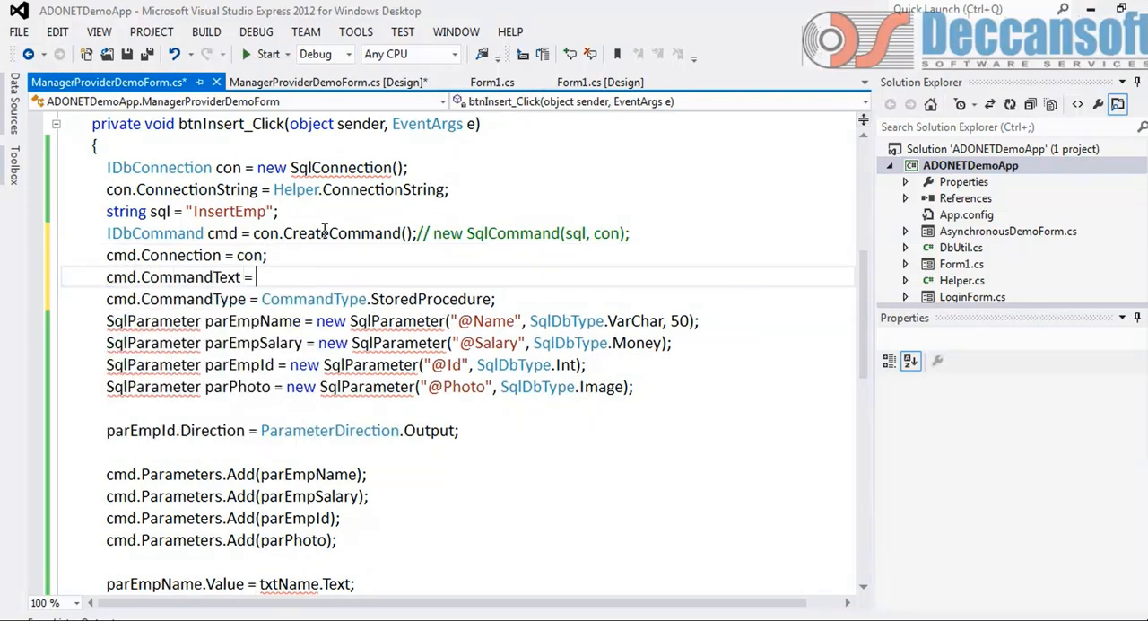
text(sql;)
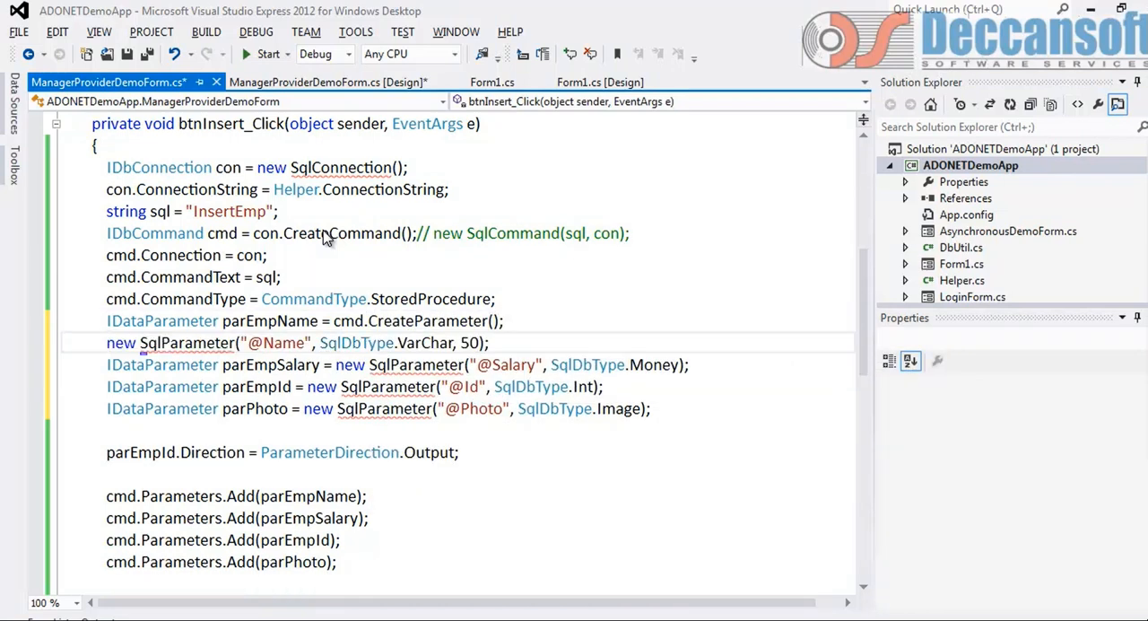
double_click(175, 342)
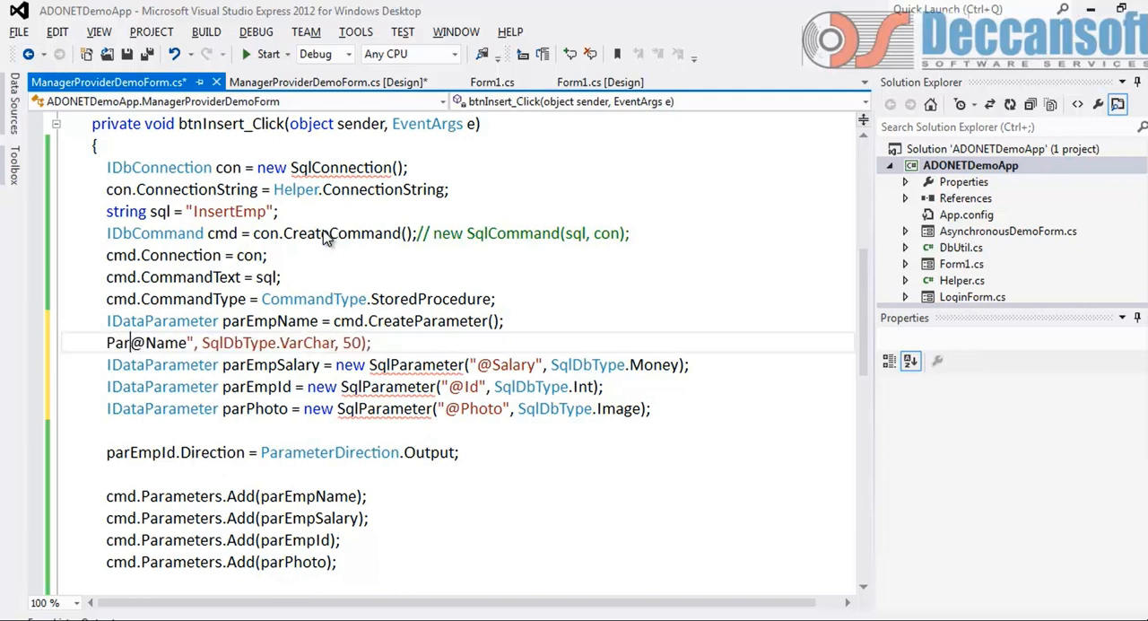
text(EmpName.ParameterName = "@Name";)
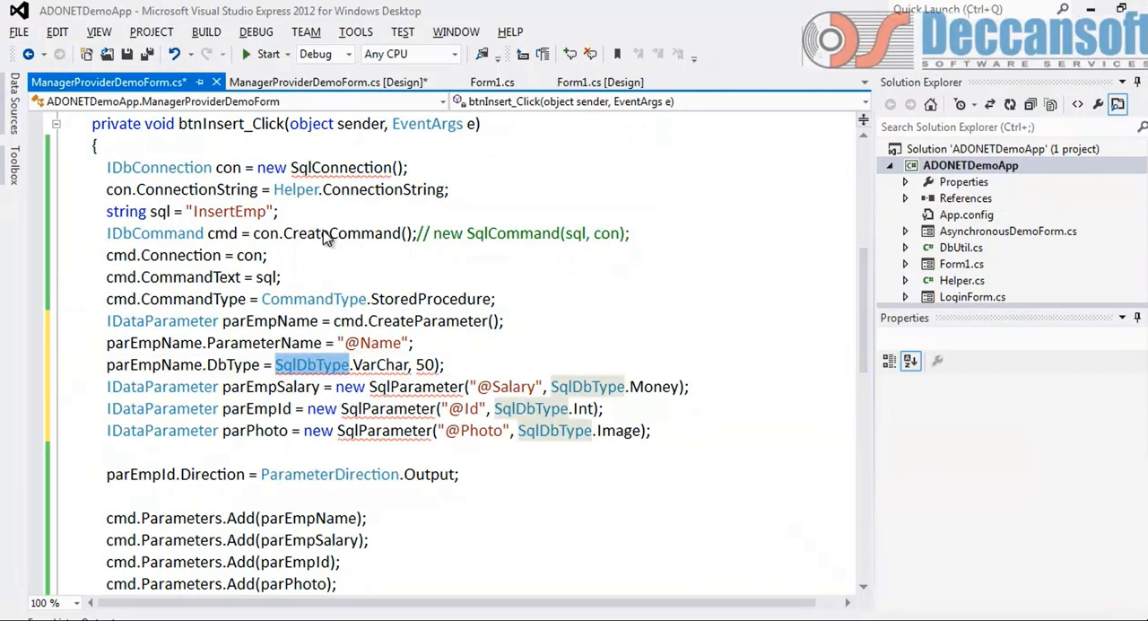
mouse_move(311, 364)
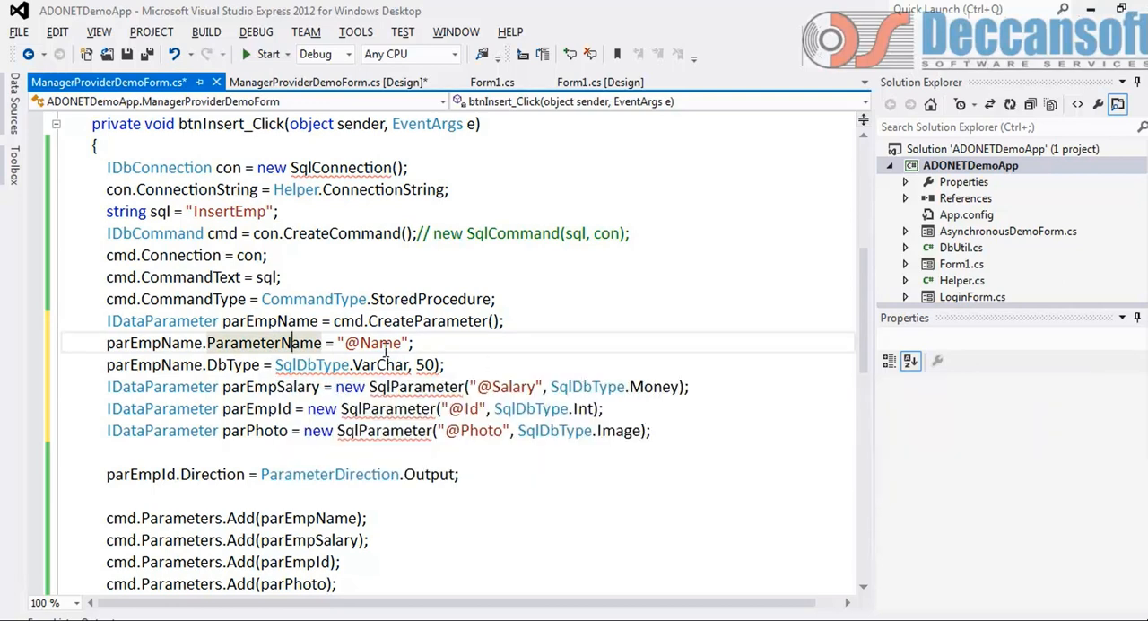
mouse_move(311, 364)
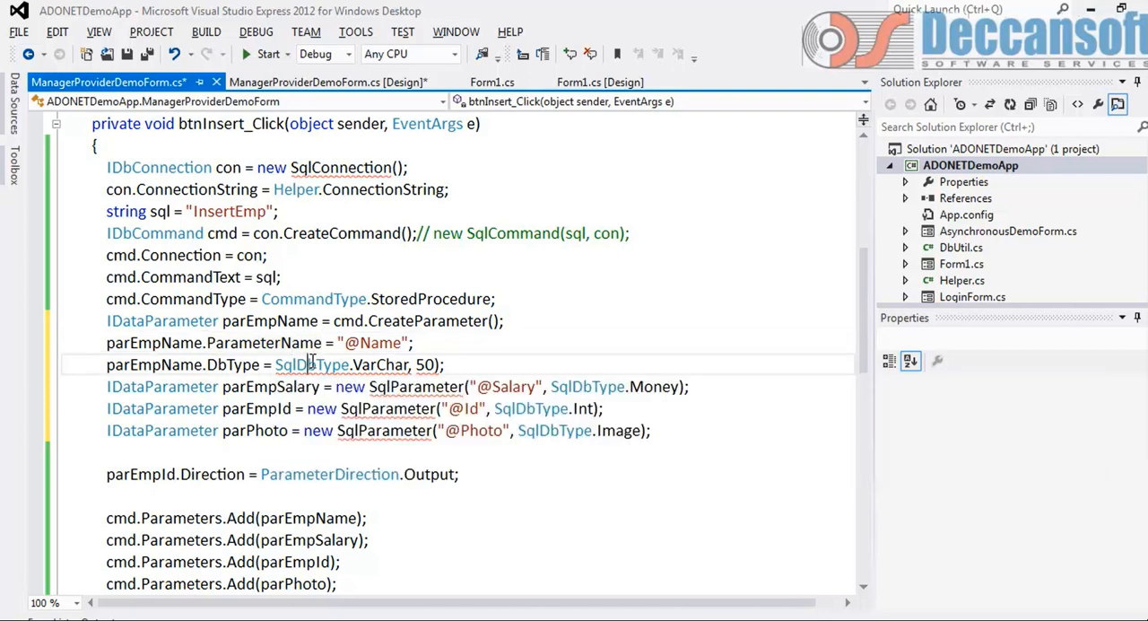
text(d)
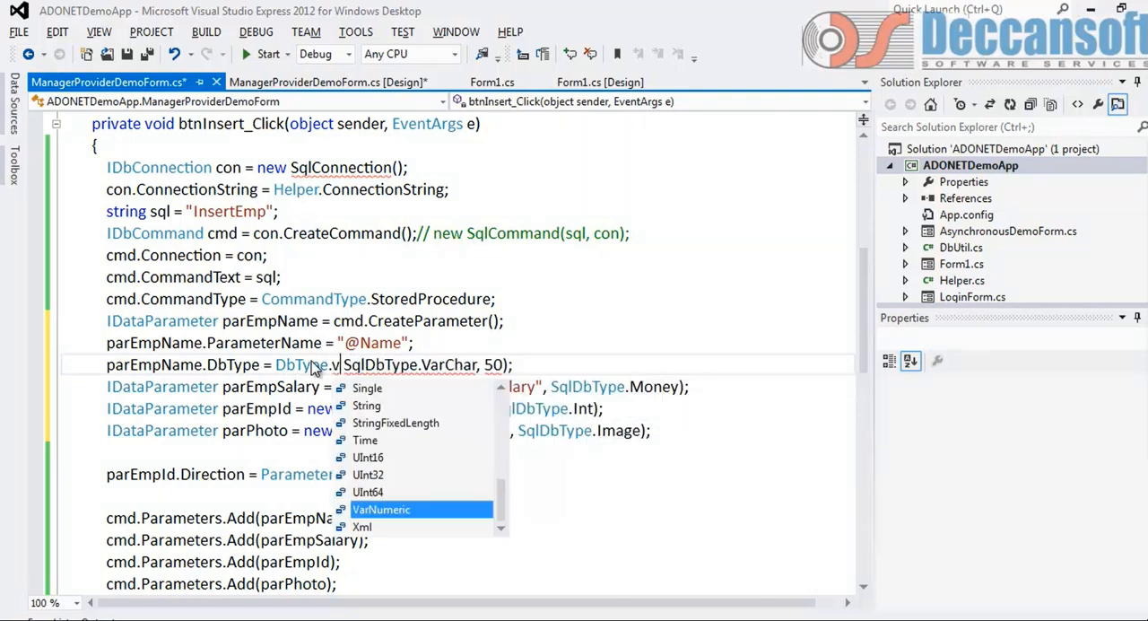
scroll(up, 3)
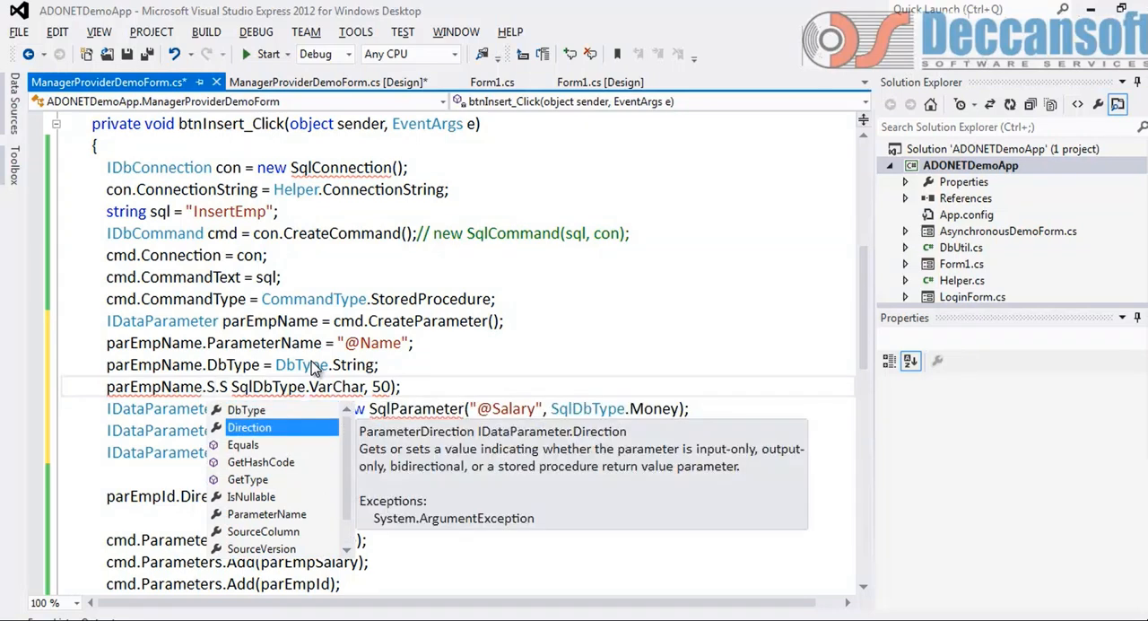
key(Escape)
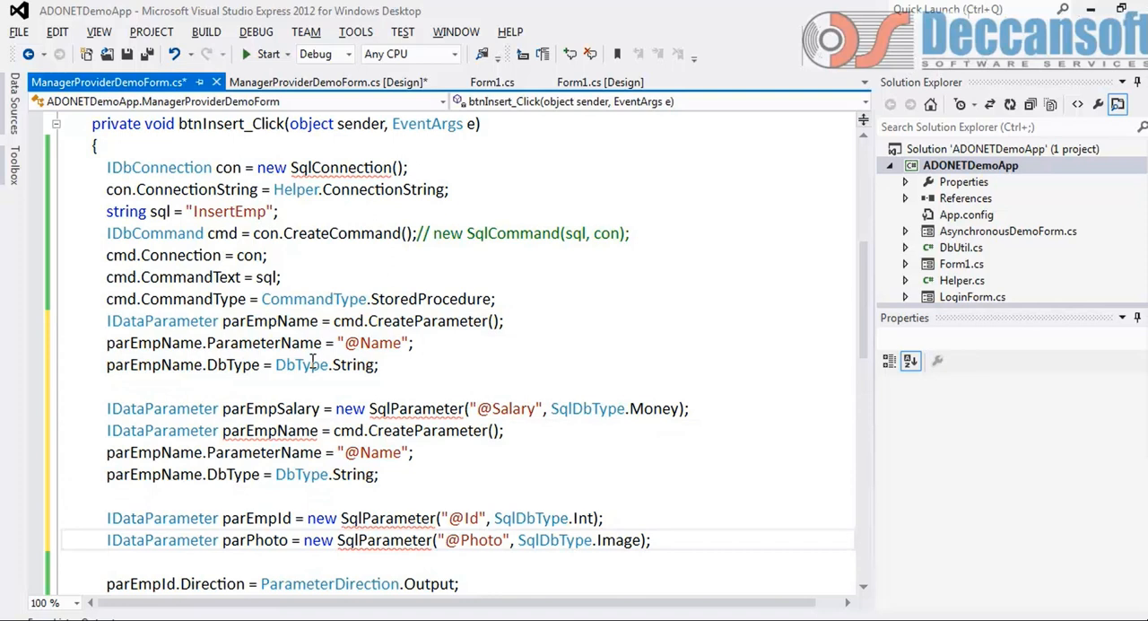
Step: Rename the pasted blocks' variables to parEmpSalary and parEmpId, removing the old SqlParameter lines
scroll(down, 3)
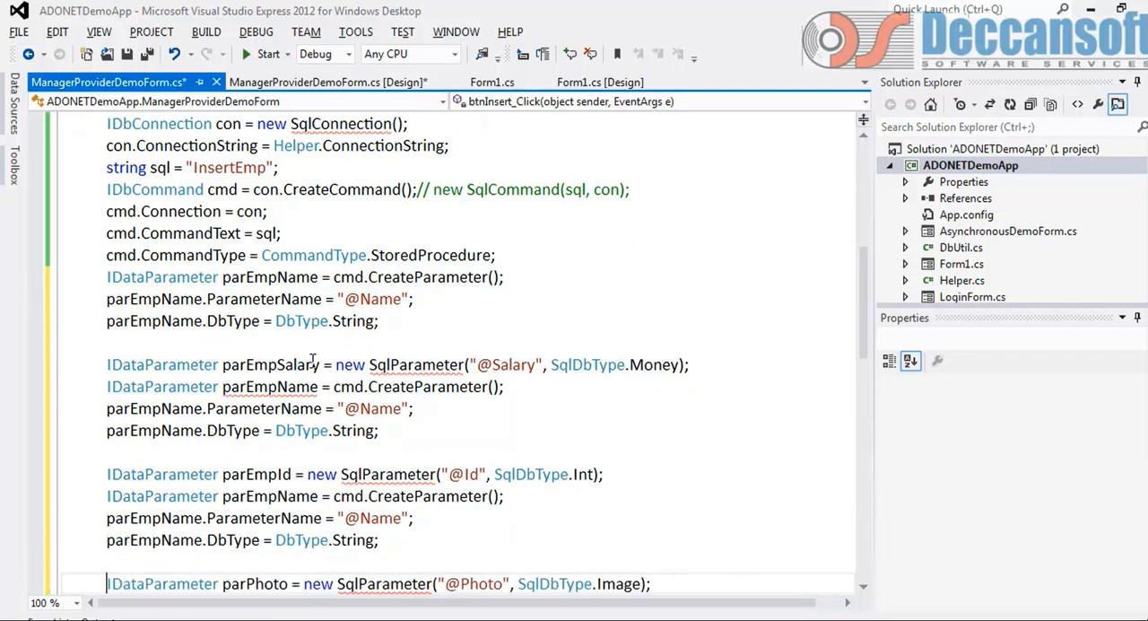
scroll(up, 3)
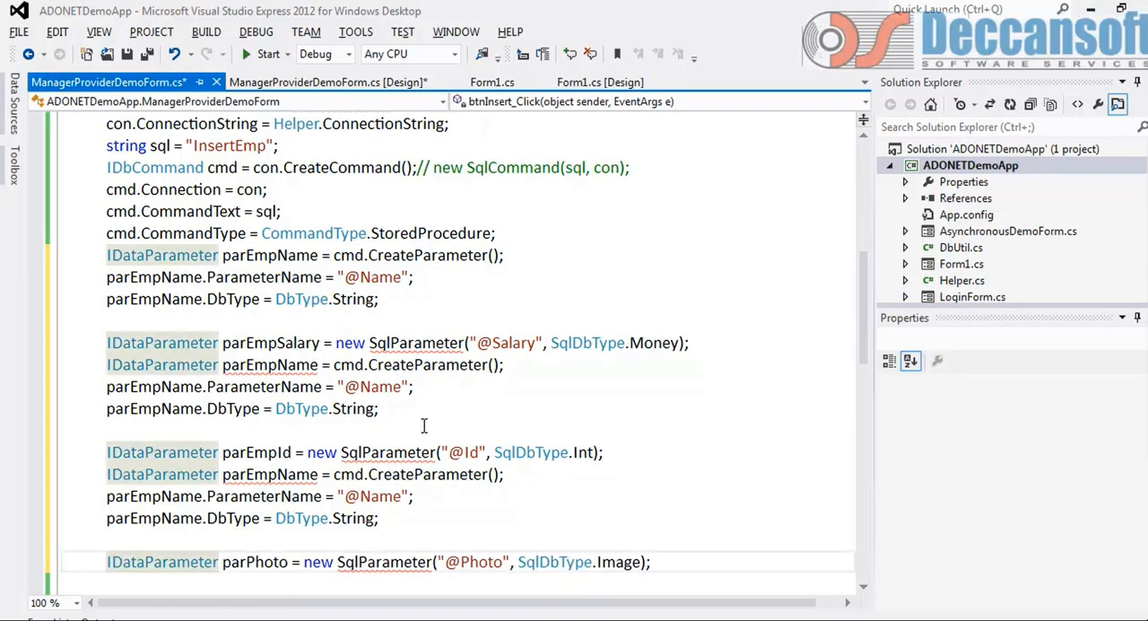
scroll(down, 3)
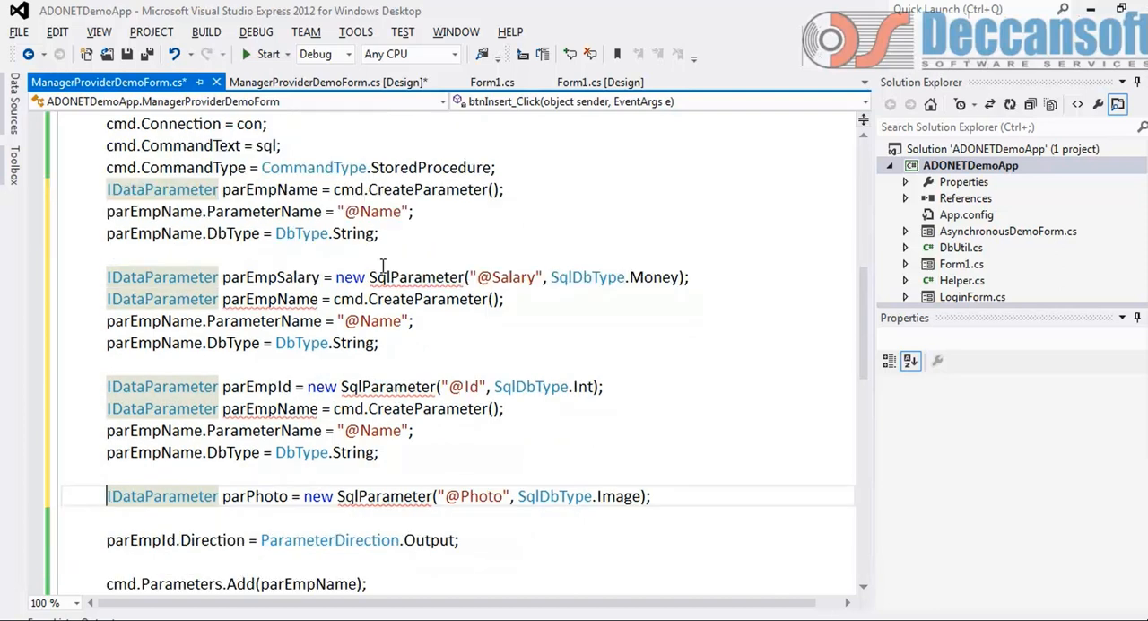
double_click(269, 299)
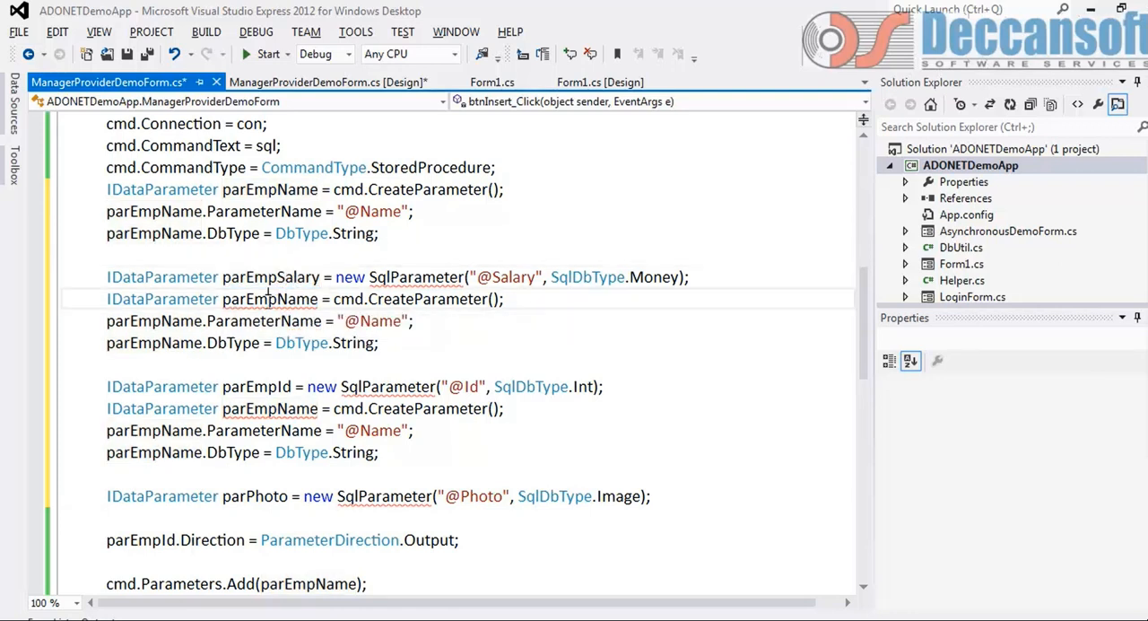
double_click(270, 276)
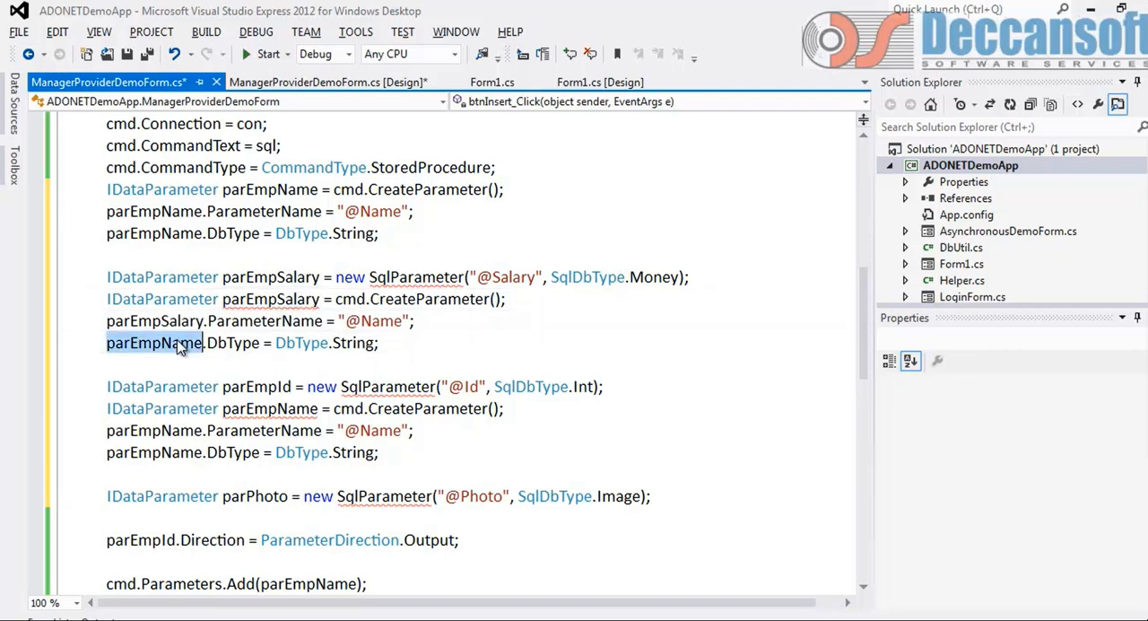
click(269, 408)
text(Id)
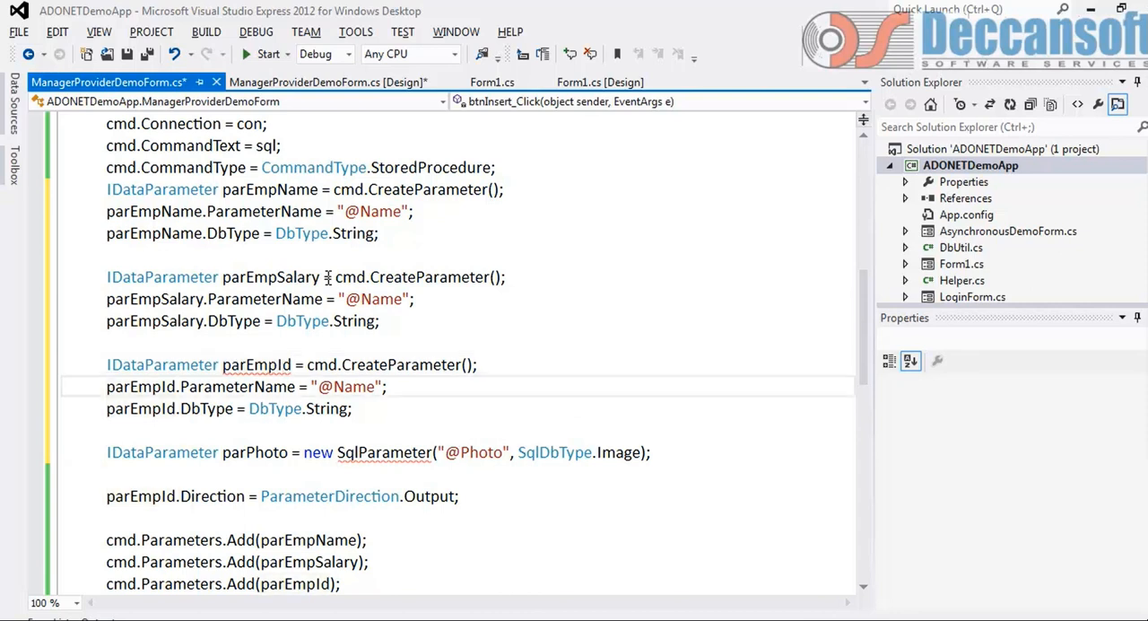
double_click(354, 385)
text(Id)
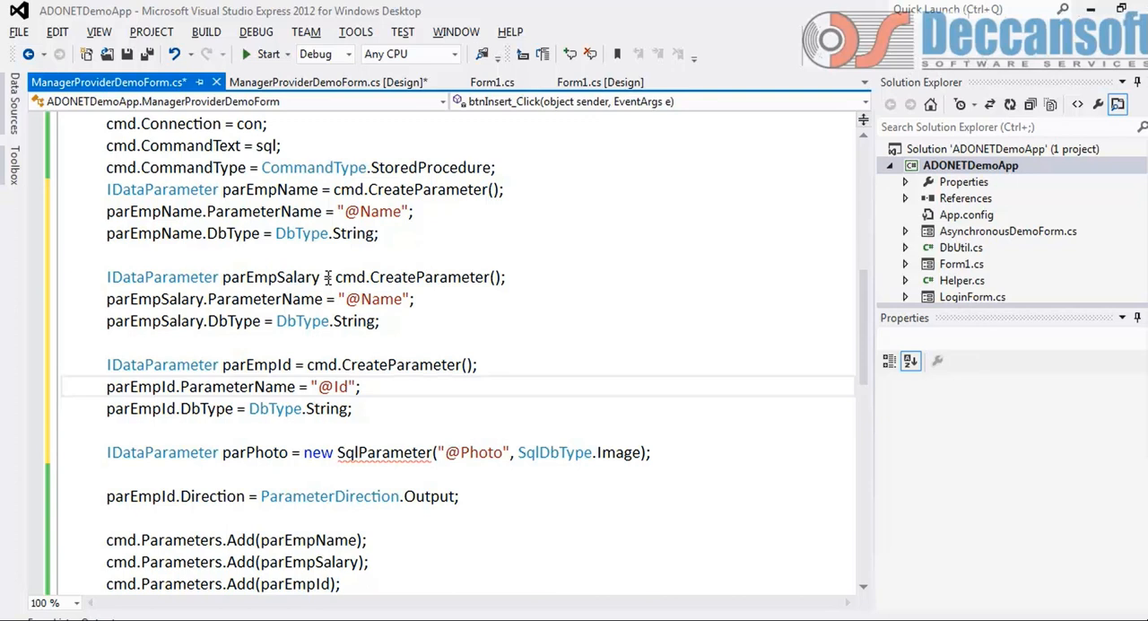
mouse_move(379, 422)
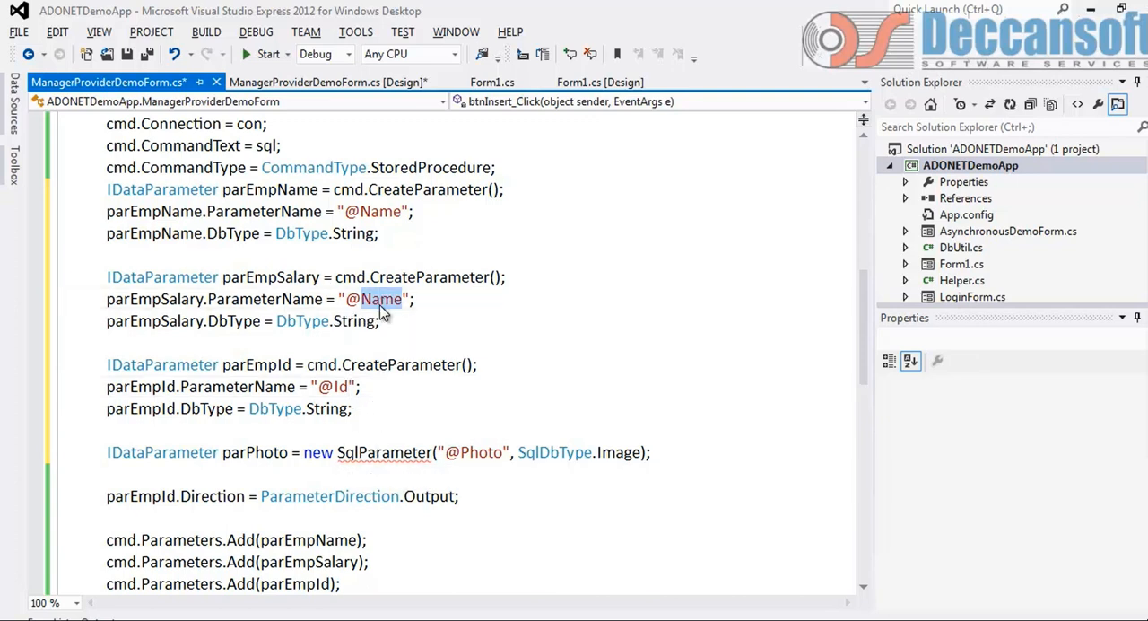
text(Salary)
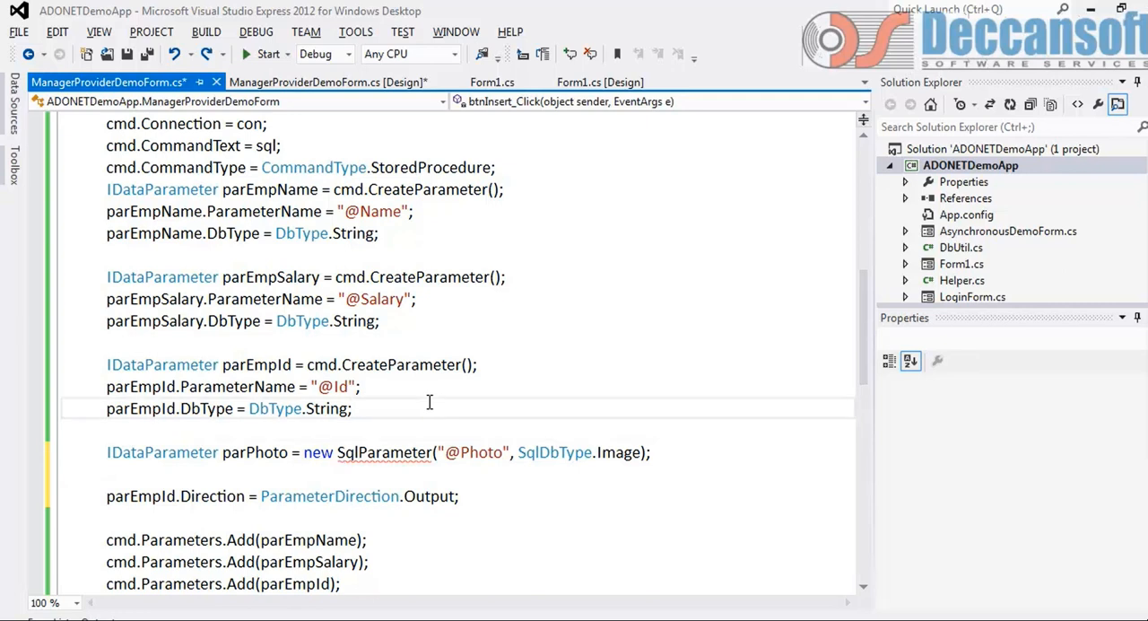
click(307, 364)
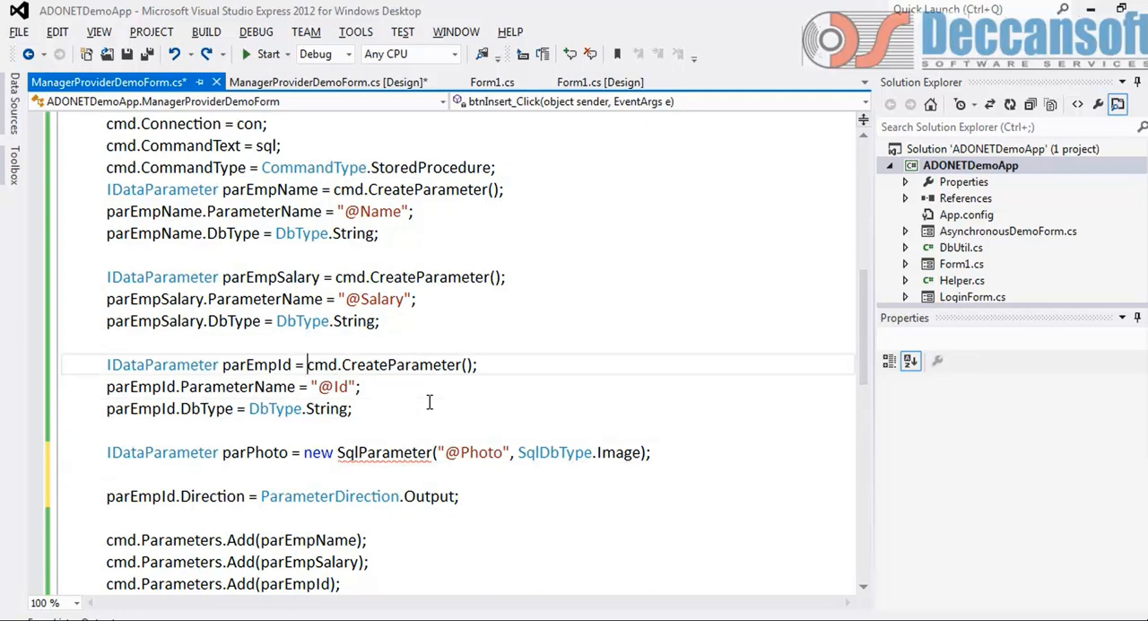
double_click(368, 430)
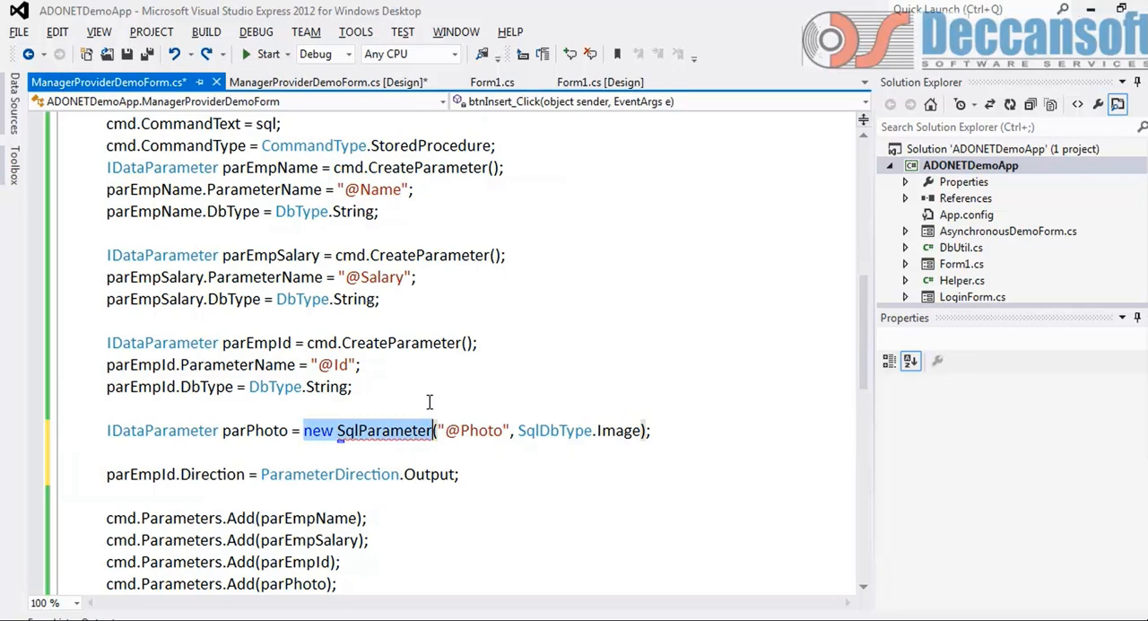
text(cmd.CreateParameter)
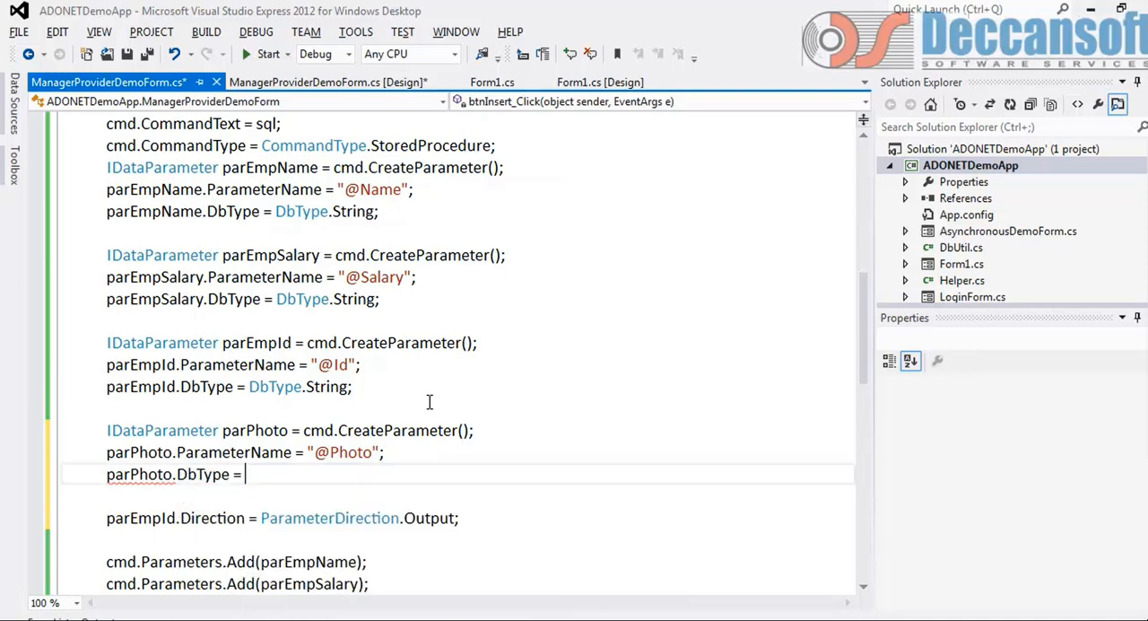
text(DbType.)
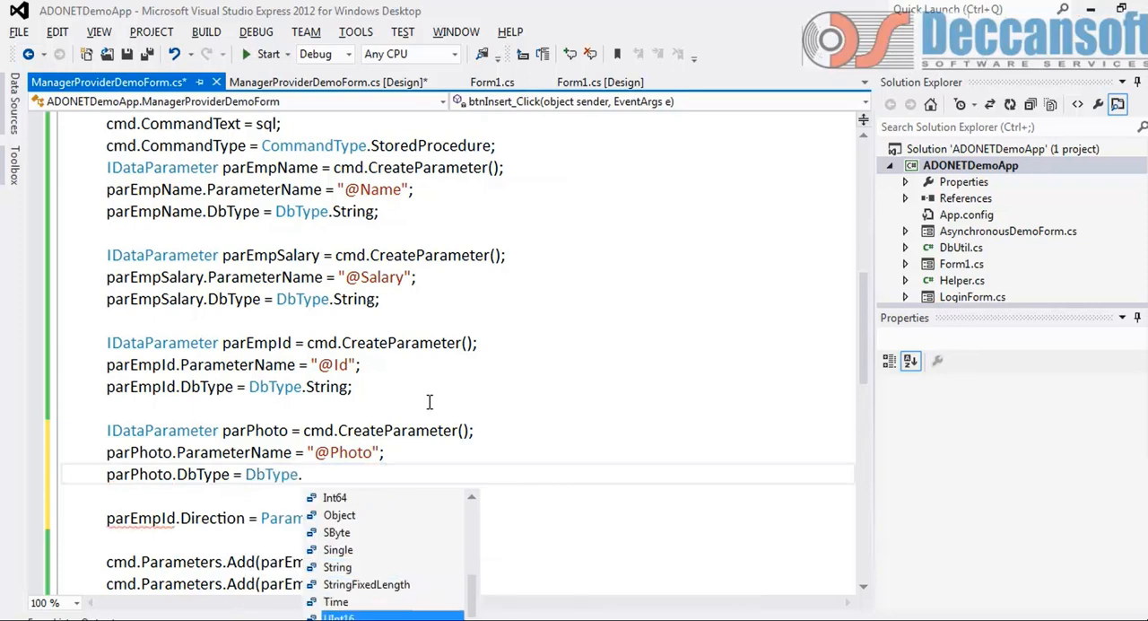
scroll(down, 3)
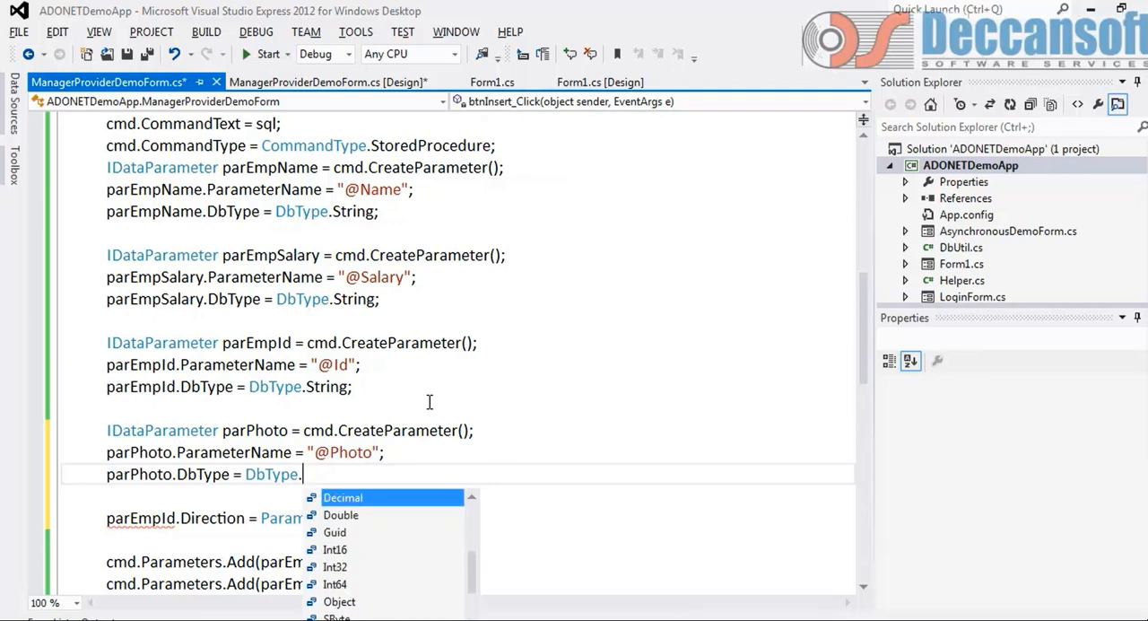
scroll(up, 3)
text(Binary;)
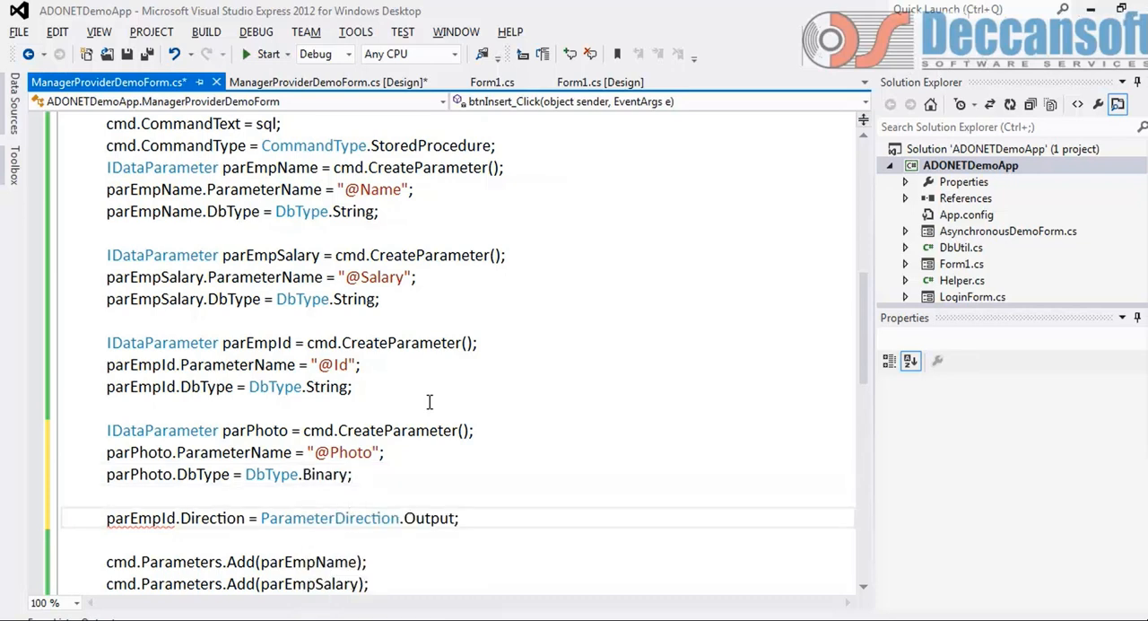
double_click(429, 518)
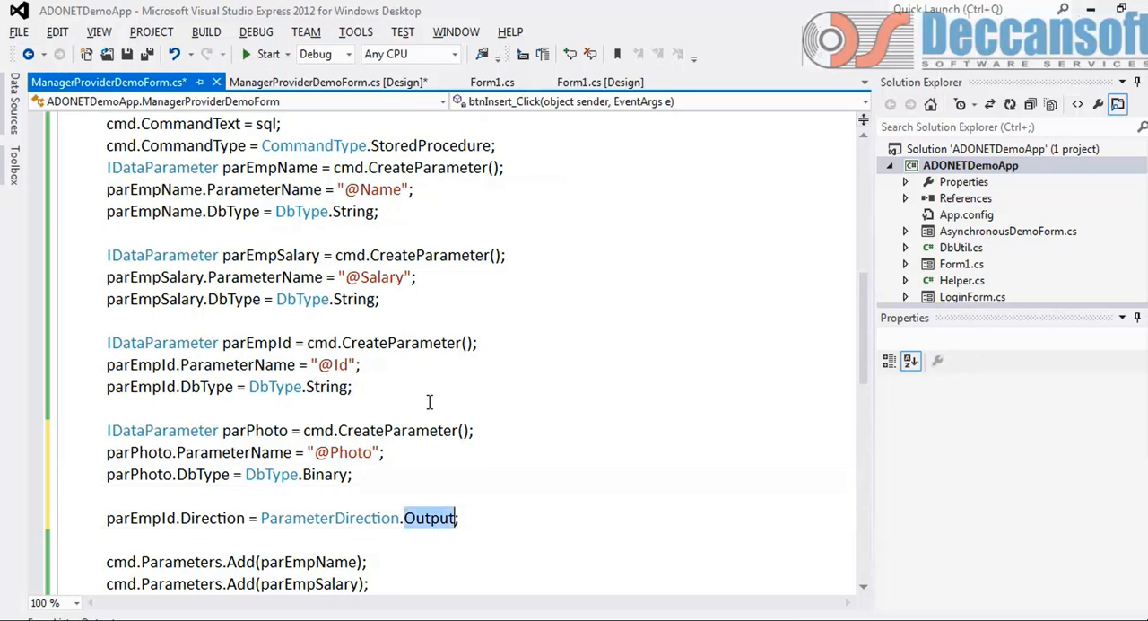
scroll(down, 3)
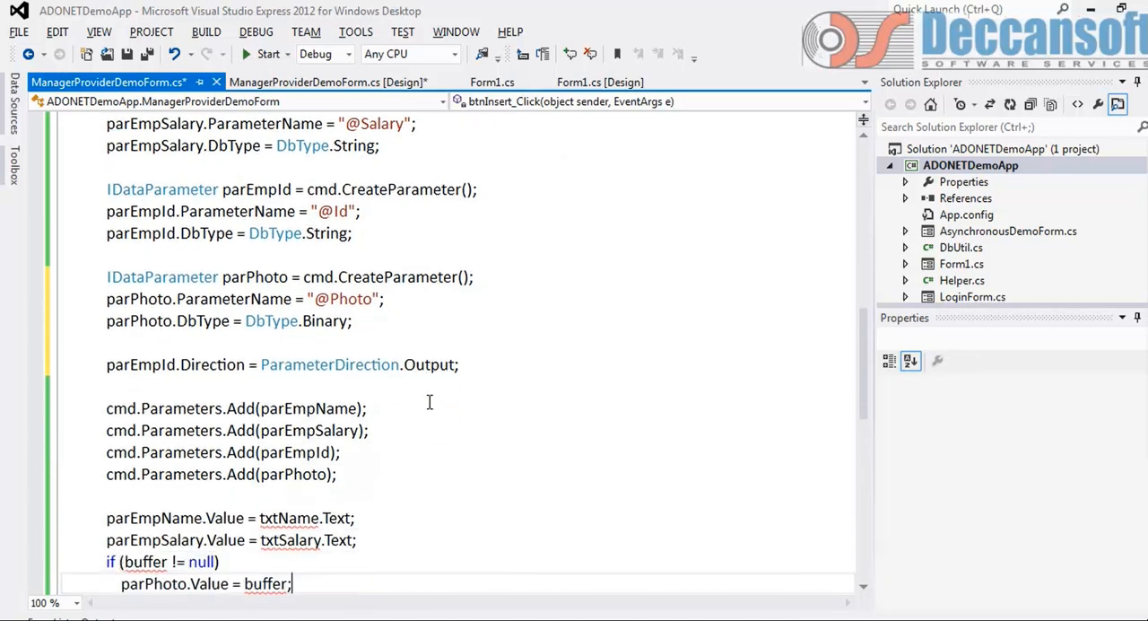
Step: Hardcode the inserted name as "E1" and the salary as 10000 in btnInsert_Click
scroll(down, 3)
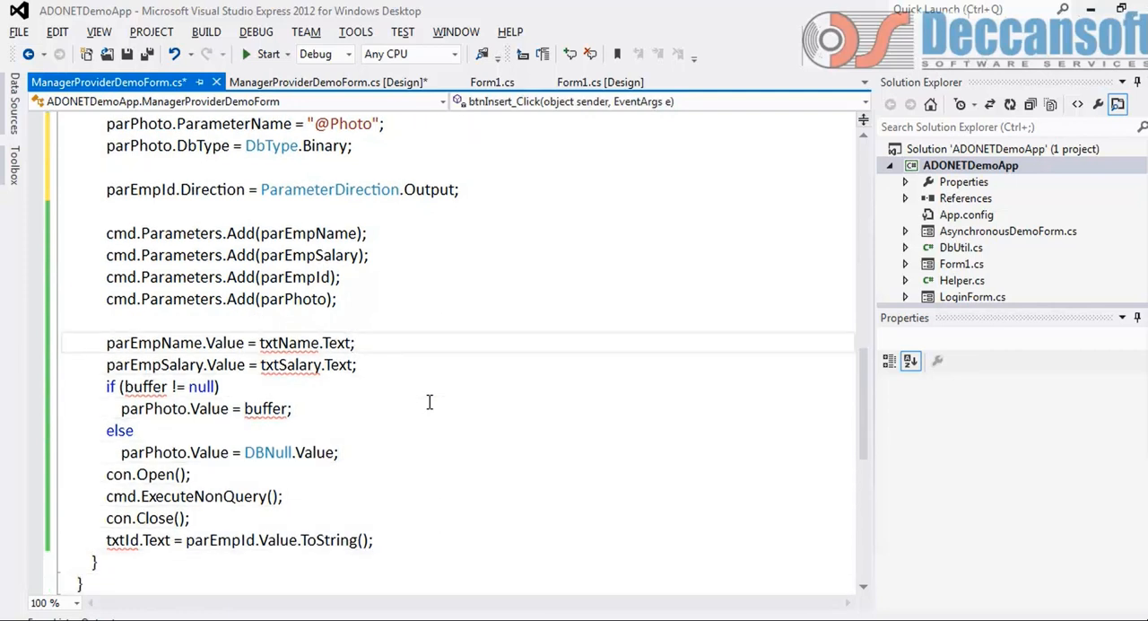
text(1)
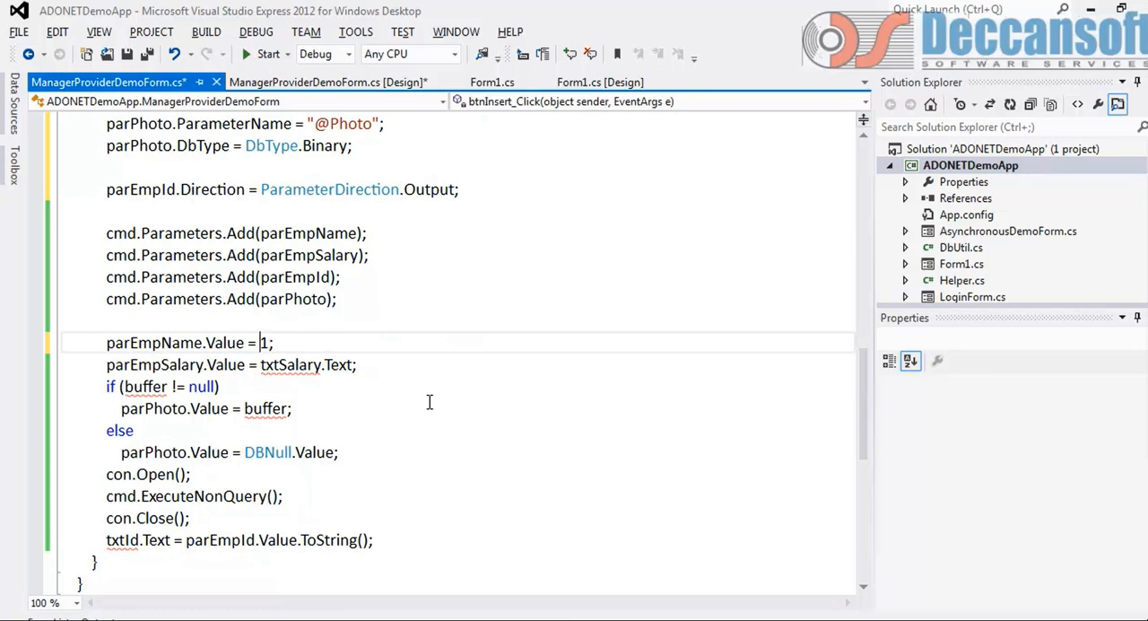
text("E11")
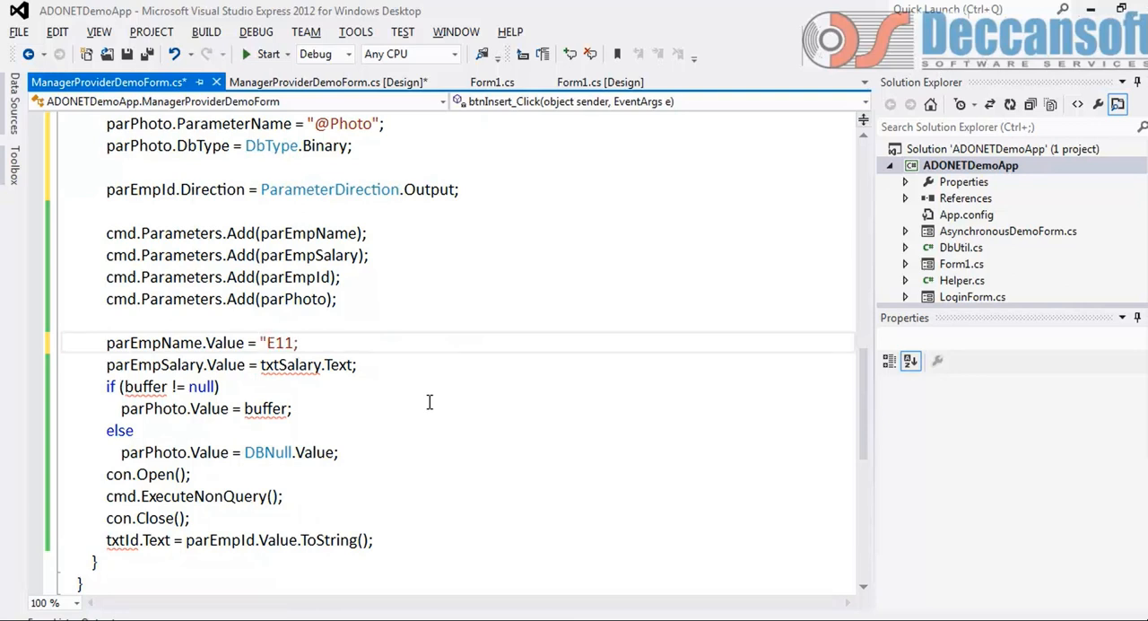
key(Backspace)
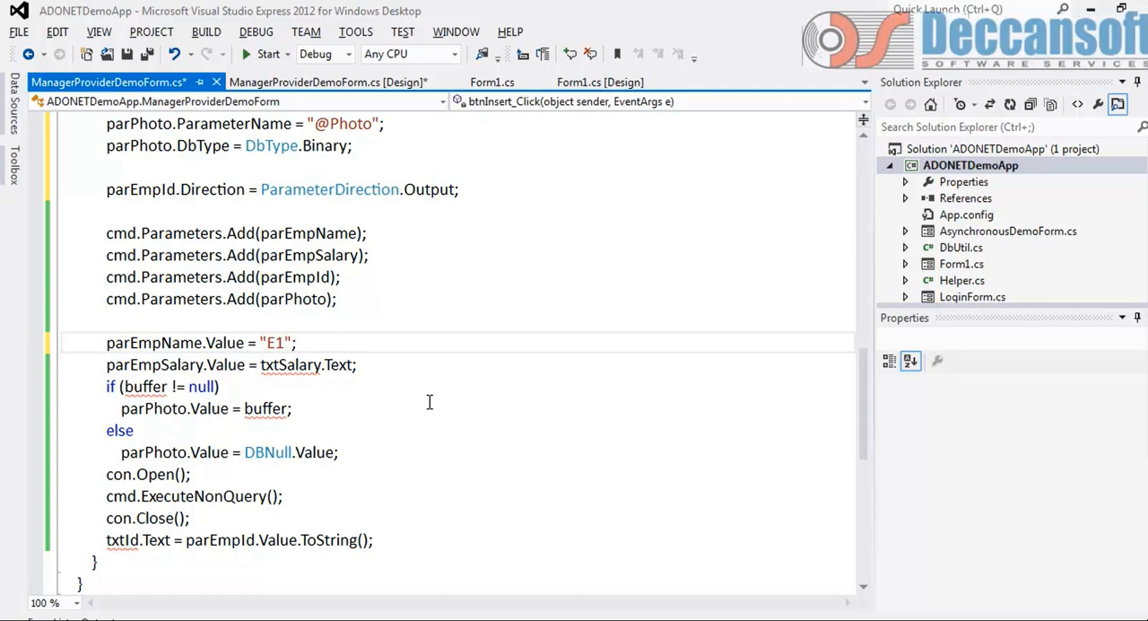
double_click(305, 364)
text(10000)
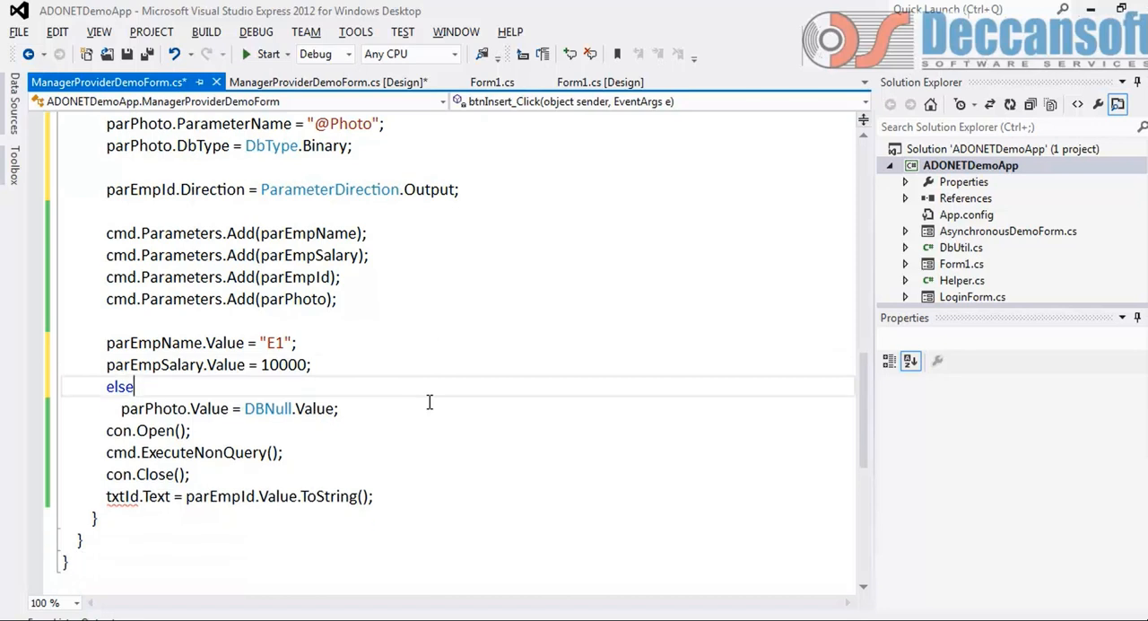
Step: Remove the photo buffer else branch and show the new Id via MessageBox.Show, then save
key(Backspace)
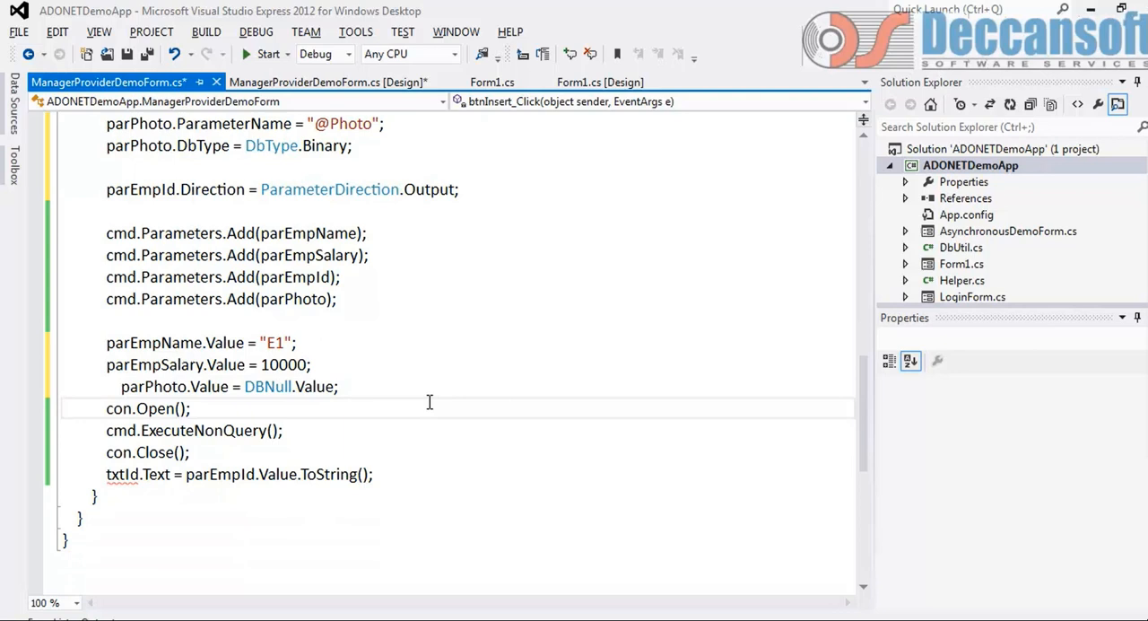
double_click(142, 474)
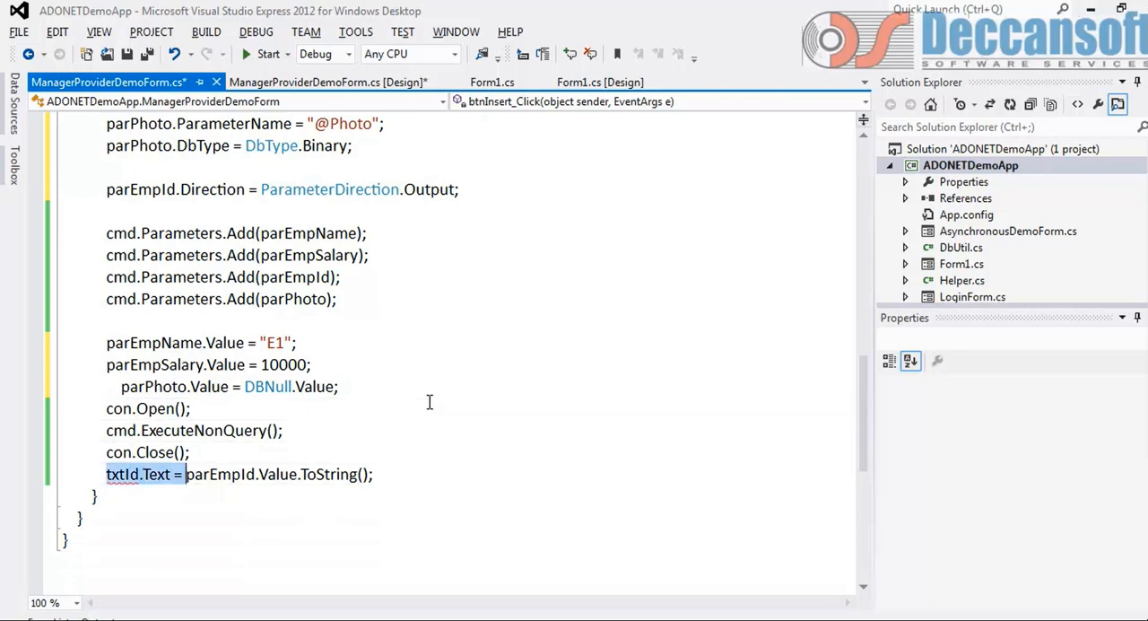
text(M)
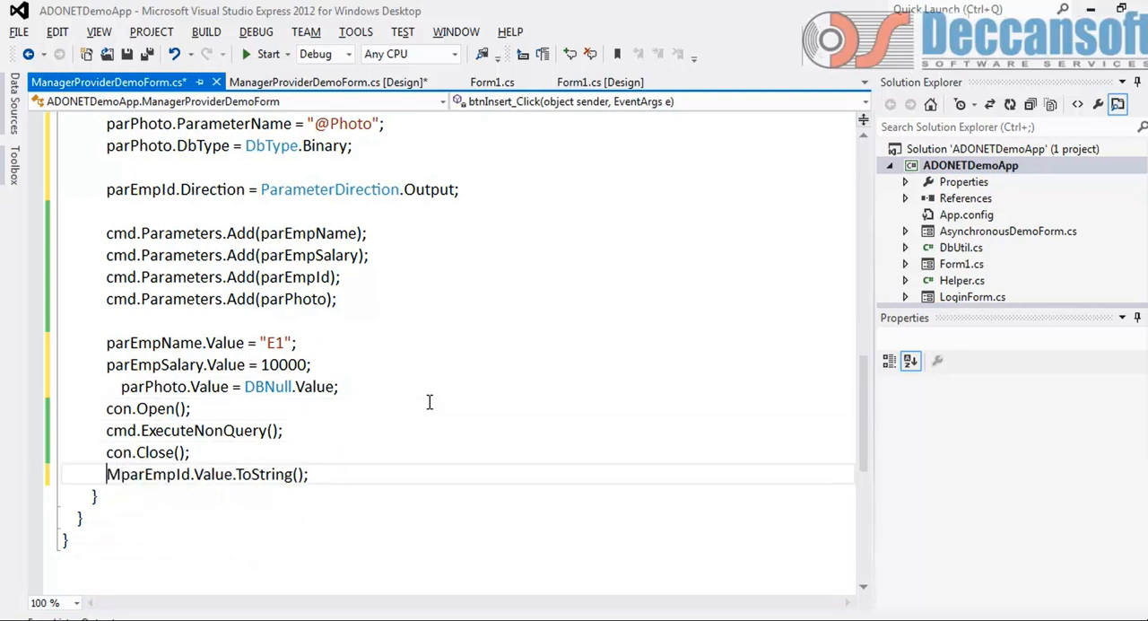
text(mb)
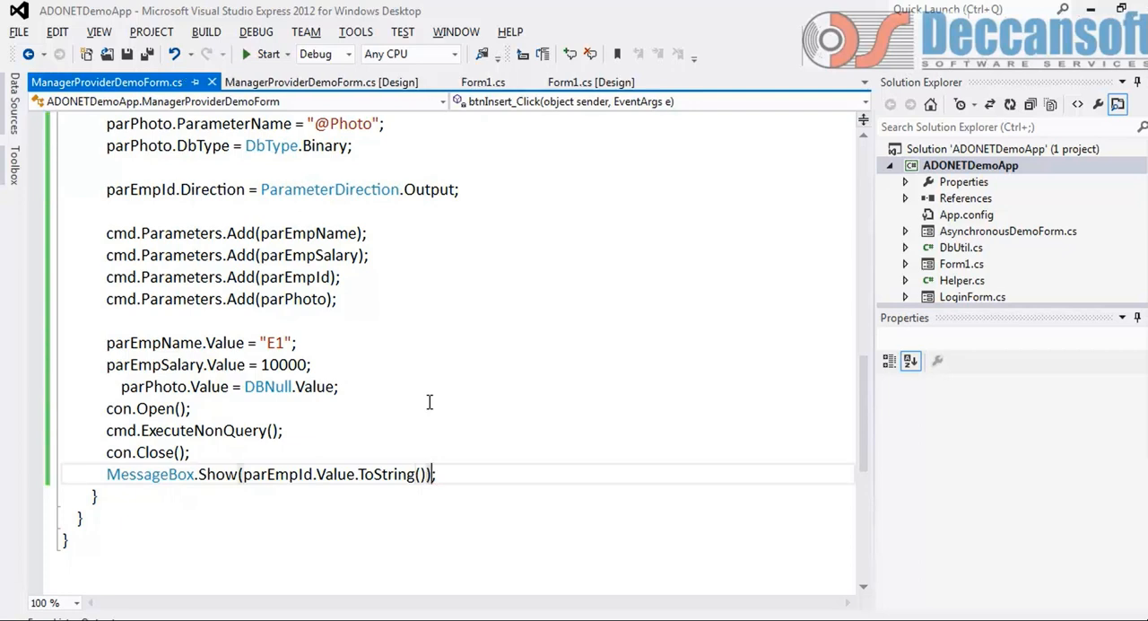
scroll(up, 3)
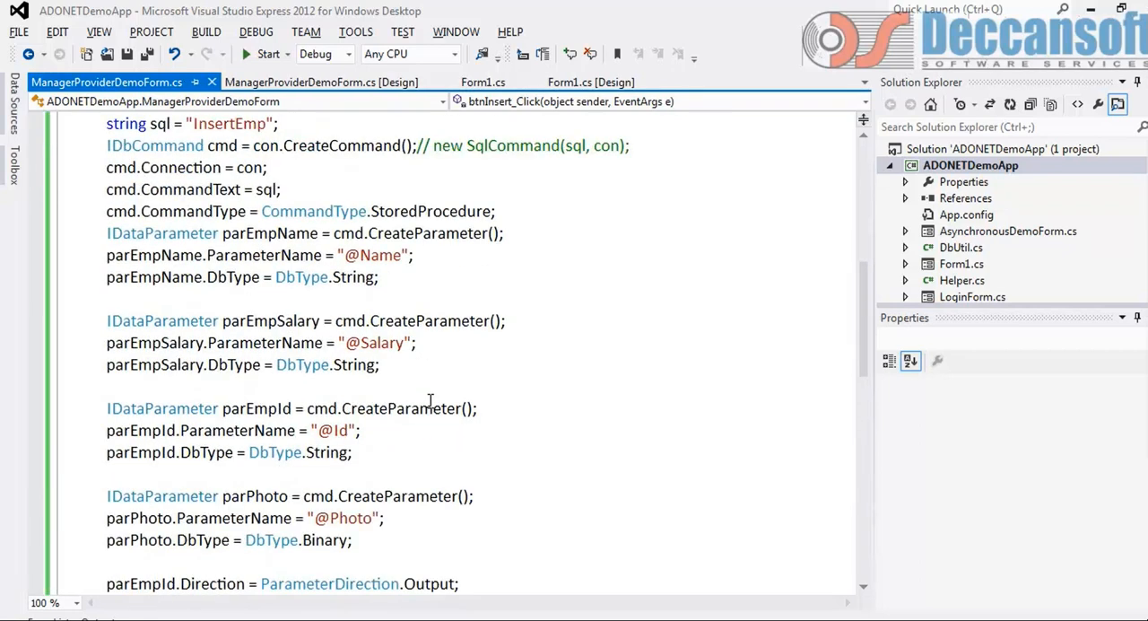
Step: Review btnInsert_Click and add a using System.Data.Common directive to the imports
scroll(up, 3)
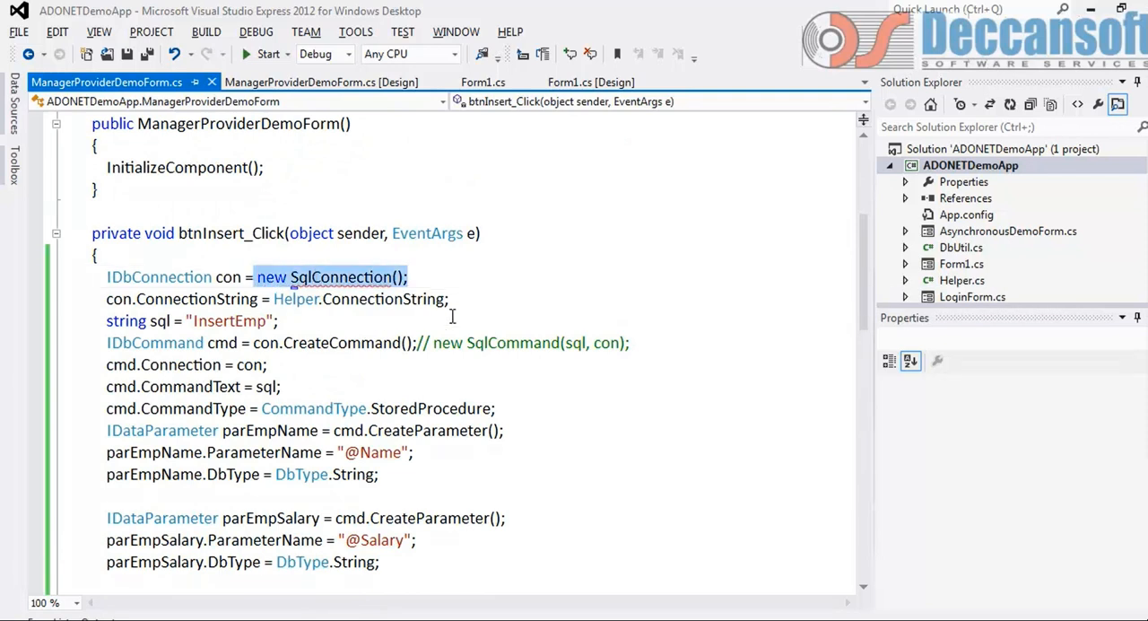
scroll(down, 3)
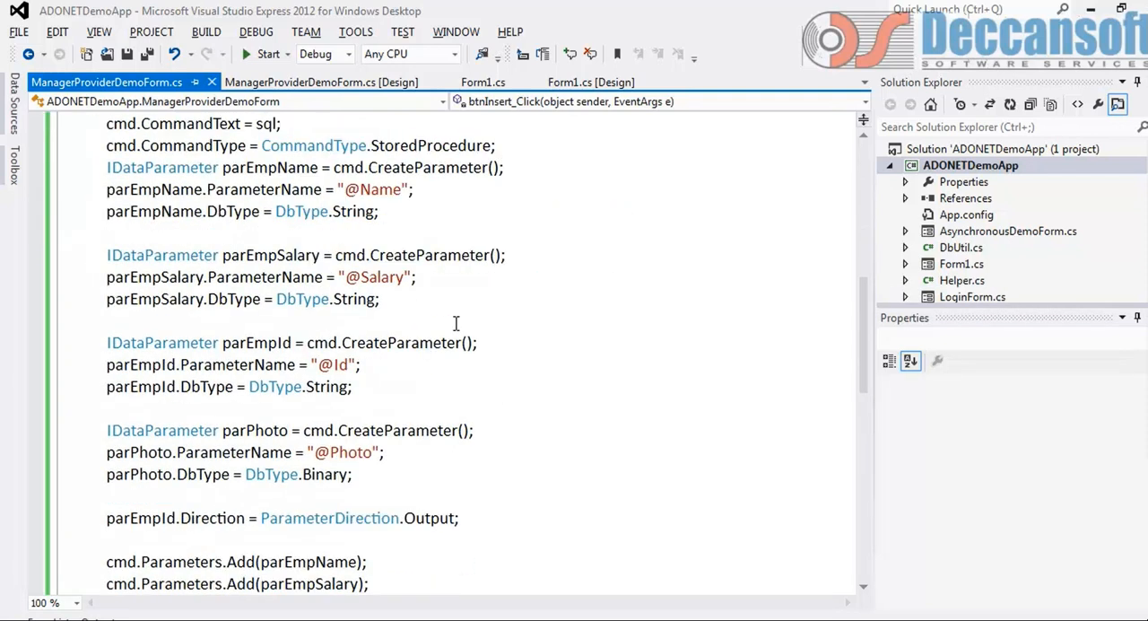
scroll(down, 3)
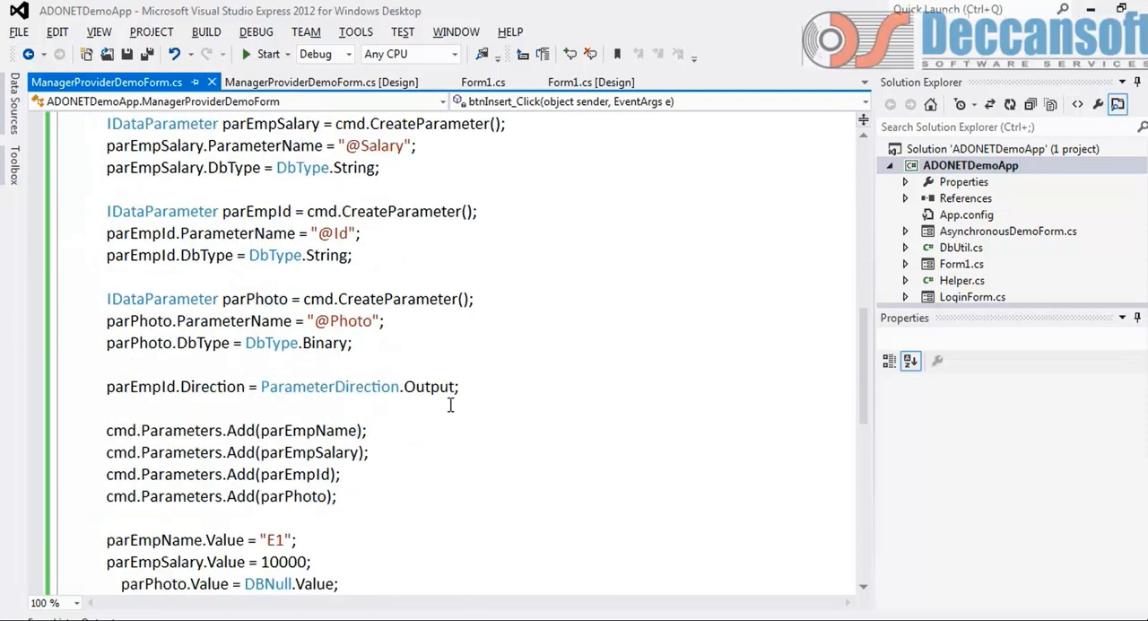
scroll(down, 3)
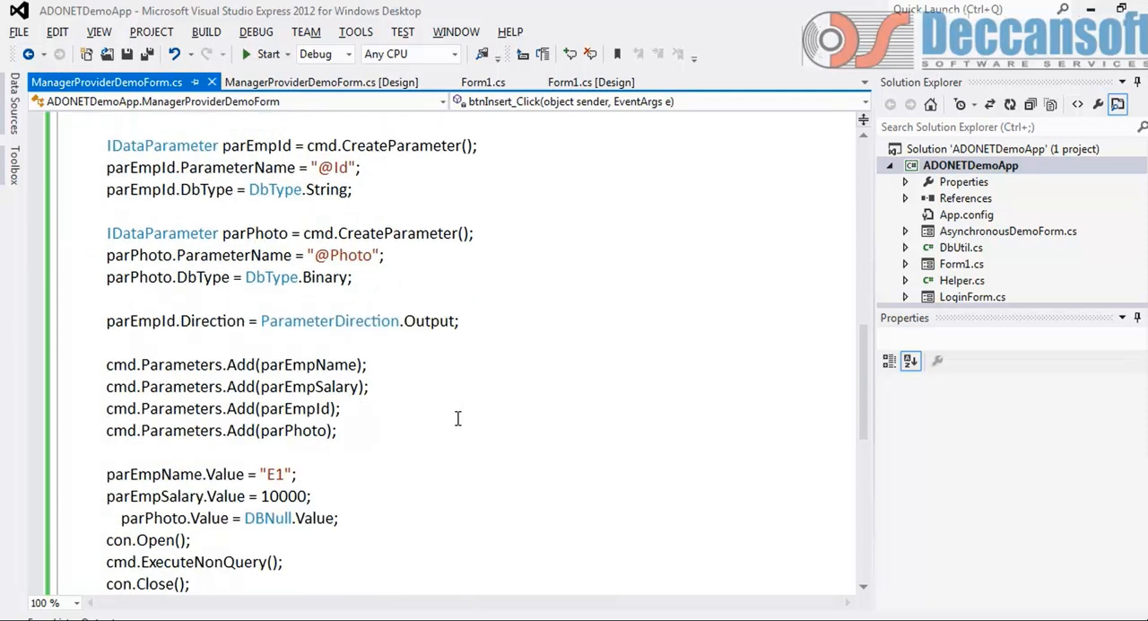
scroll(down, 3)
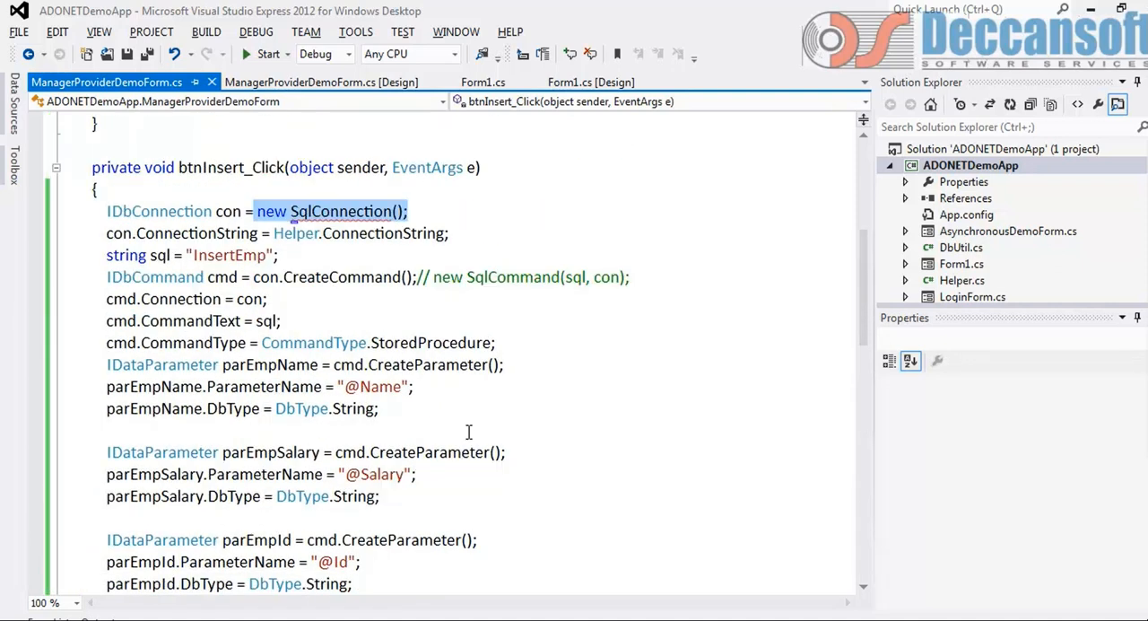
mouse_move(440, 438)
text(using)
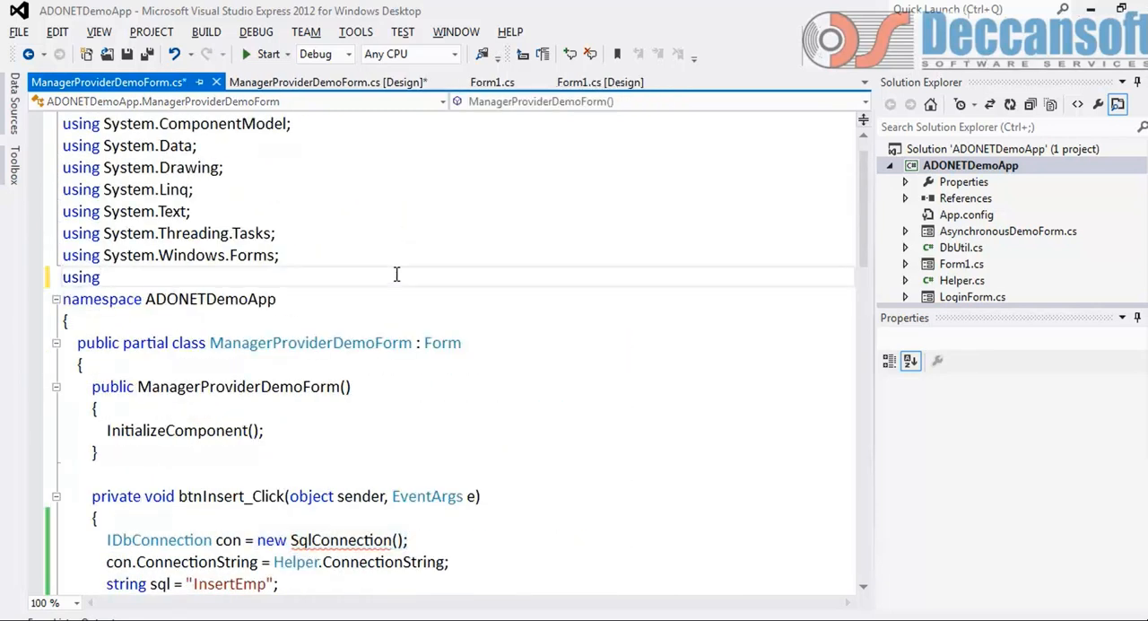
text(System.Data.Common;)
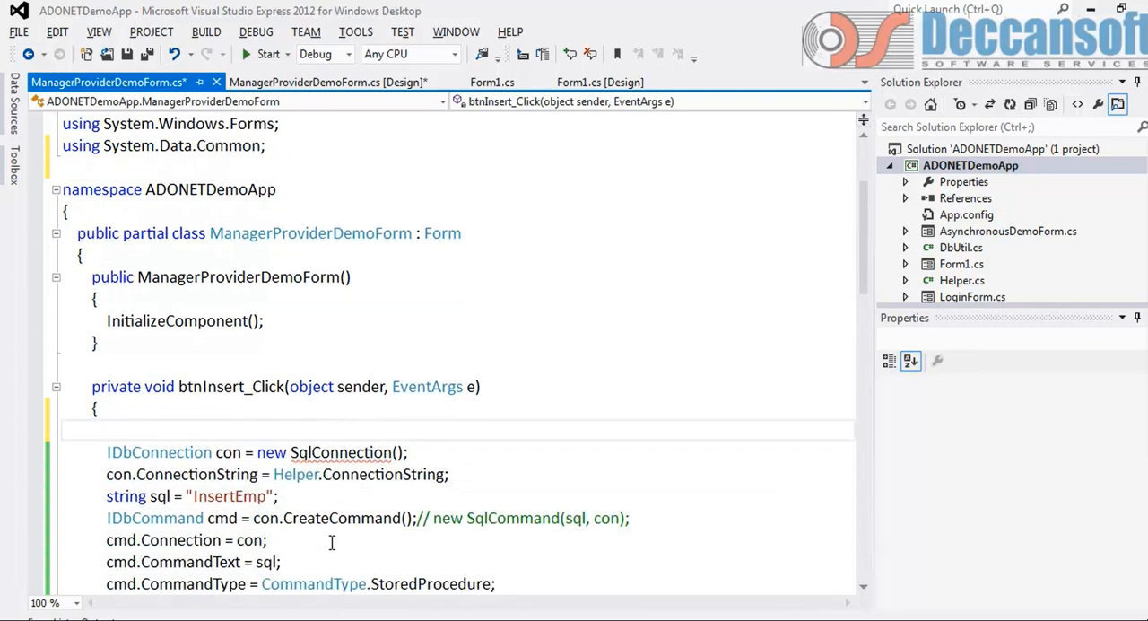
Step: Declare DbProviderFactory fac from DbProviderFactories.GetFactory("System.Data.SqlClient")
scroll(down, 3)
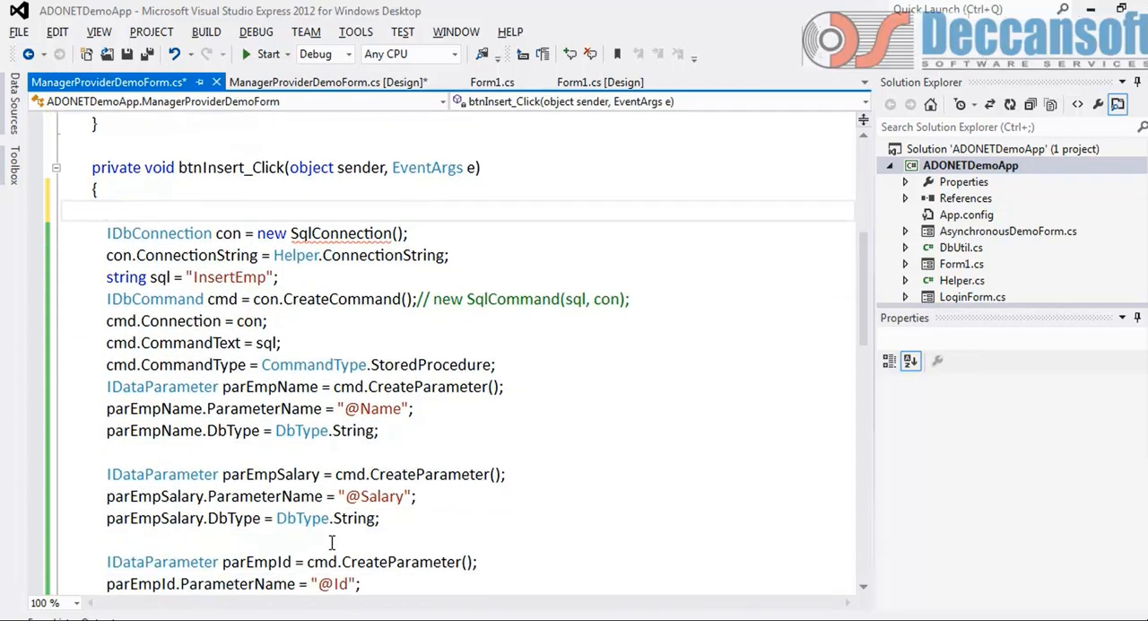
text(Db)
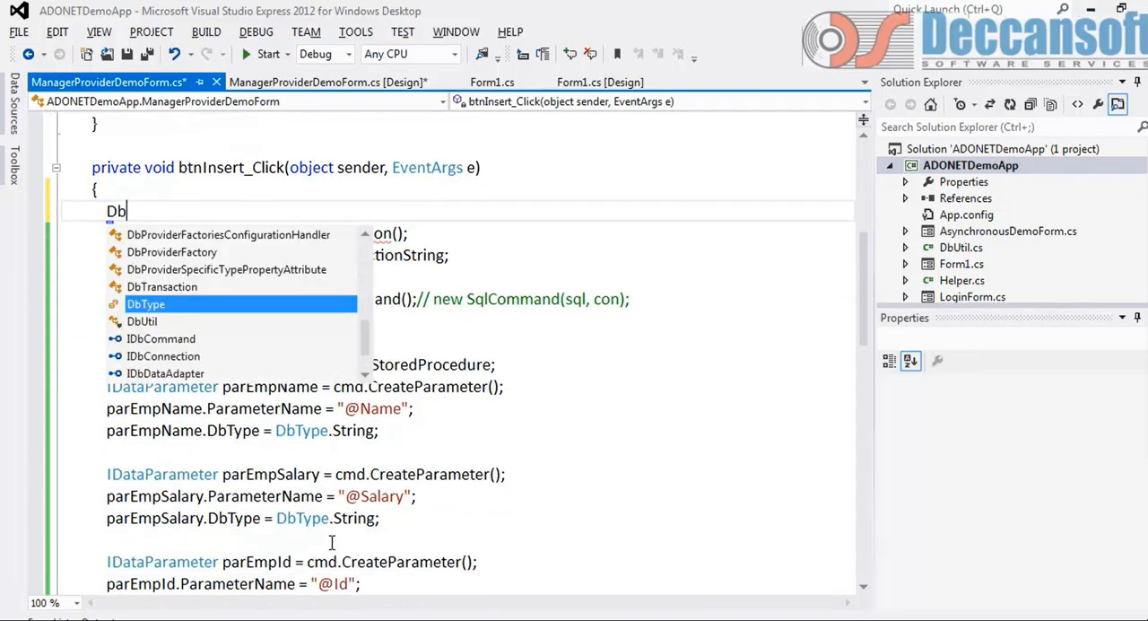
text(pro)
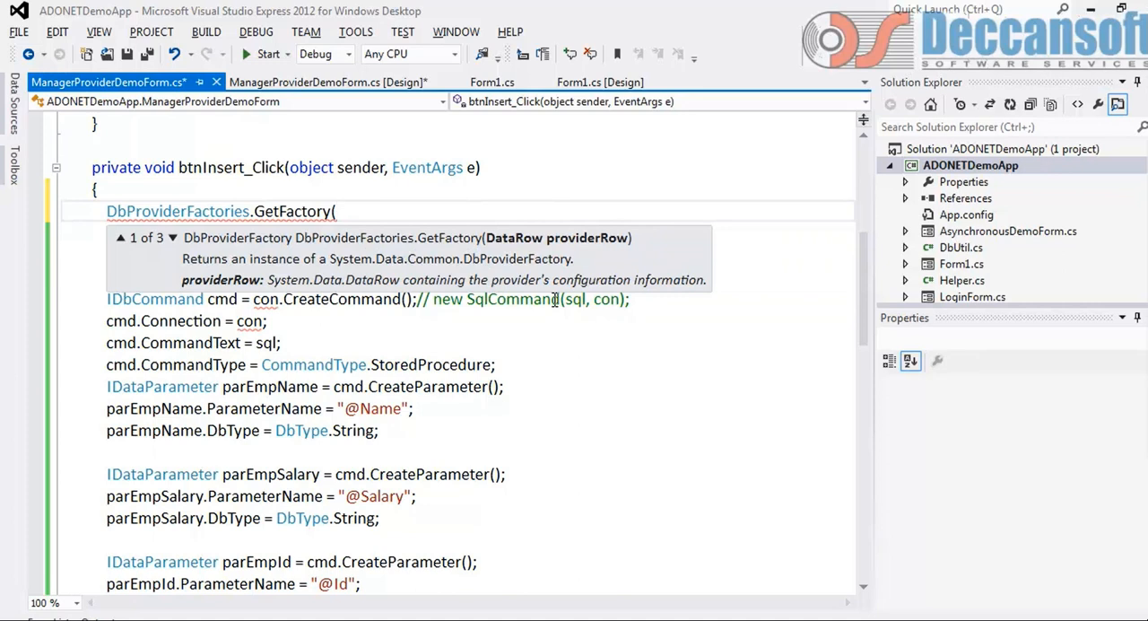
click(173, 236)
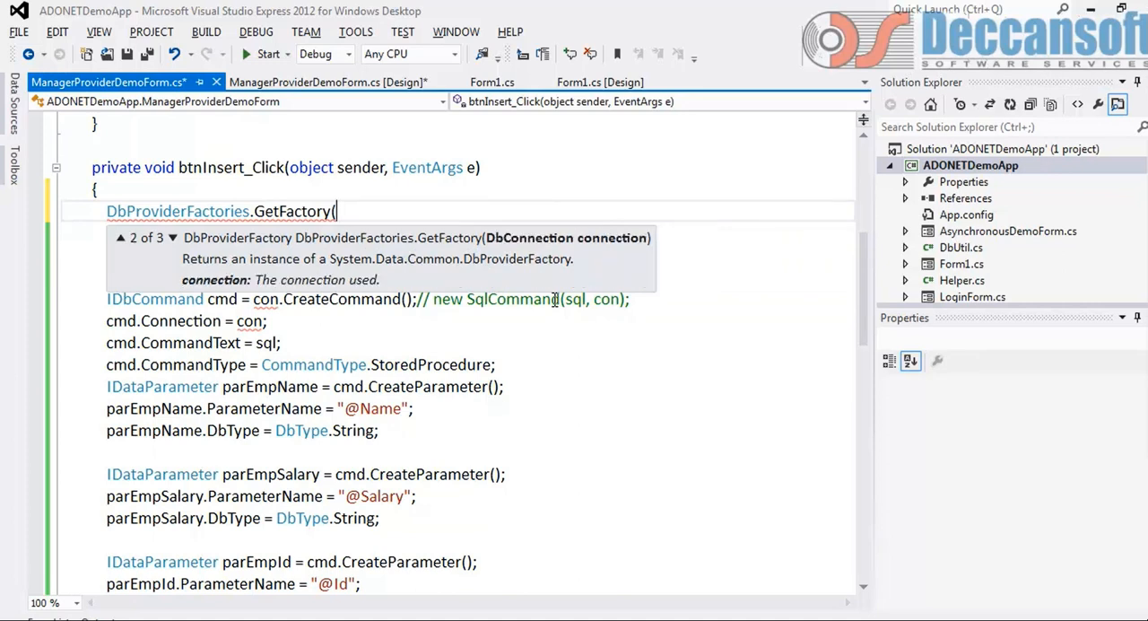
click(174, 238)
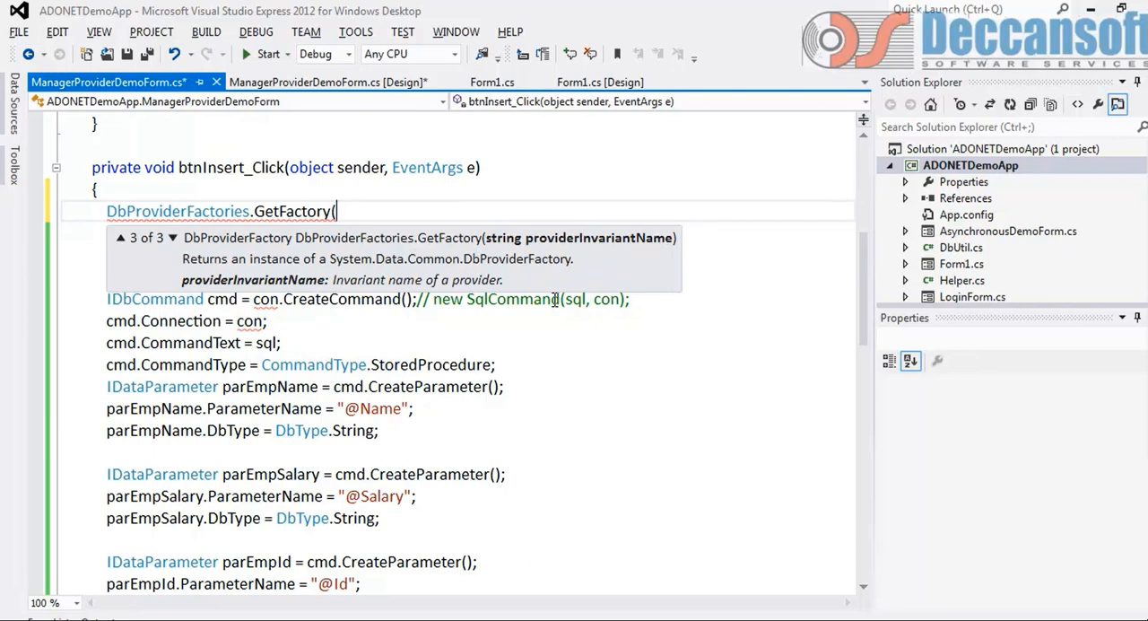
text(")
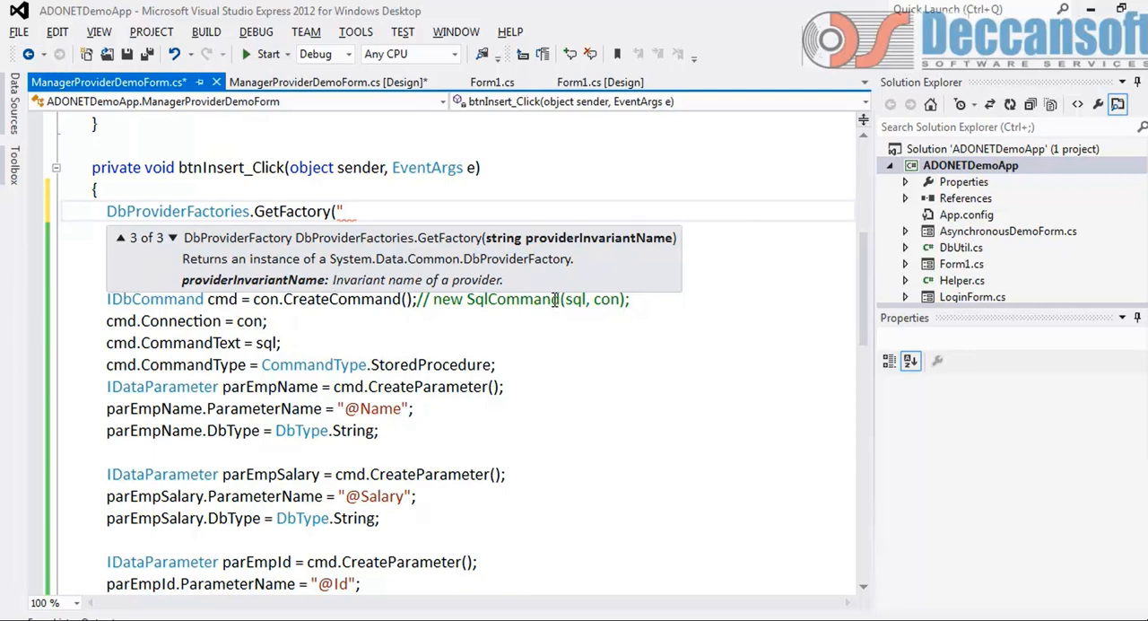
text(System.Data.S)
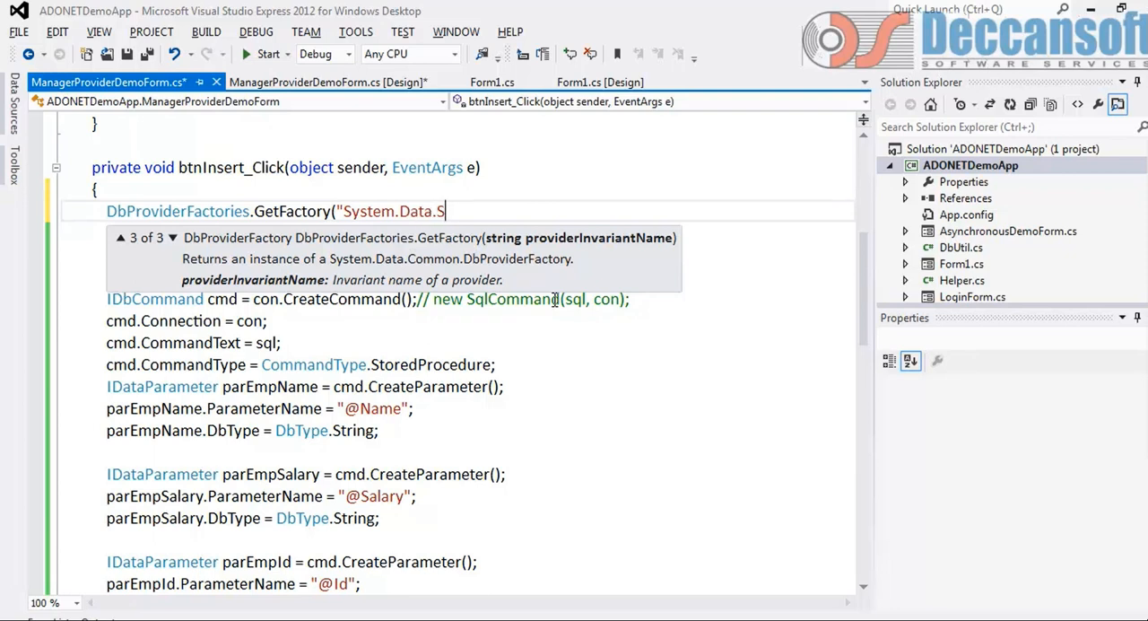
text(qlClient")
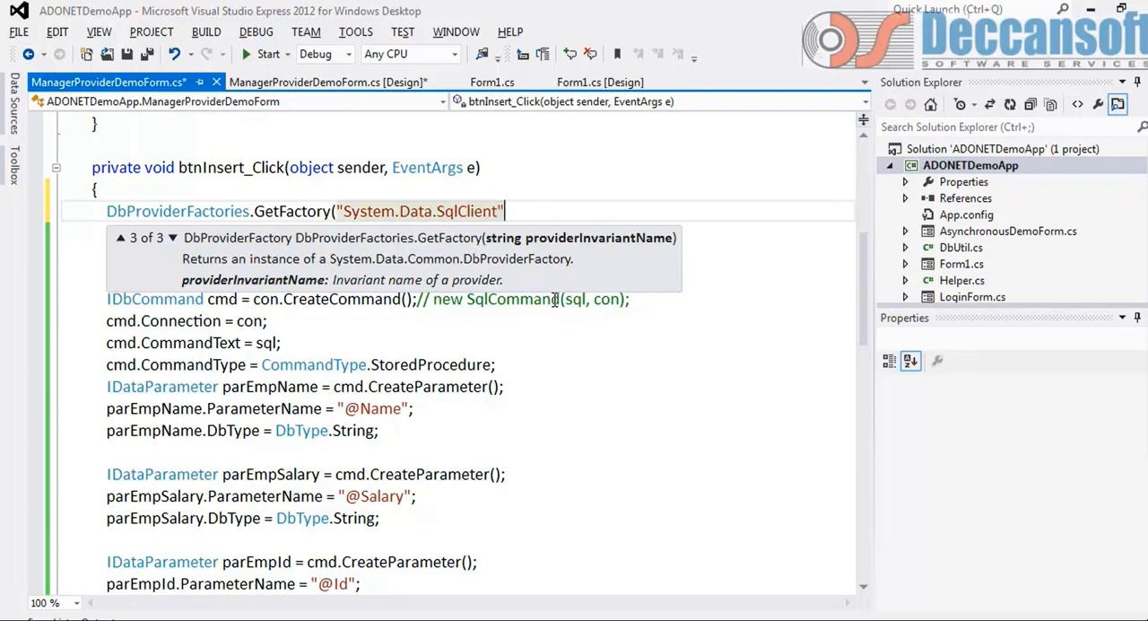
mouse_move(507, 210)
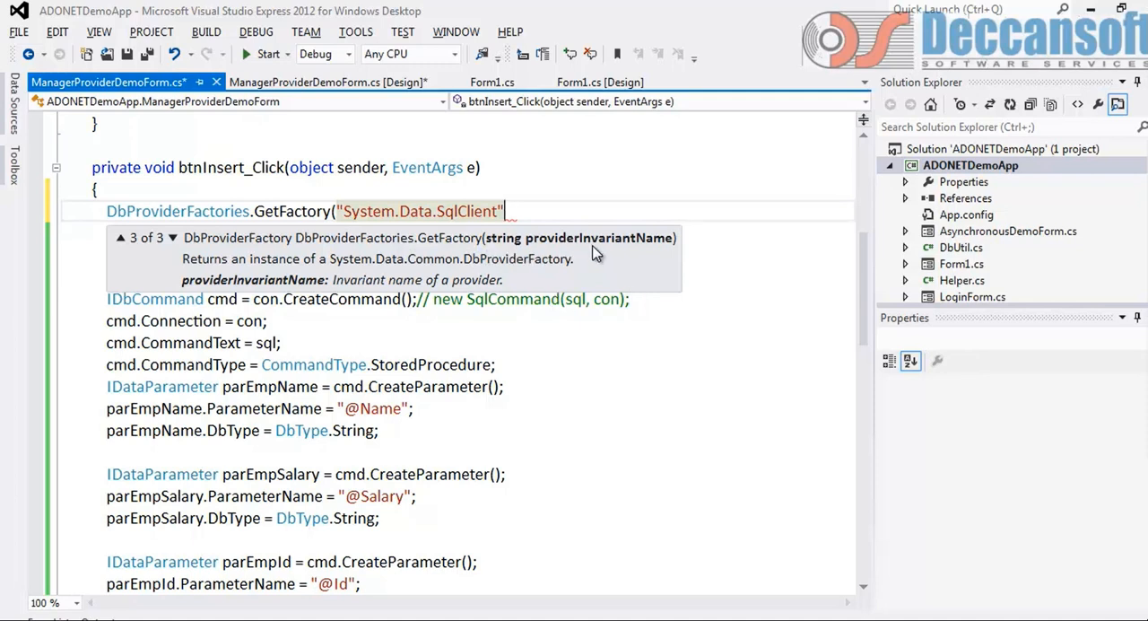
mouse_move(254, 254)
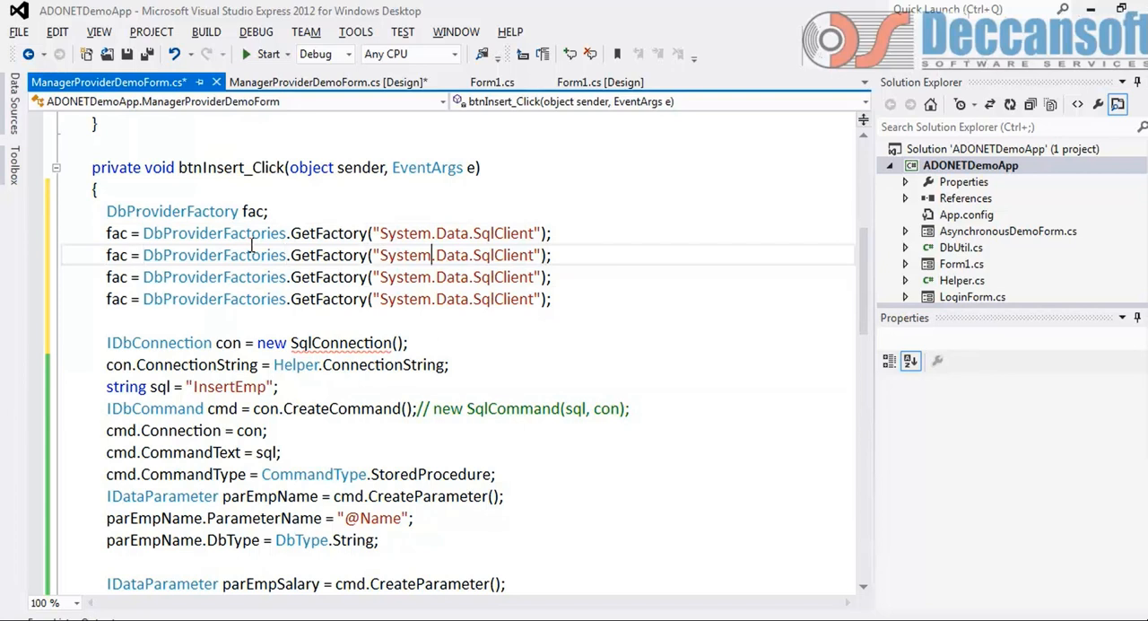
Step: Add commented-out GetFactory alternatives for System.Data.OracleClient and System.Data.OleDb
text(Or)
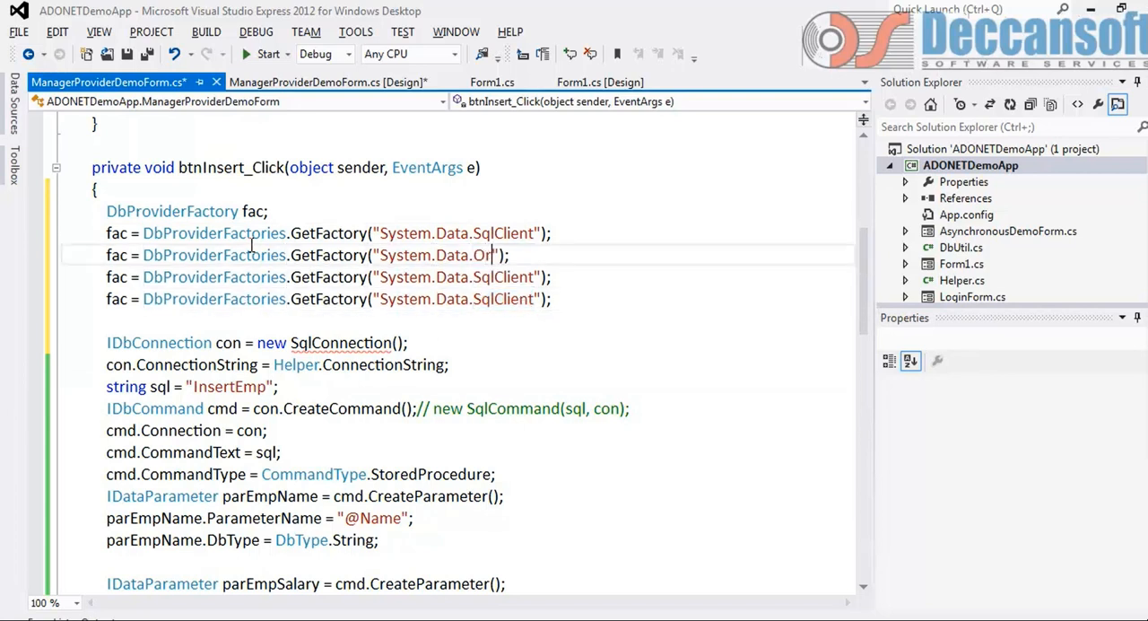
text(acleClient)
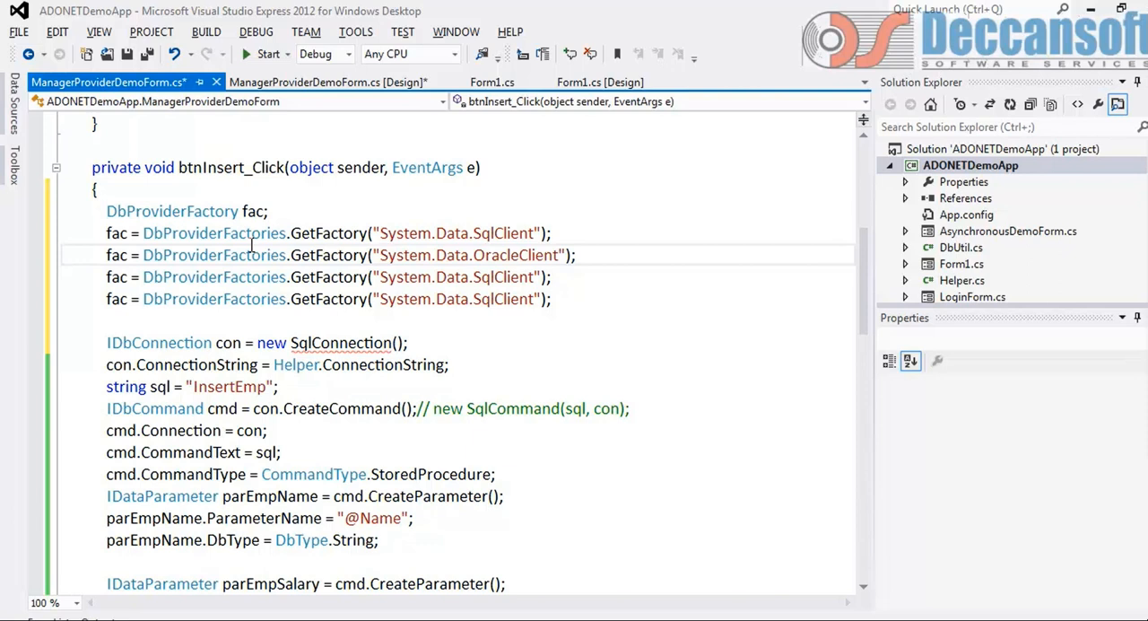
double_click(484, 277)
text(OleDb)
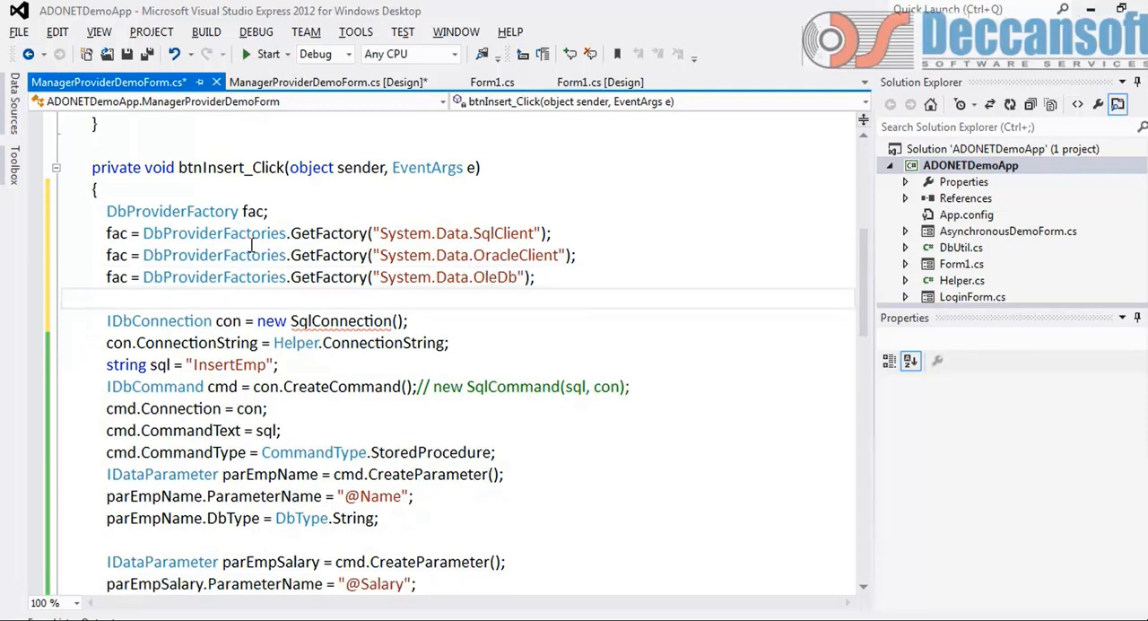
mouse_move(214, 276)
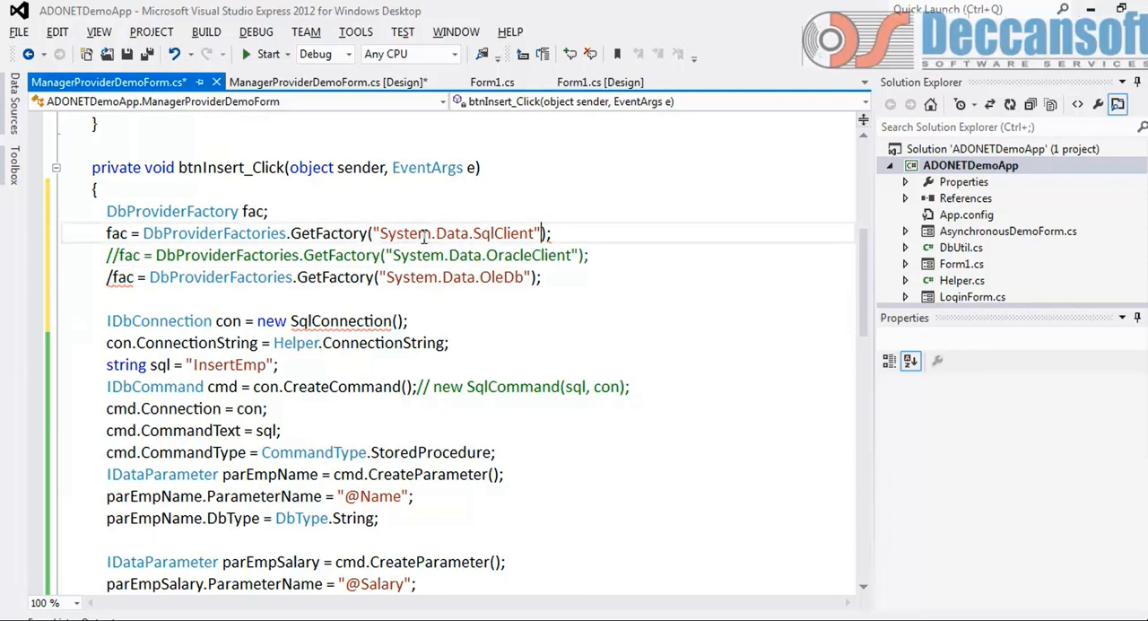
double_click(458, 233)
text(/)
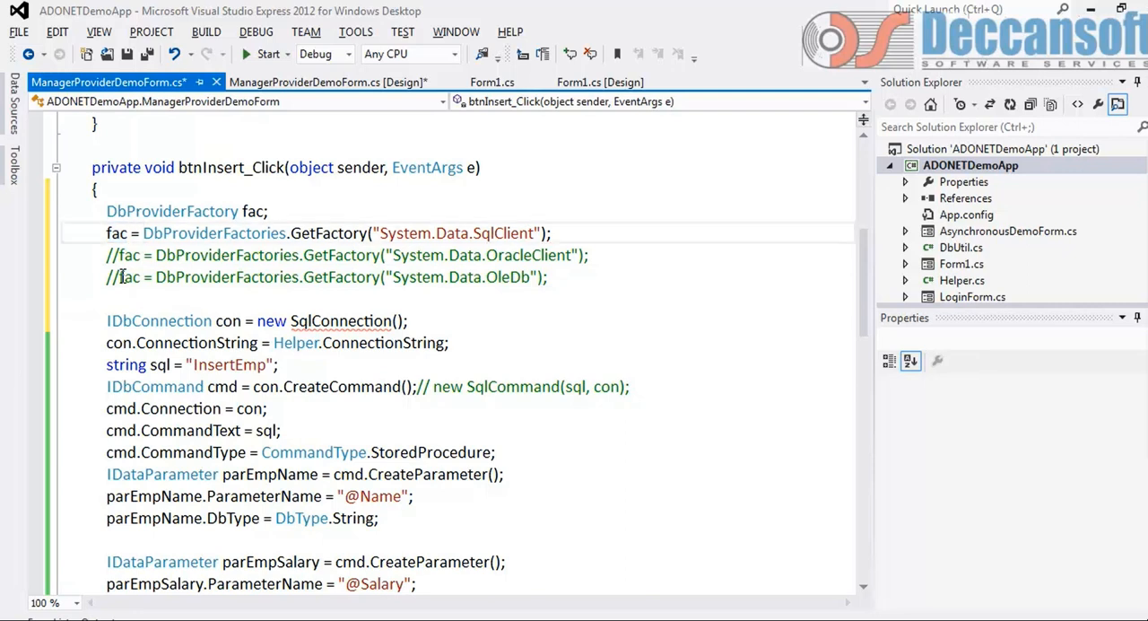
double_click(330, 233)
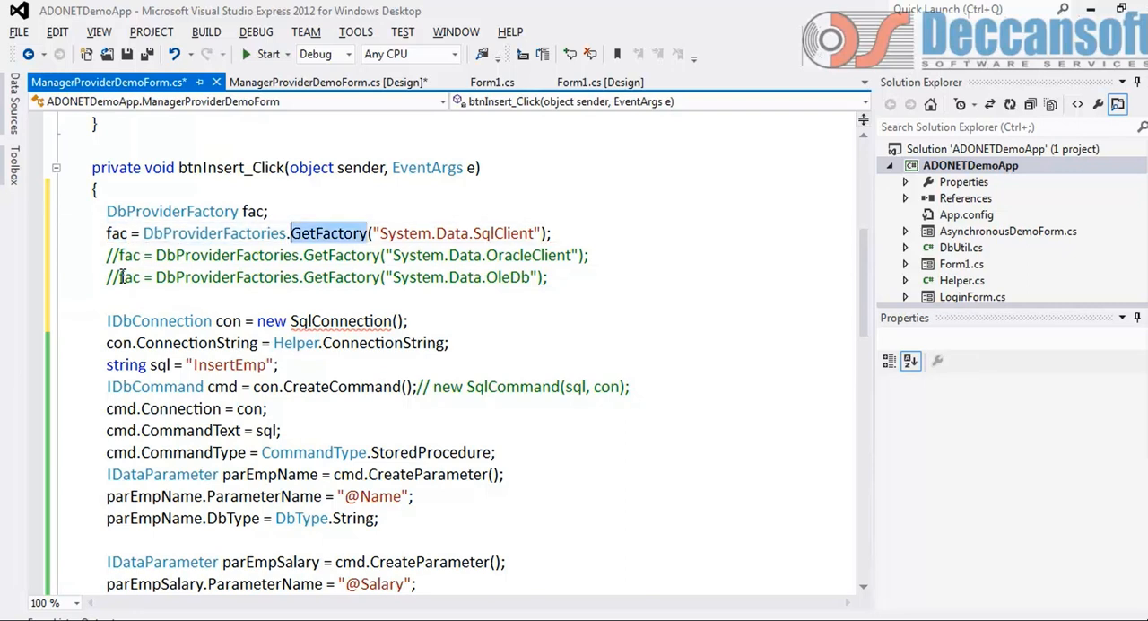
double_click(253, 211)
text(  fac.Create)
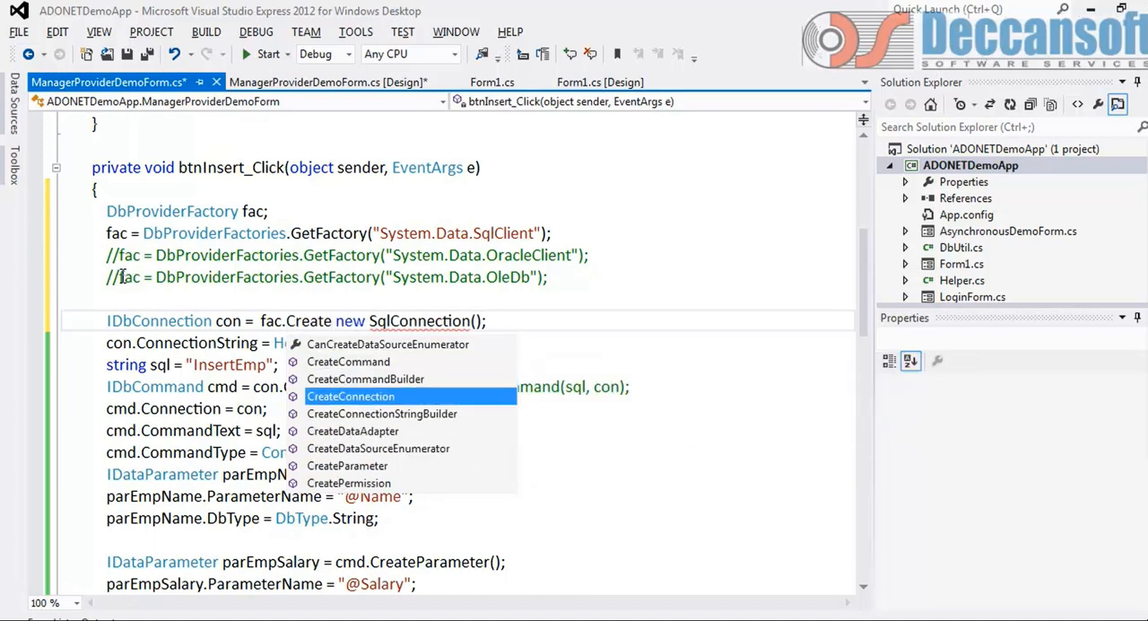
Step: Create con via fac.CreateConnection(), keeping the old new SqlConnection() as a comment, and save
click(350, 395)
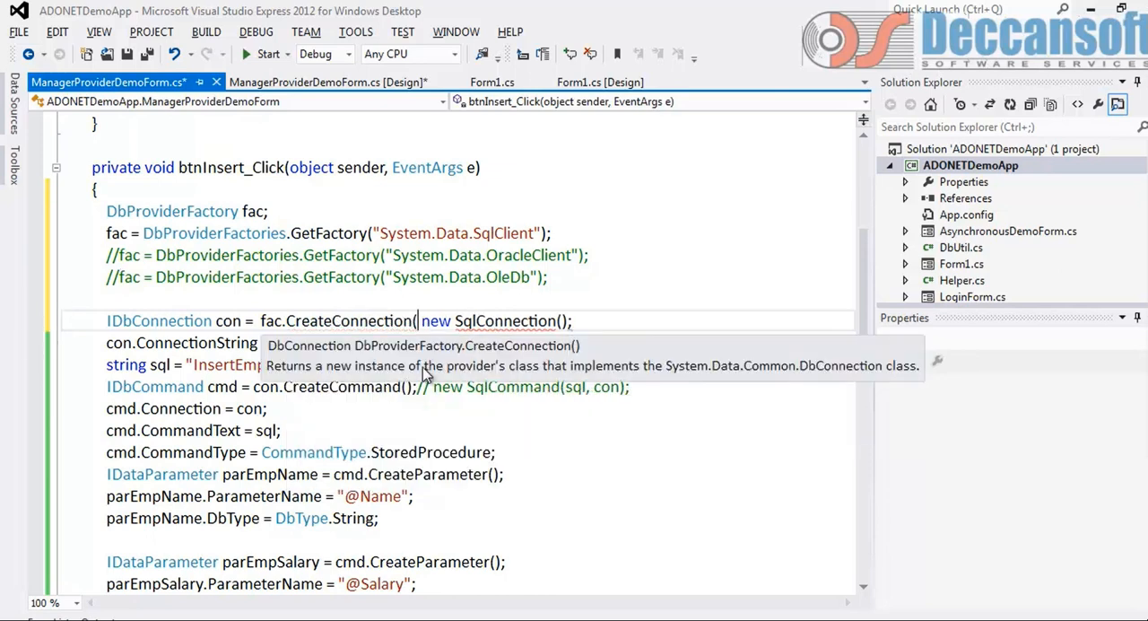
mouse_move(774, 381)
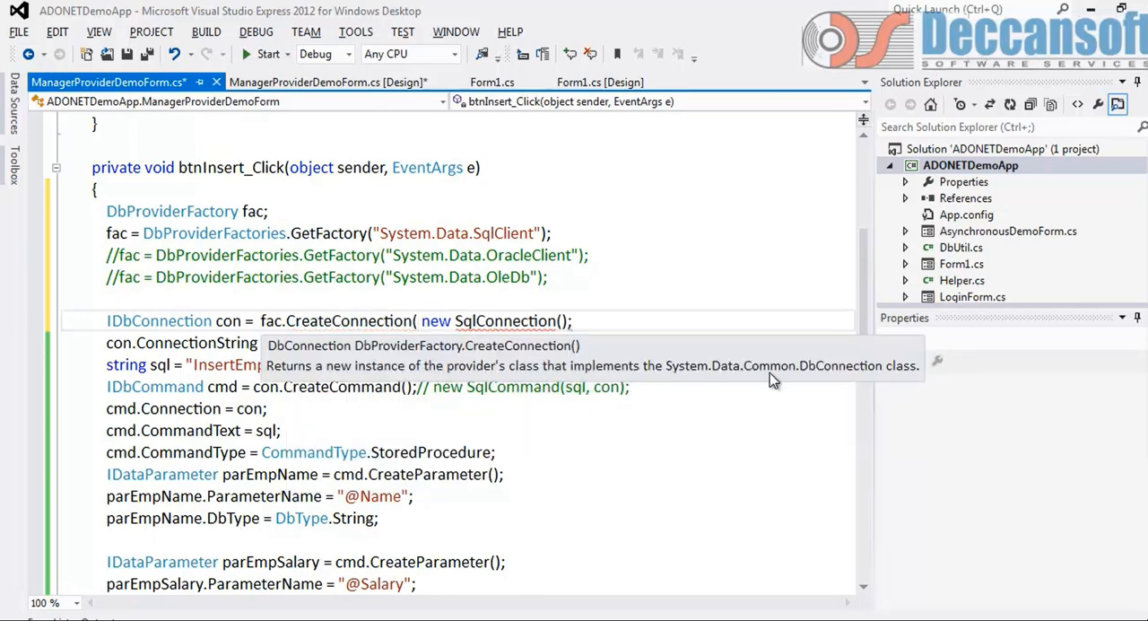
mouse_move(856, 384)
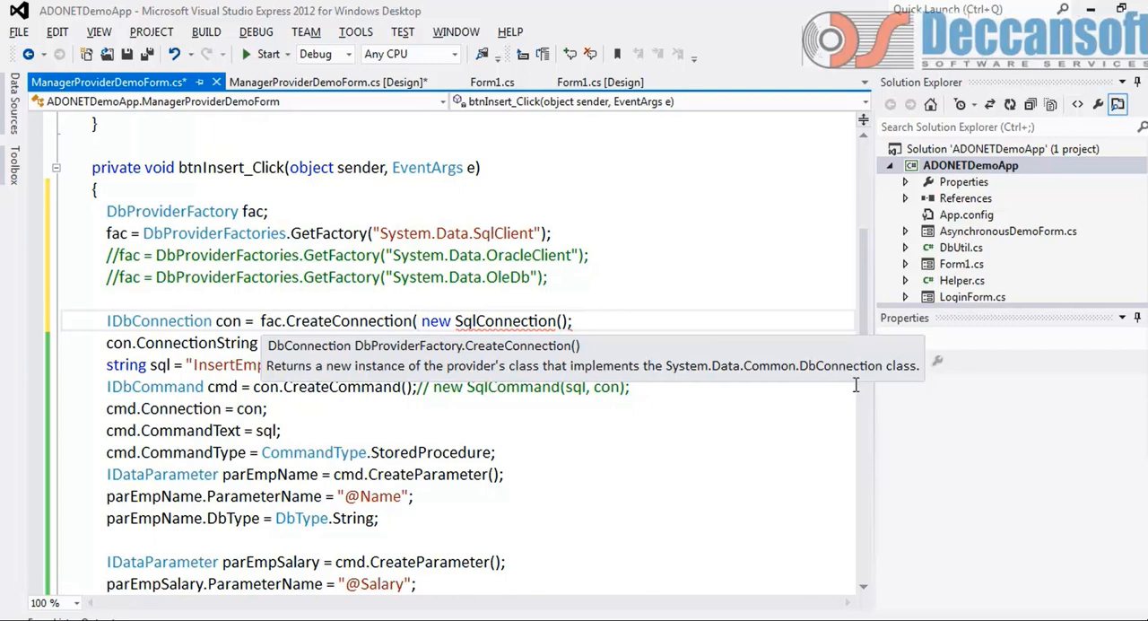
mouse_move(722, 372)
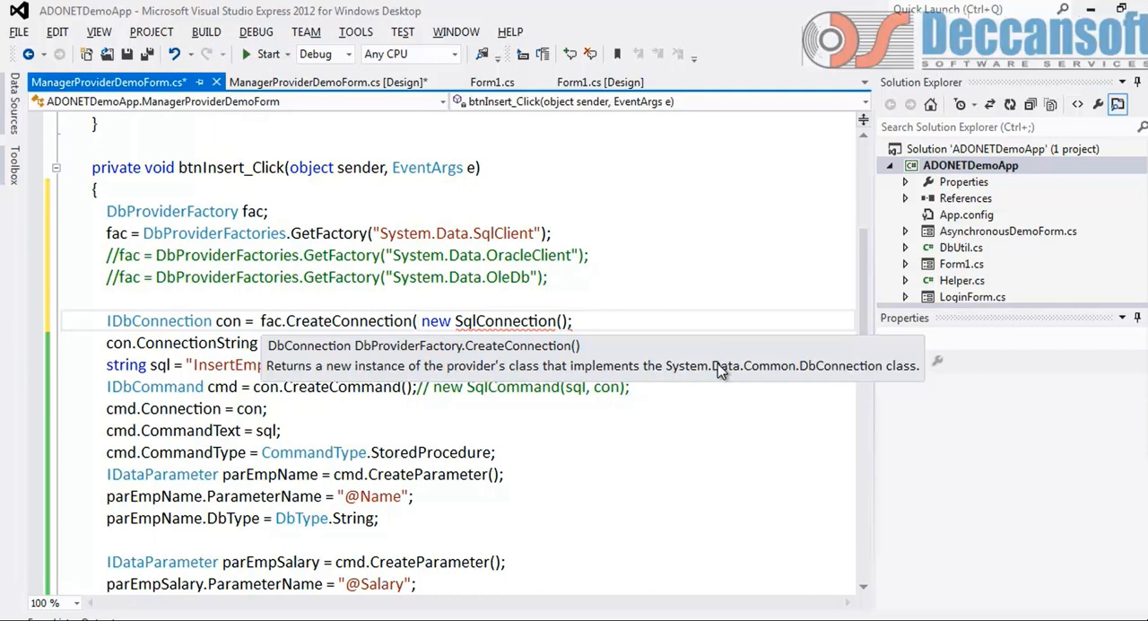
mouse_move(157, 318)
text();//)
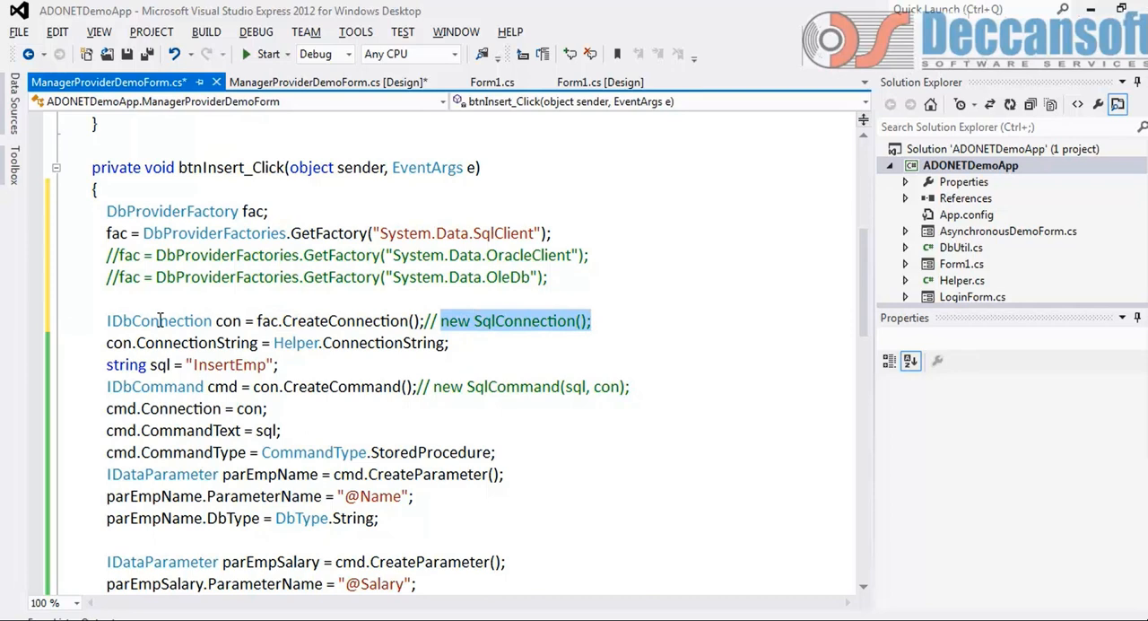
double_click(116, 232)
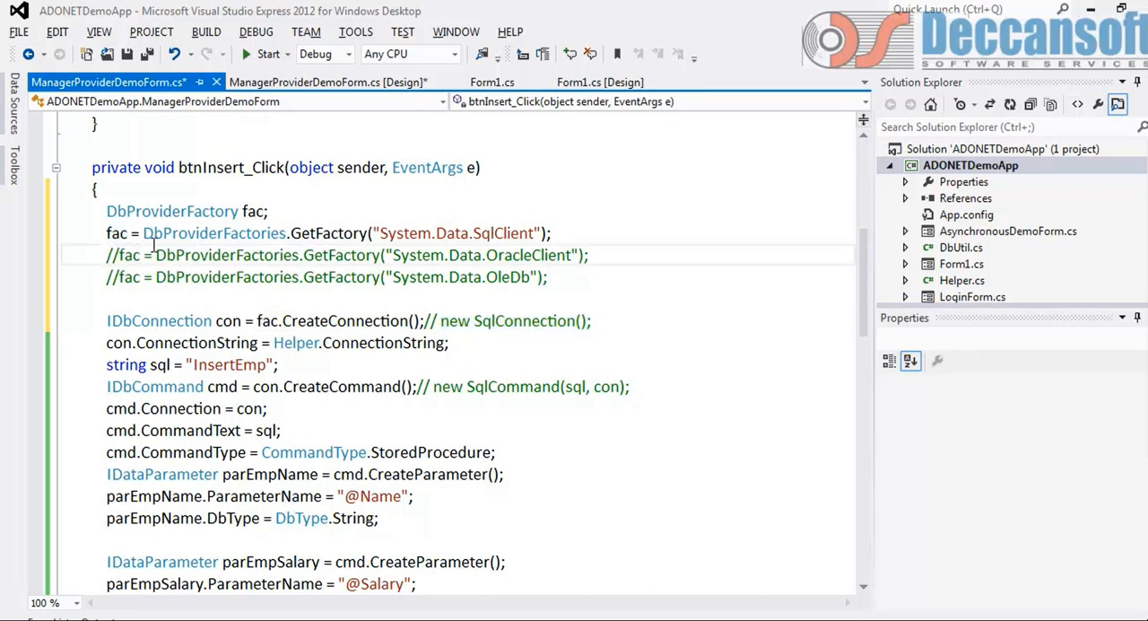
double_click(528, 255)
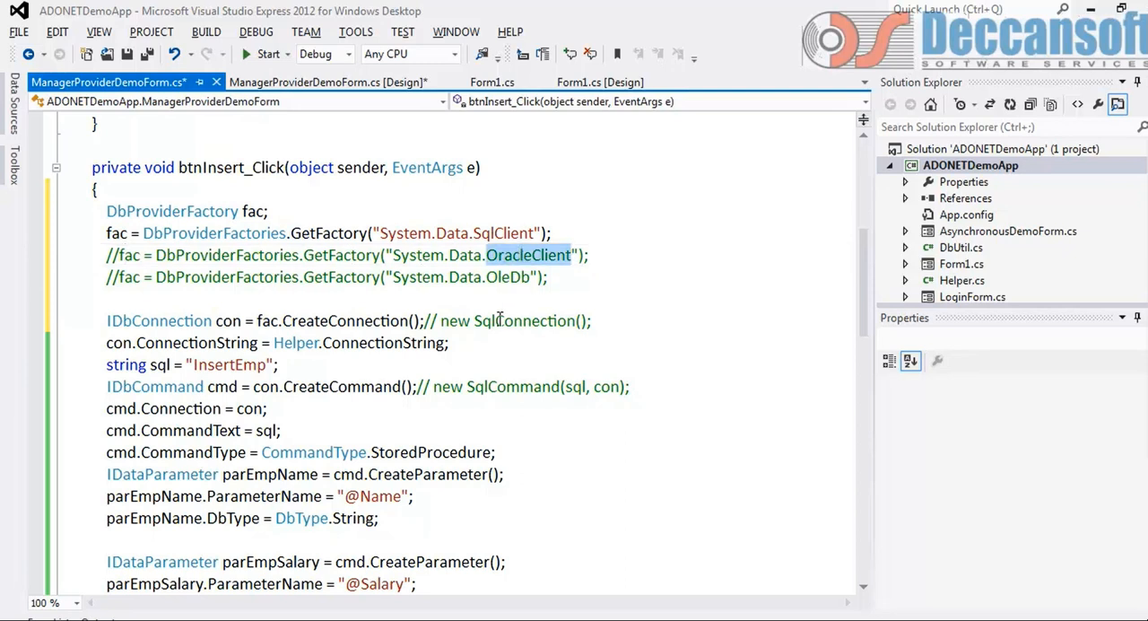
double_click(525, 320)
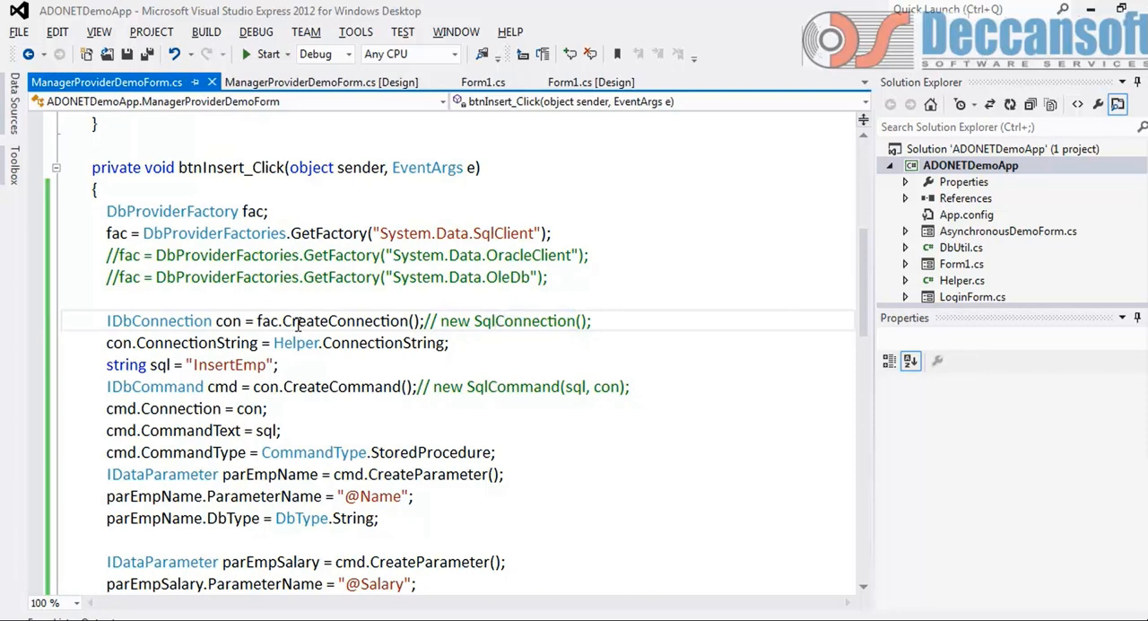
mouse_move(314, 451)
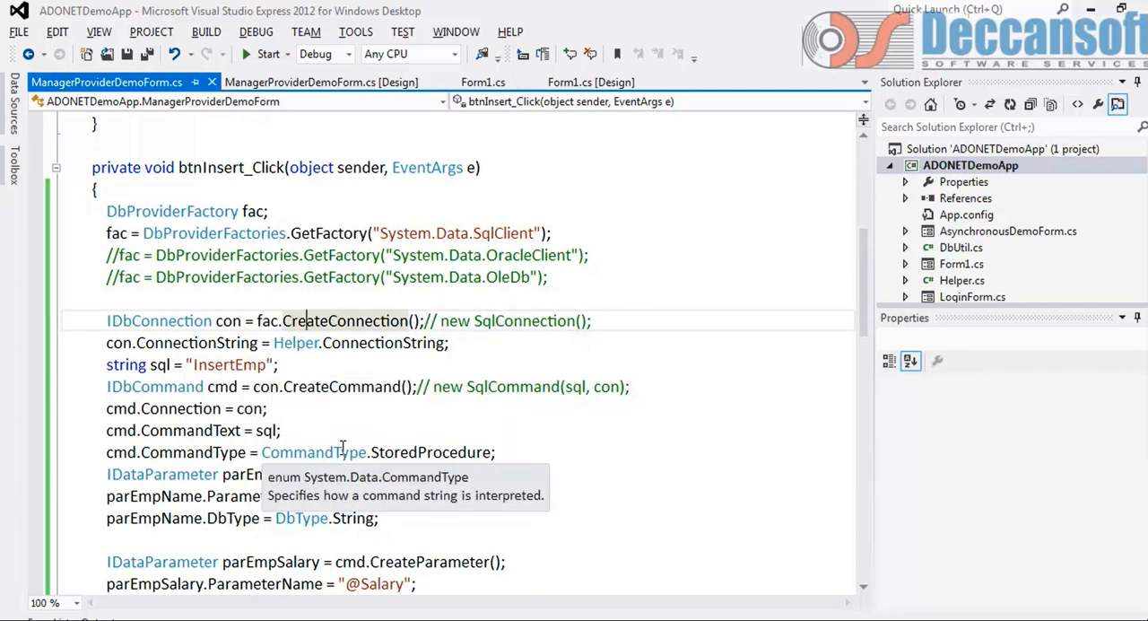
Step: Scroll through the rest of the Insert handler to review it
scroll(down, 3)
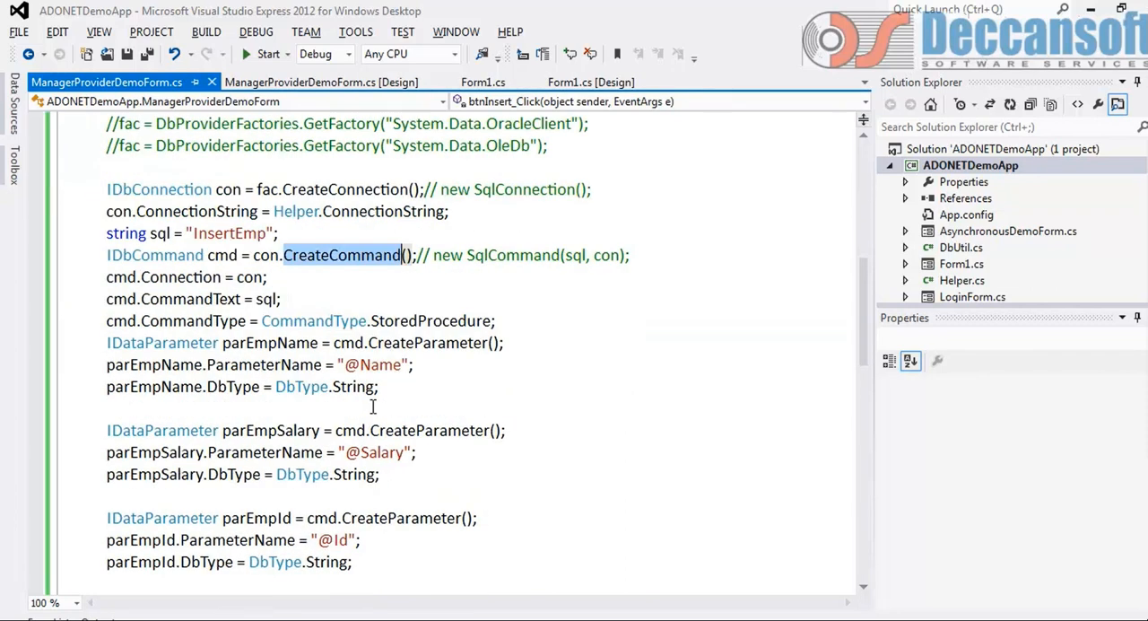
scroll(down, 3)
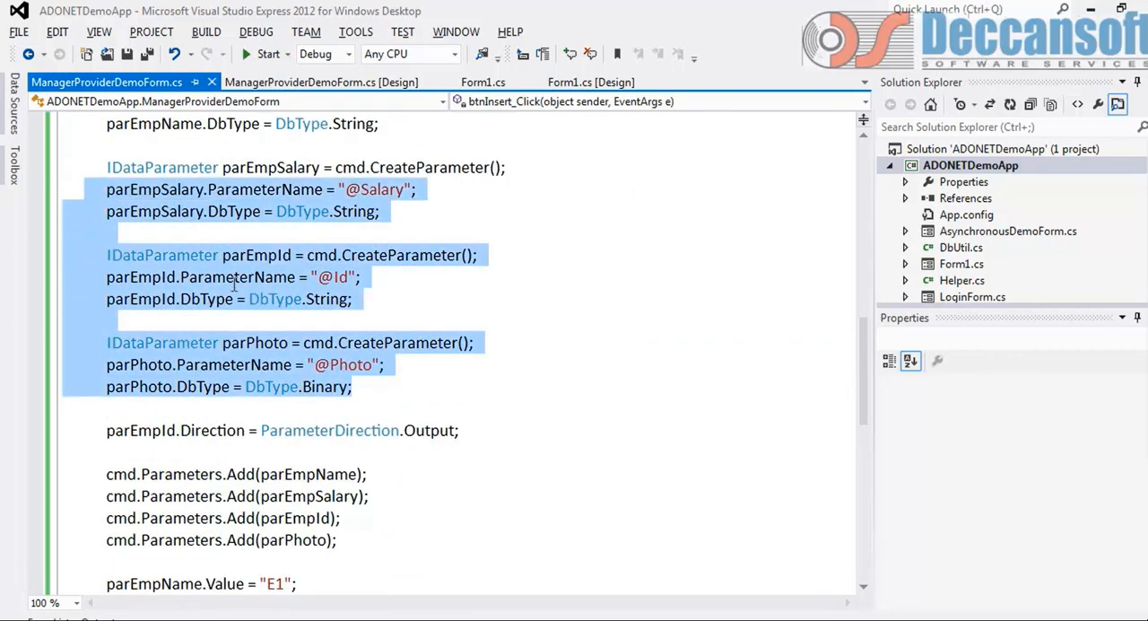
scroll(down, 3)
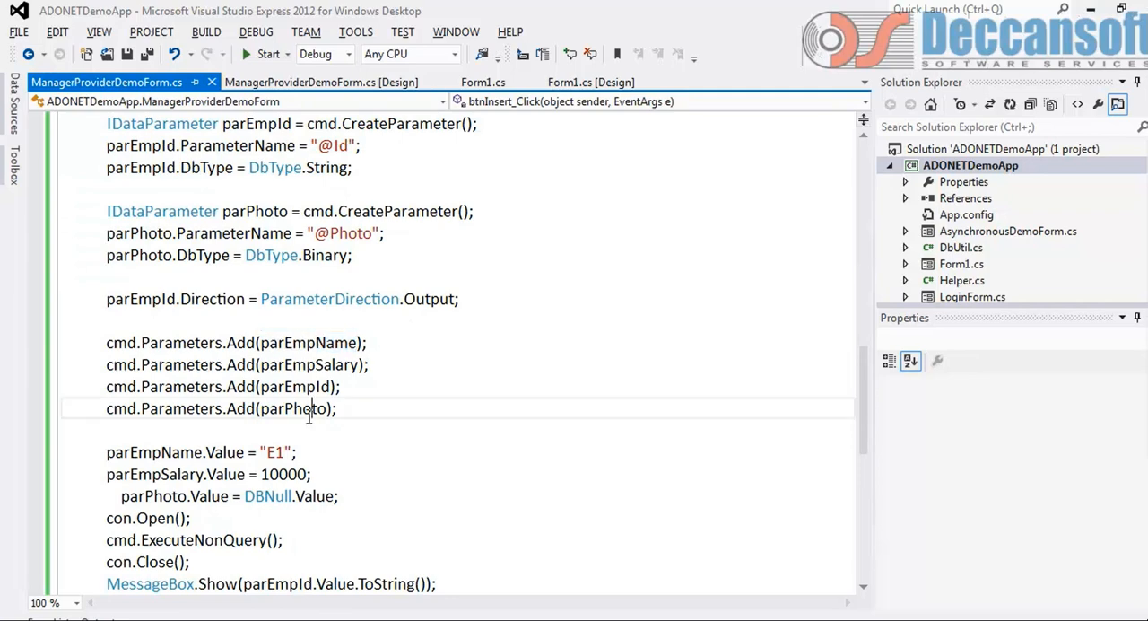
scroll(down, 3)
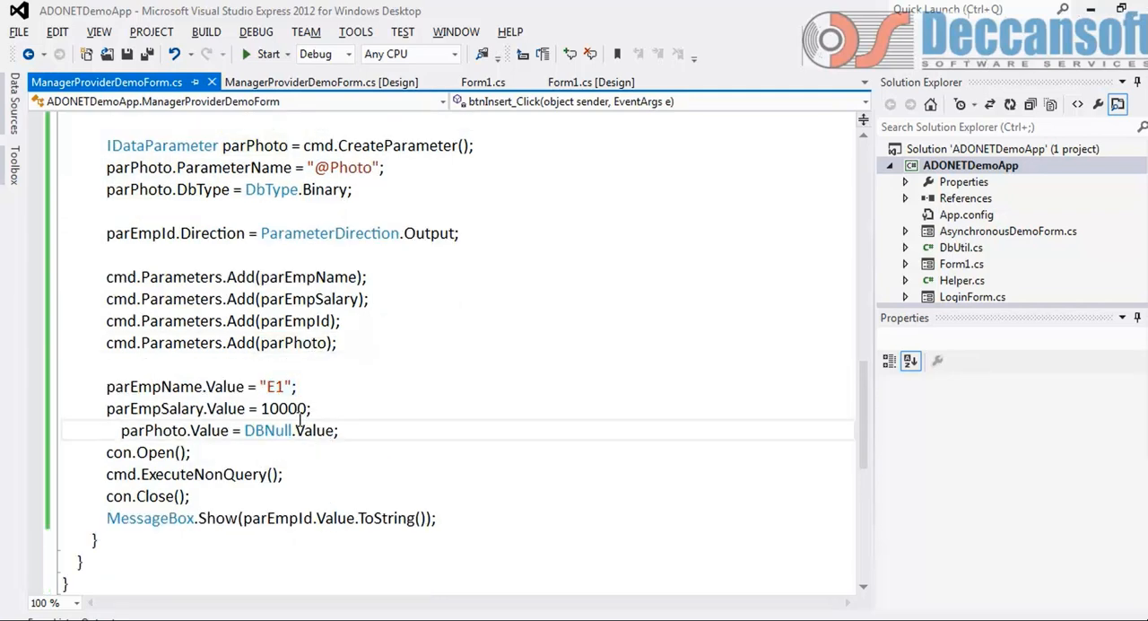
scroll(up, 3)
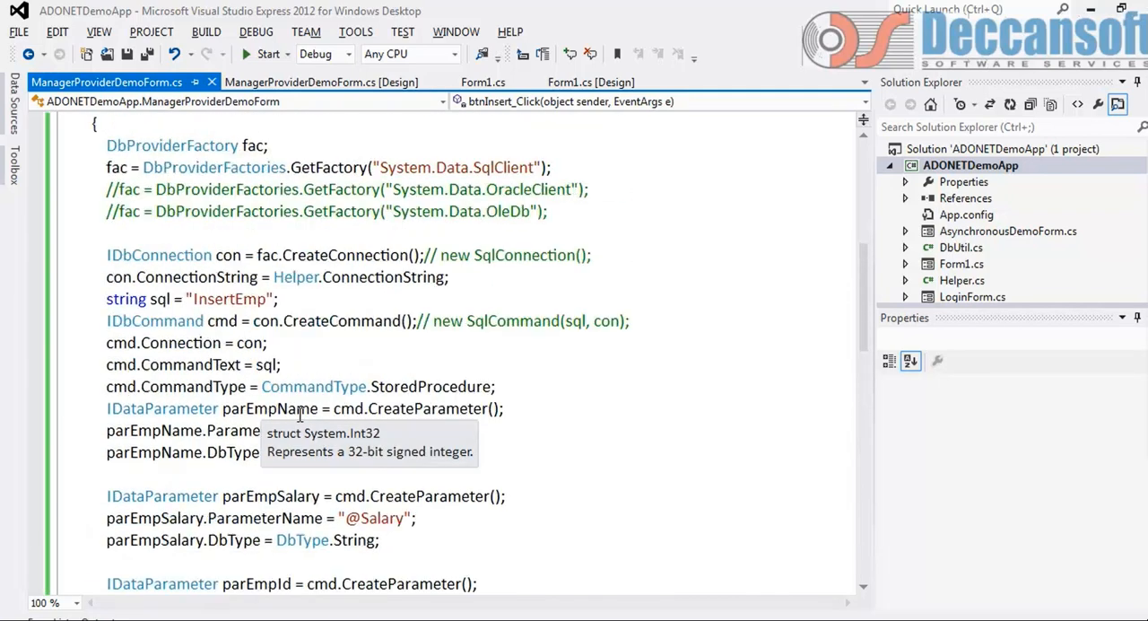
scroll(up, 3)
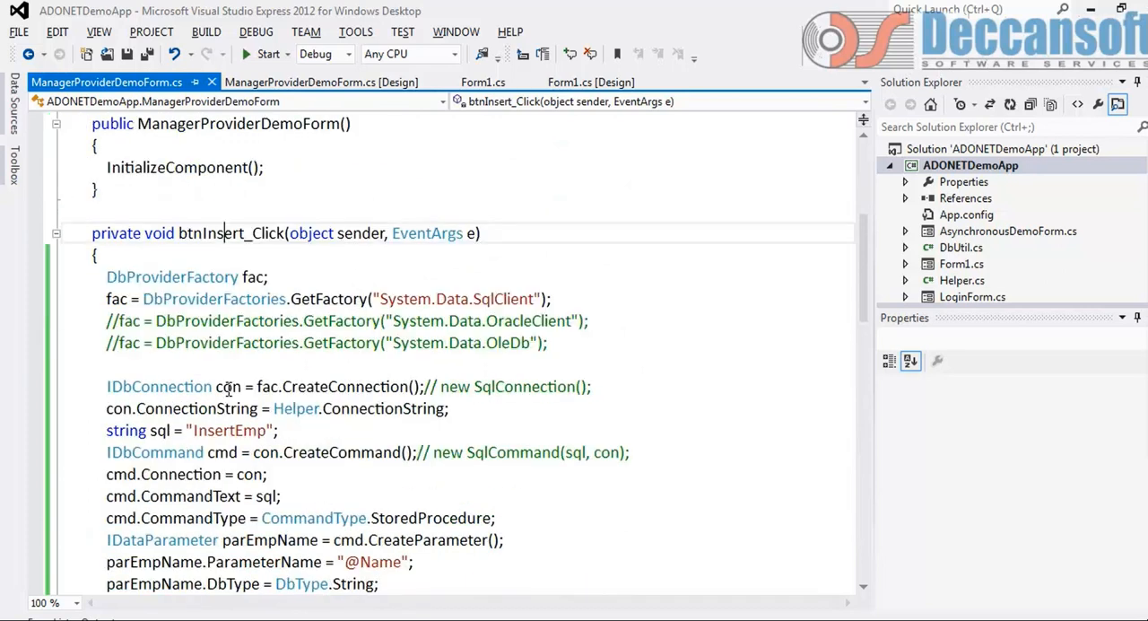
scroll(up, 3)
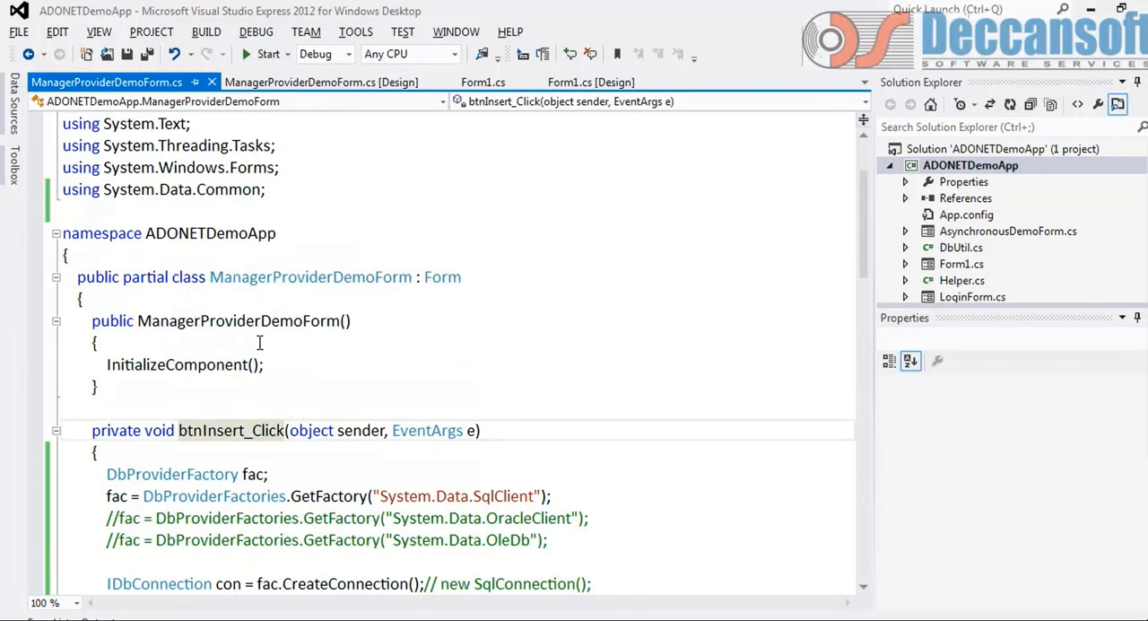
Step: Make Program.cs run ManagerProviderDemoForm and start the application, saving changes
double_click(310, 276)
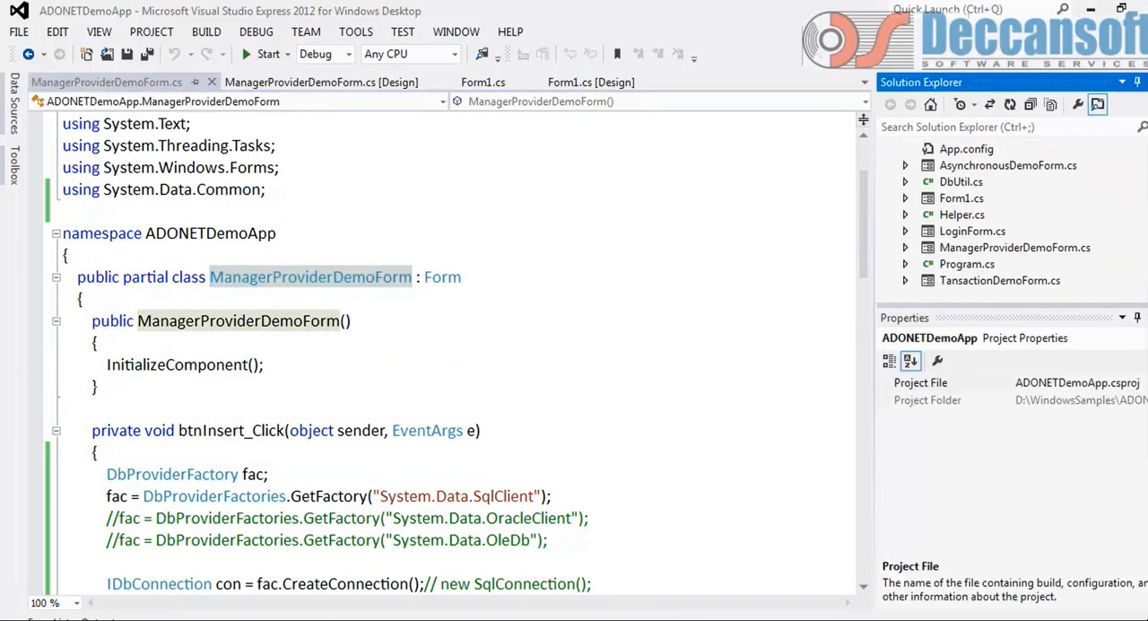
double_click(967, 263)
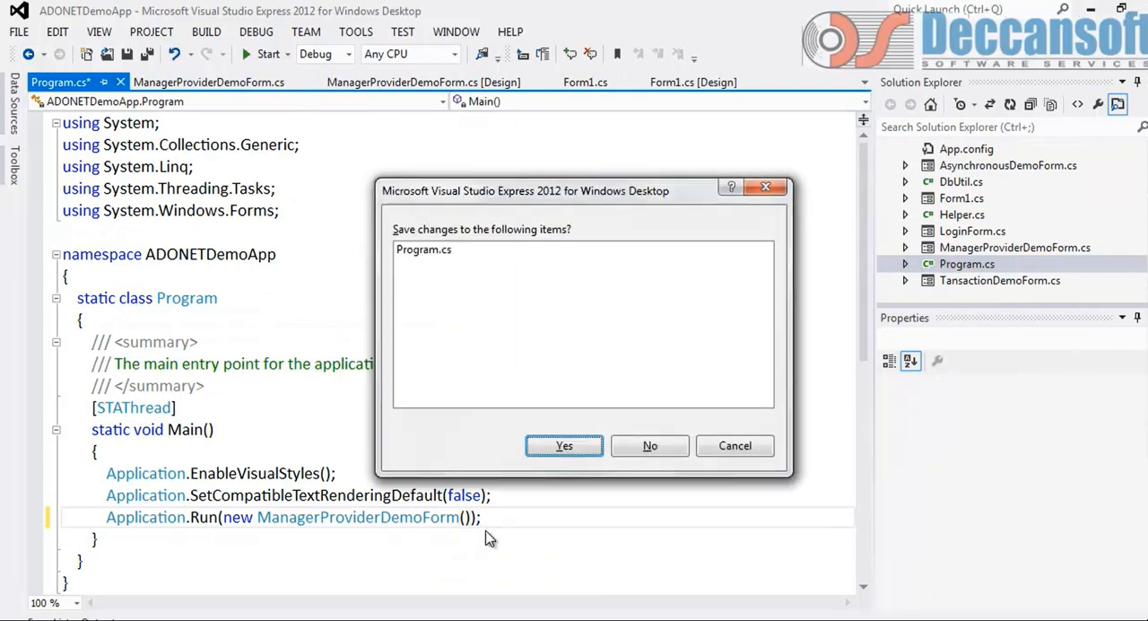
click(565, 446)
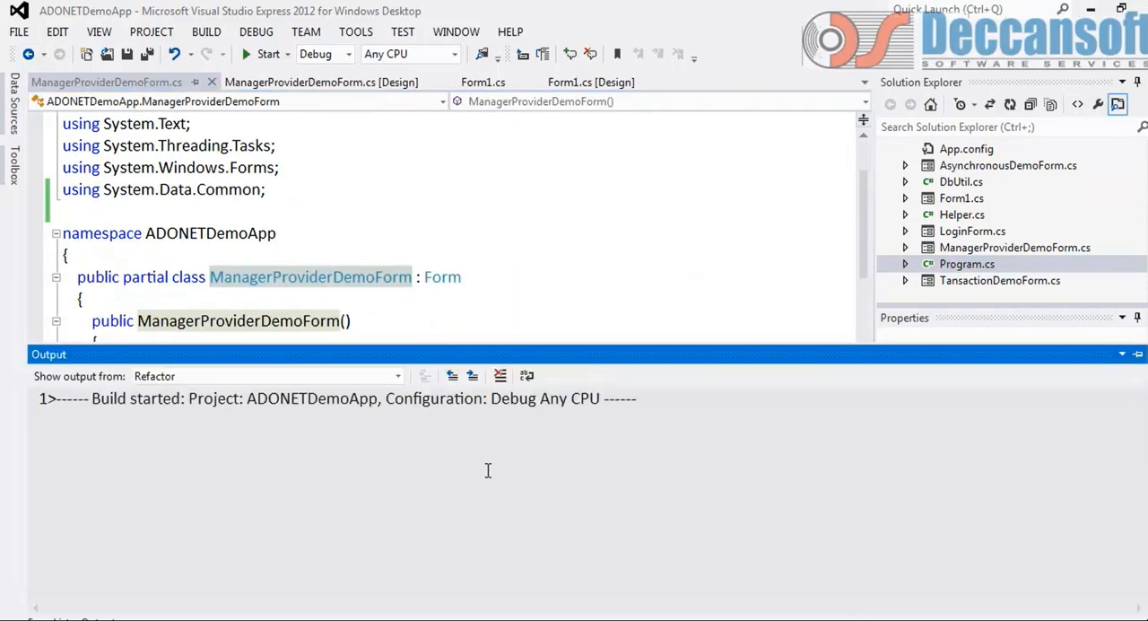
click(267, 54)
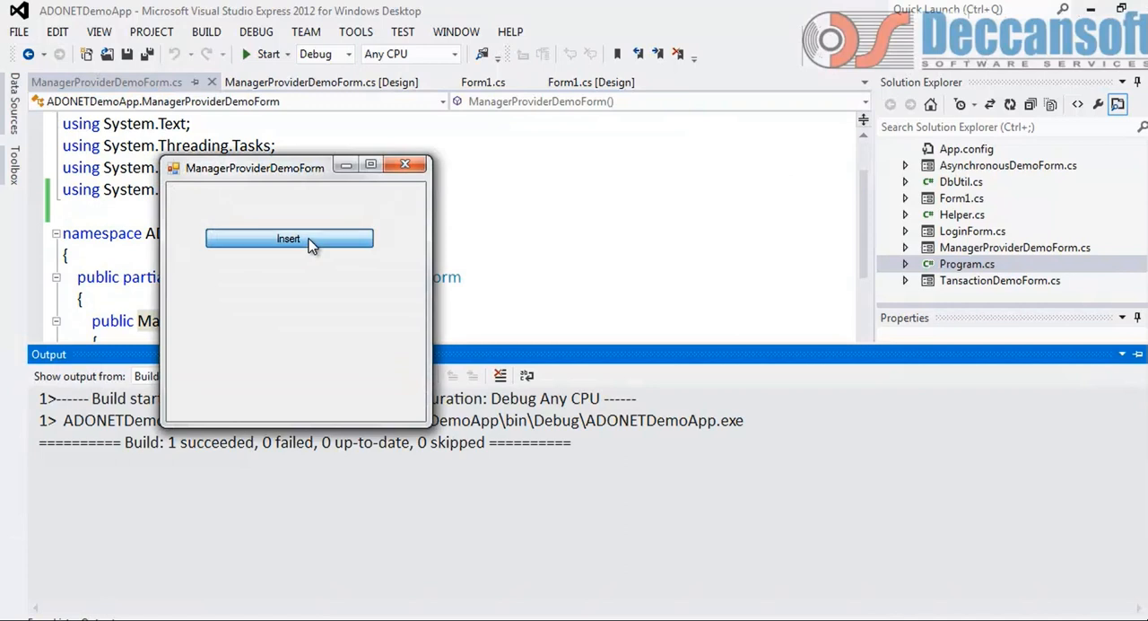
Step: Click Insert on the running form and quit after the invalid Size exception
click(288, 239)
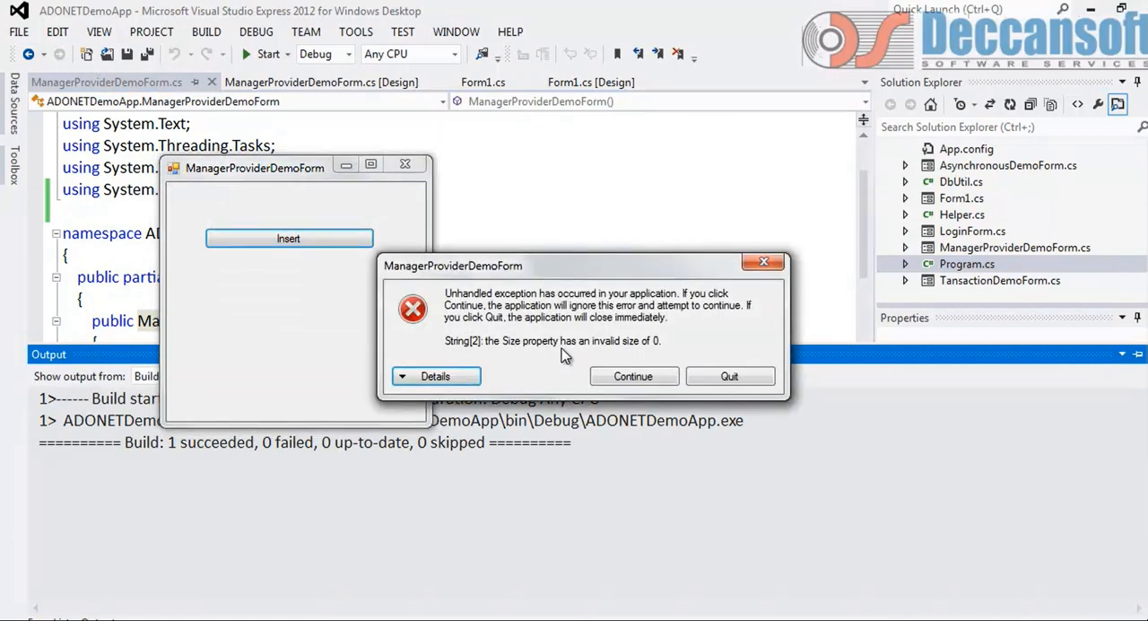
click(730, 375)
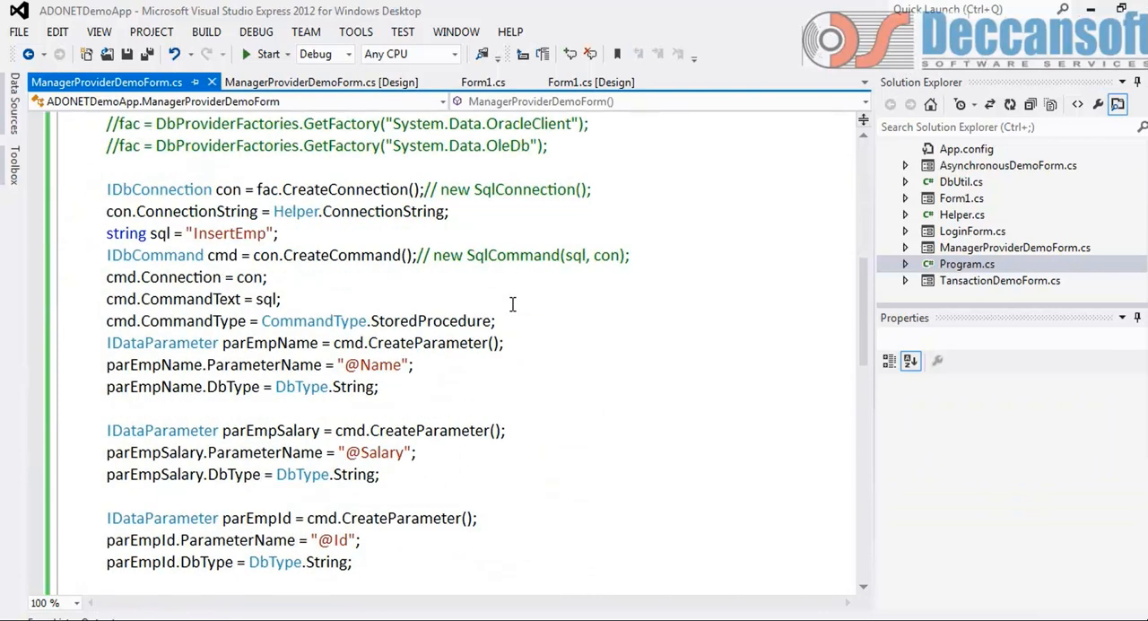
Step: Locate the parameter type declarations for the Salary and Id parameters
scroll(down, 3)
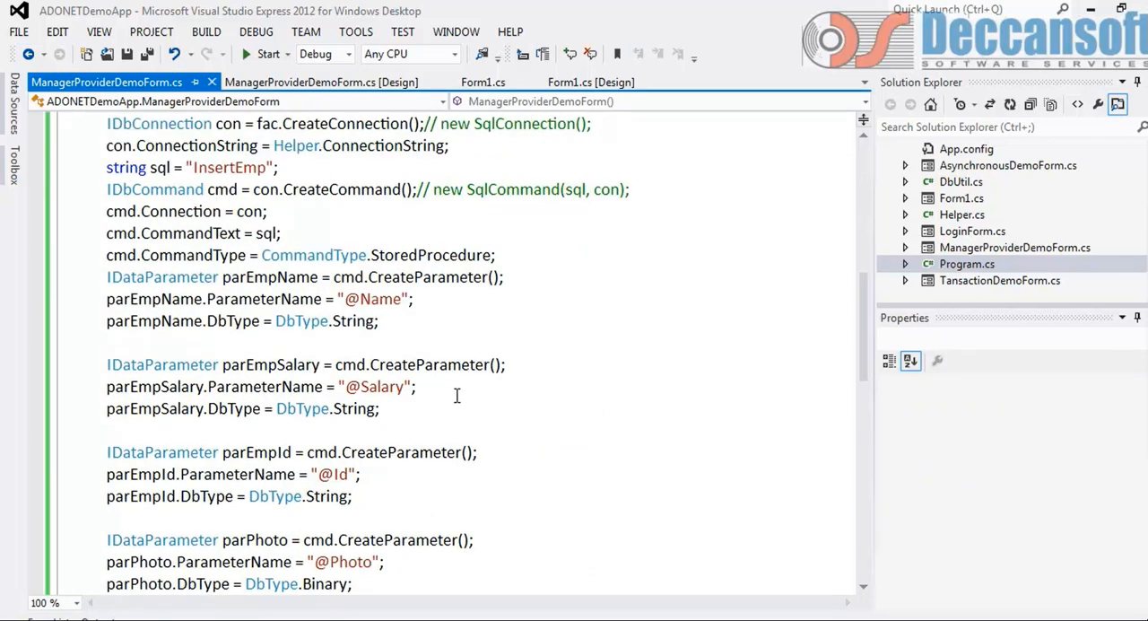
click(448, 408)
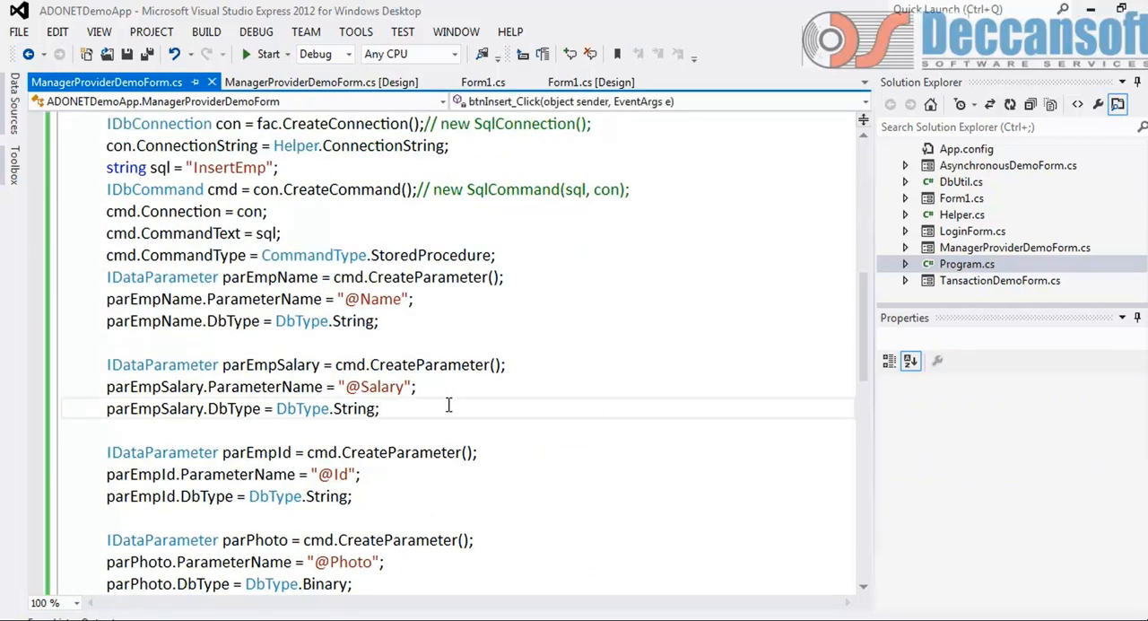
double_click(355, 408)
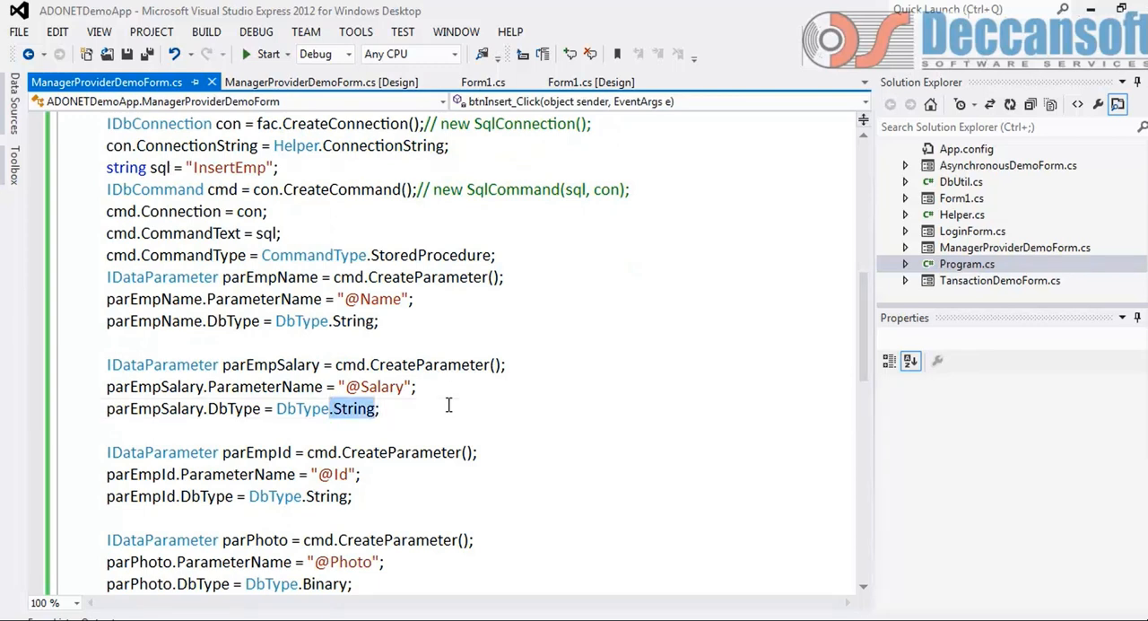
click(330, 408)
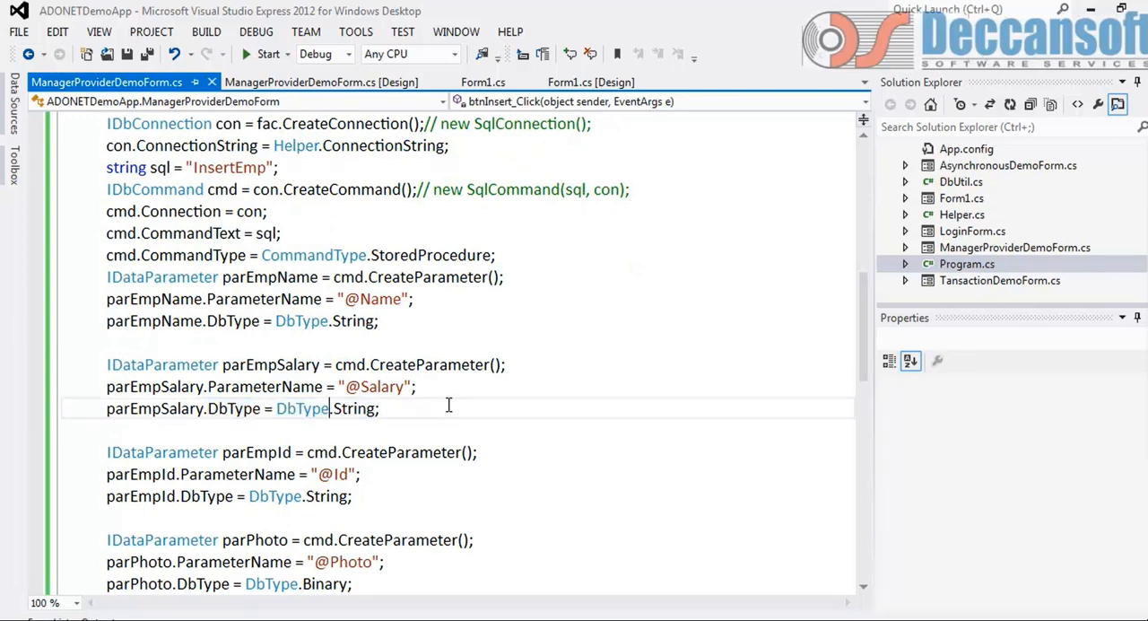
text(par)
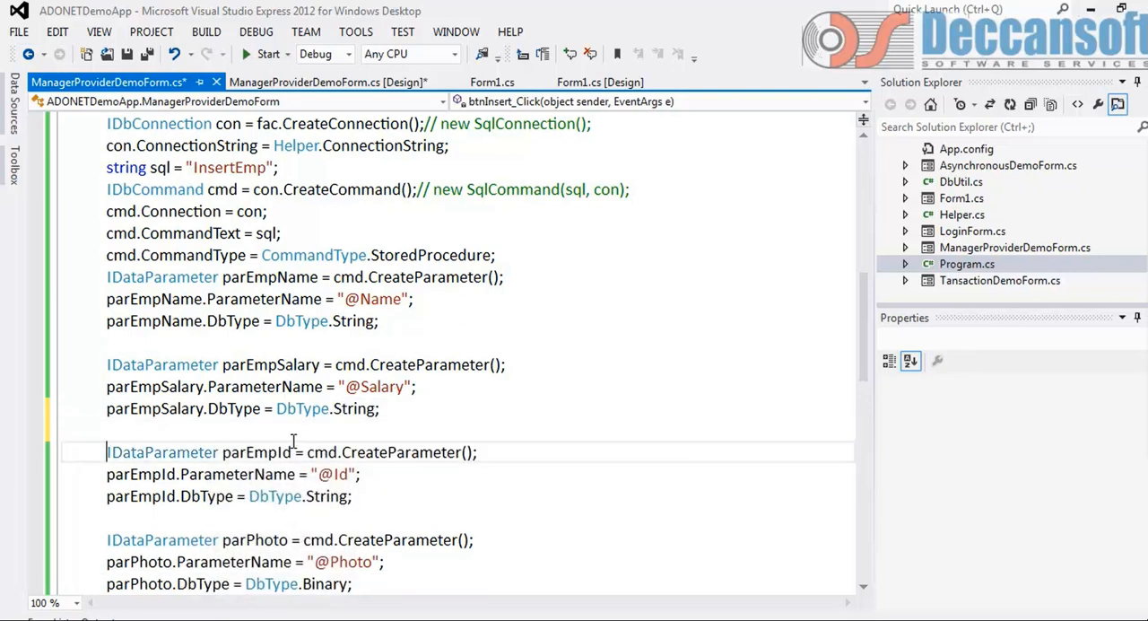
Step: Set parEmpId.DbType to DbType.Int32 and parEmpSalary.DbType to DbType.Decimal
click(307, 496)
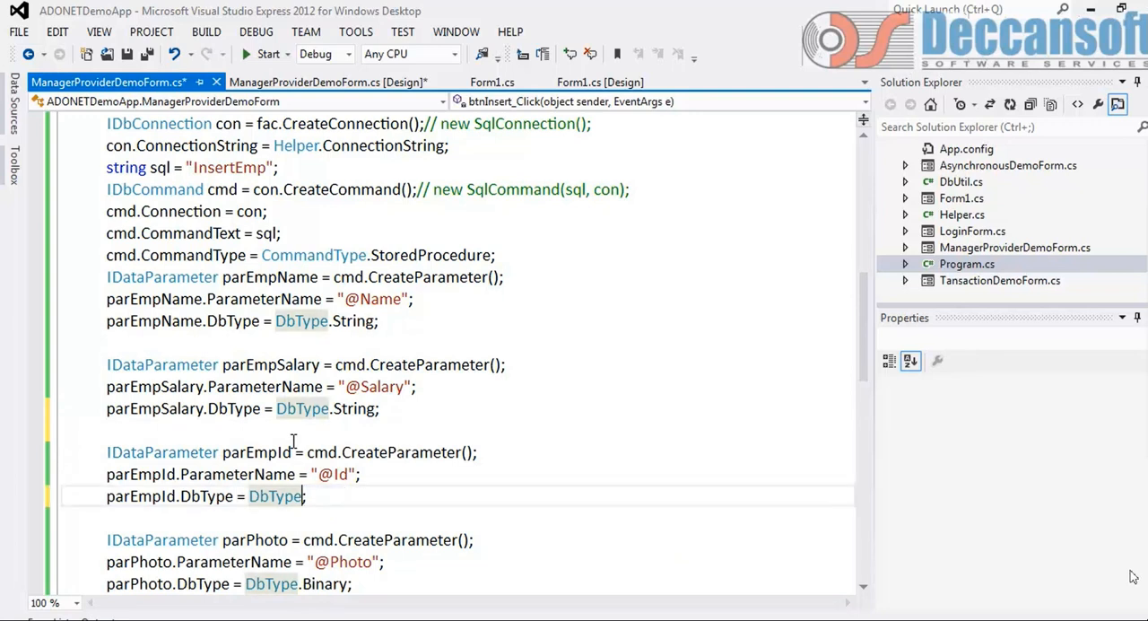
text(.Int32;)
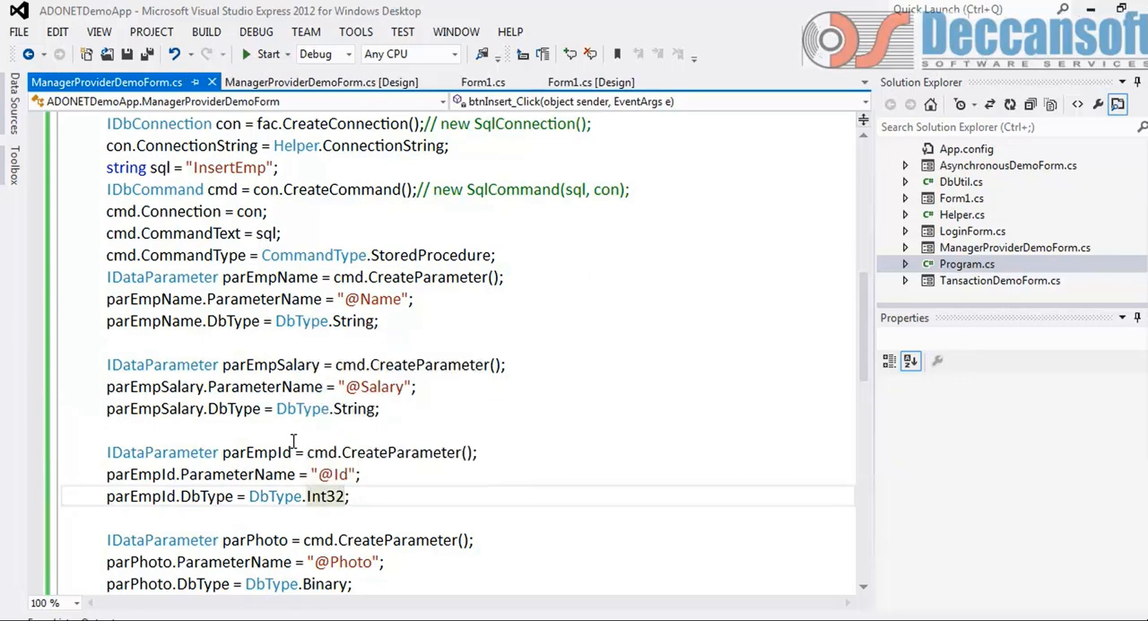
mouse_move(350, 320)
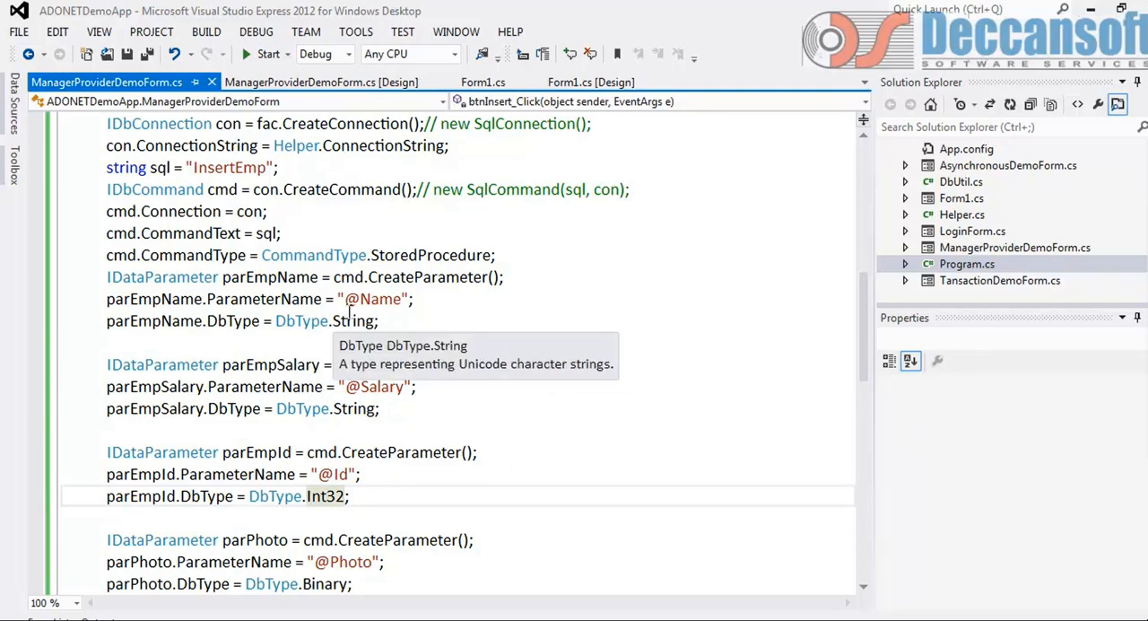
mouse_move(330, 415)
text(De)
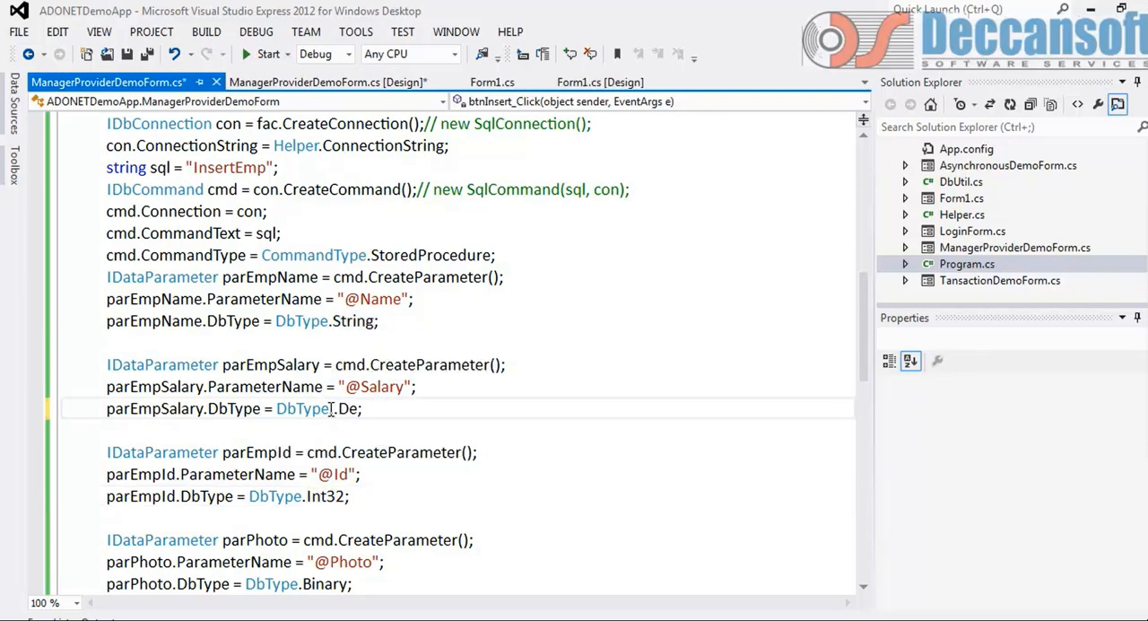
key(BackSpace)
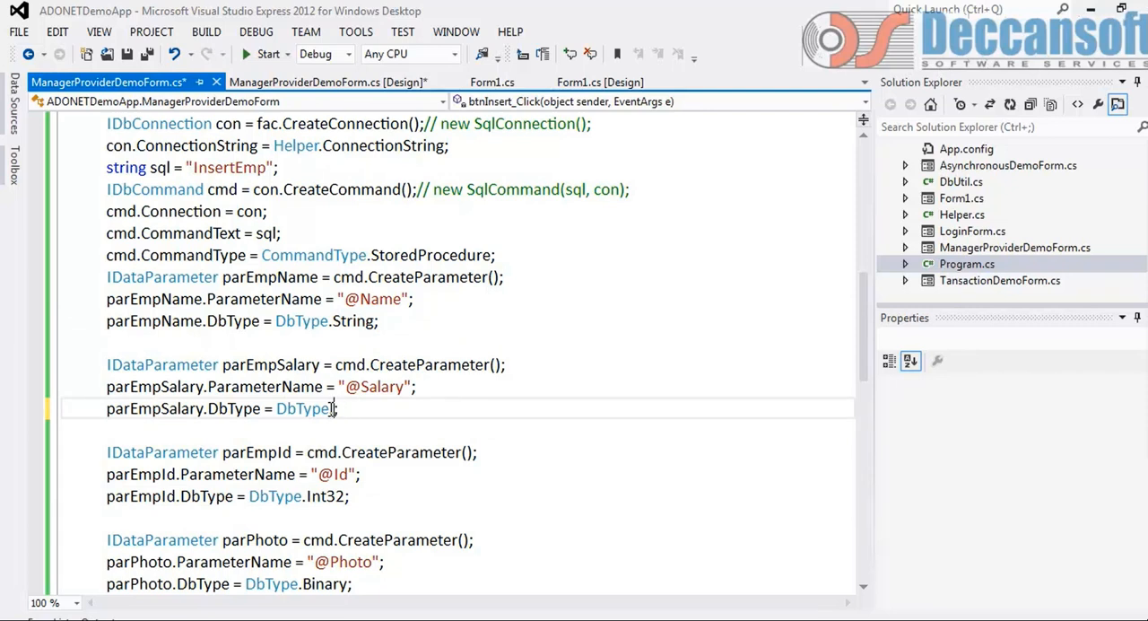
text(.de)
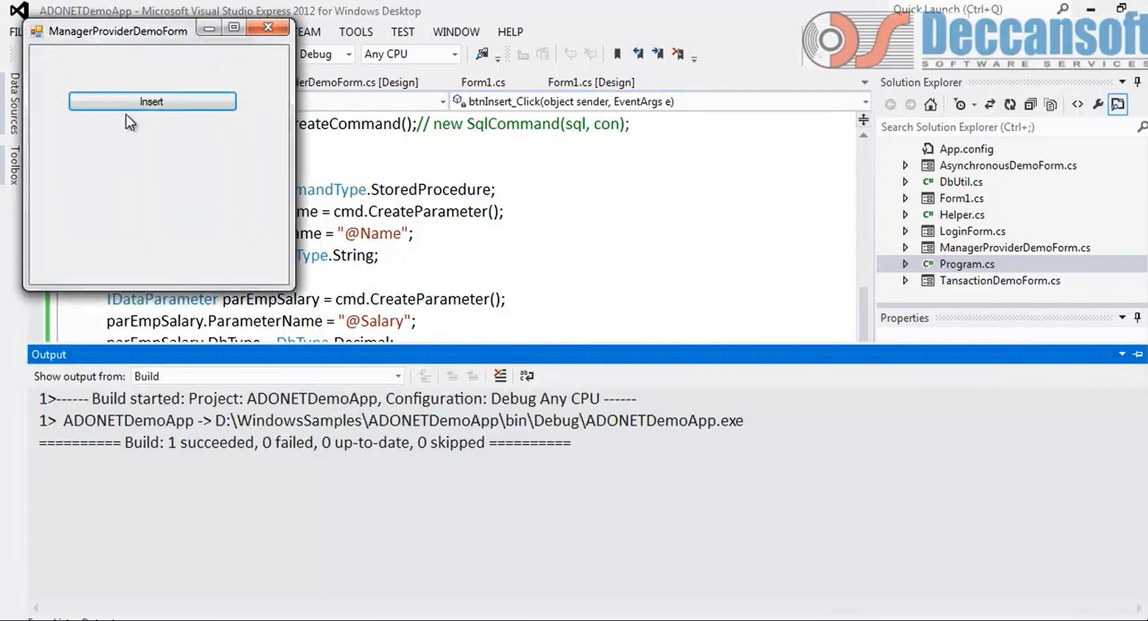
Step: Insert an employee from the running form and dismiss the message showing new Id 37
click(152, 101)
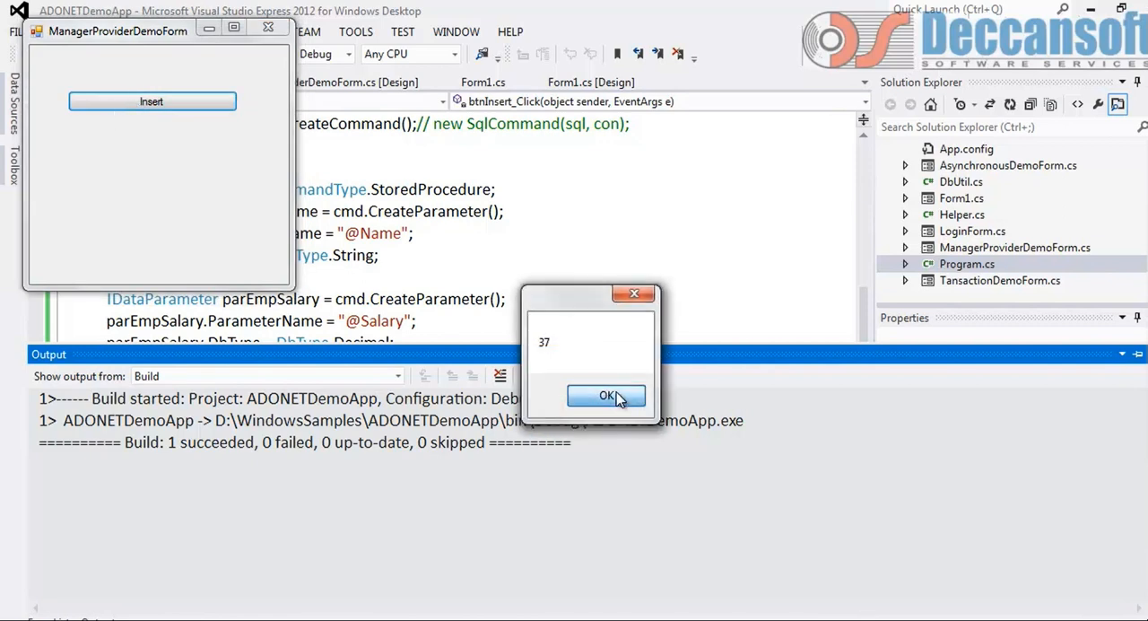
click(606, 397)
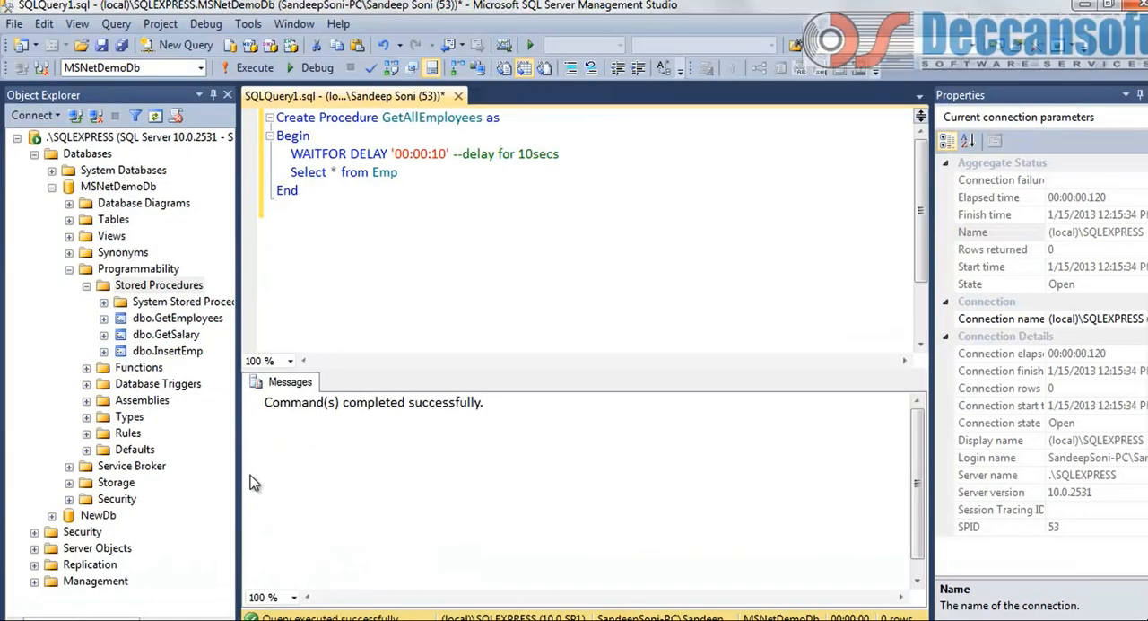
Step: In Management Studio, edit the top rows of dbo.Emp and check the new row 37, E1, 10000
click(70, 219)
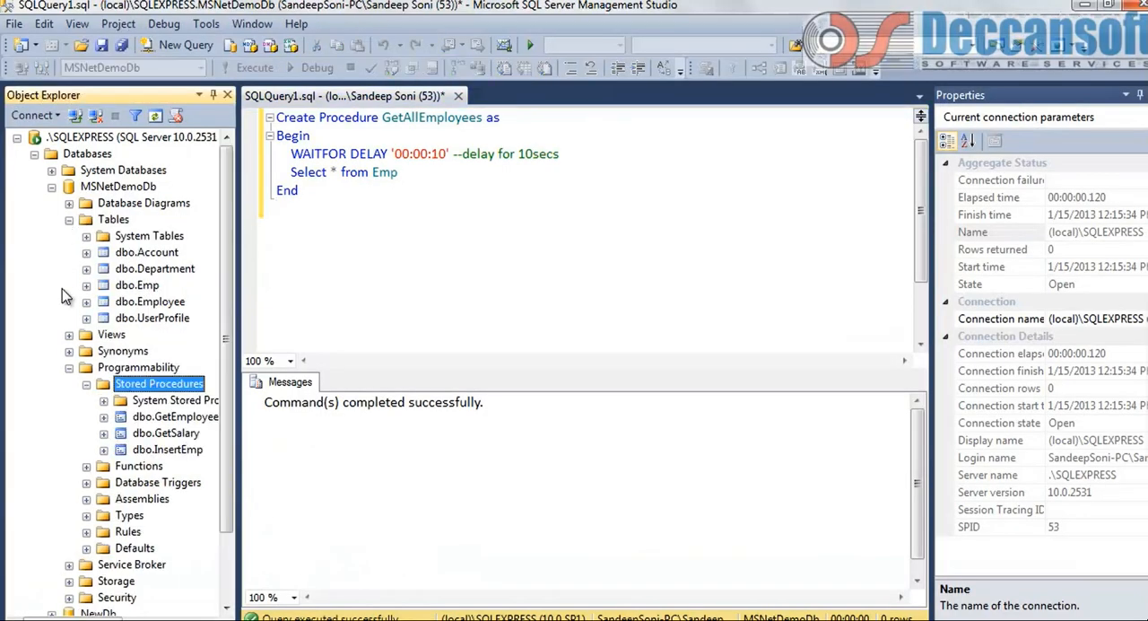
right_click(136, 285)
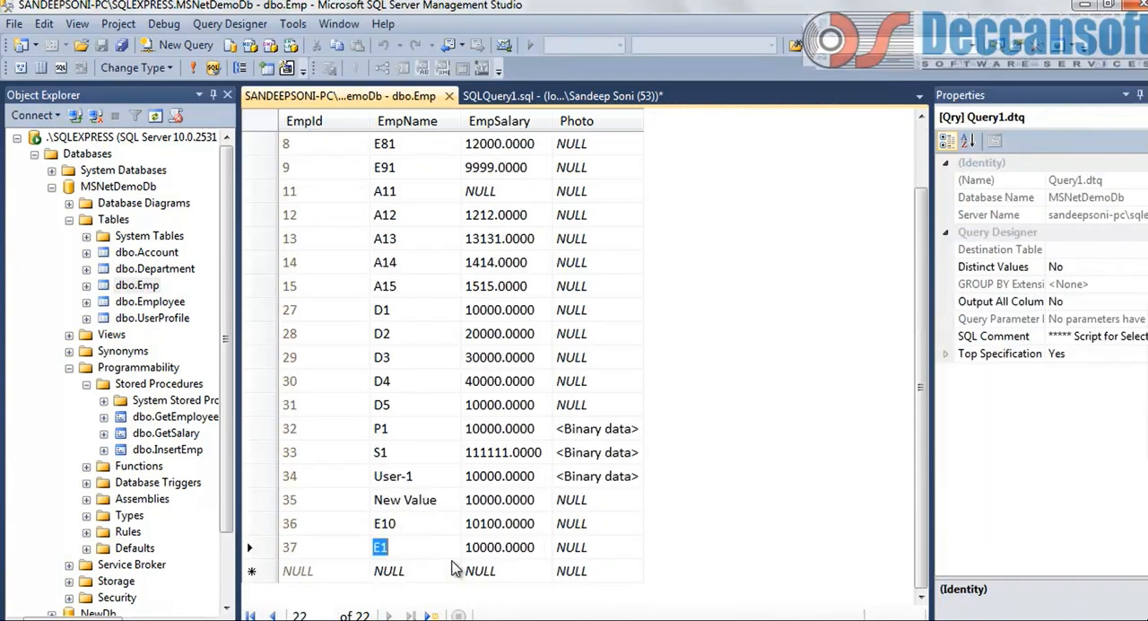
click(571, 547)
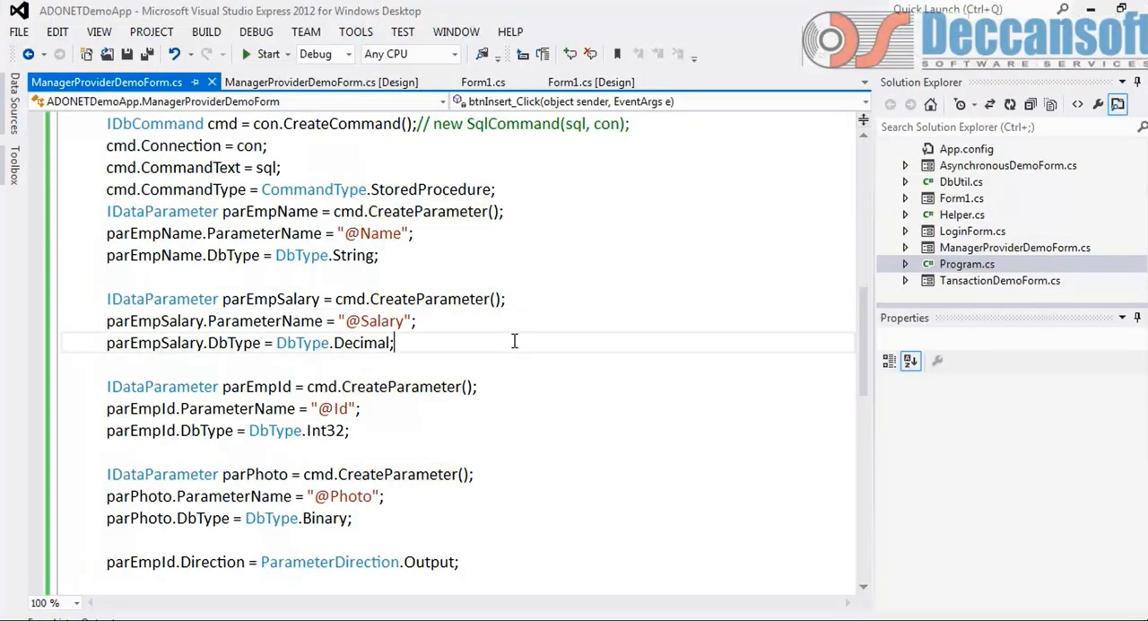
Step: Create the command via fac.CreateCommand(), commenting out the old call, and review the handler
scroll(up, 3)
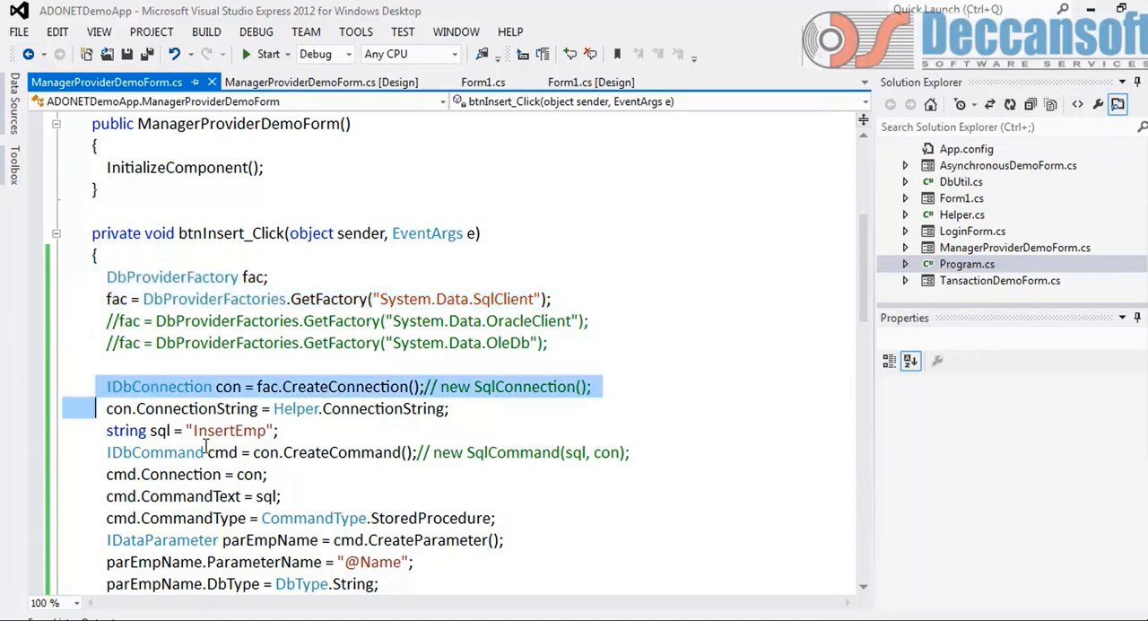
click(362, 429)
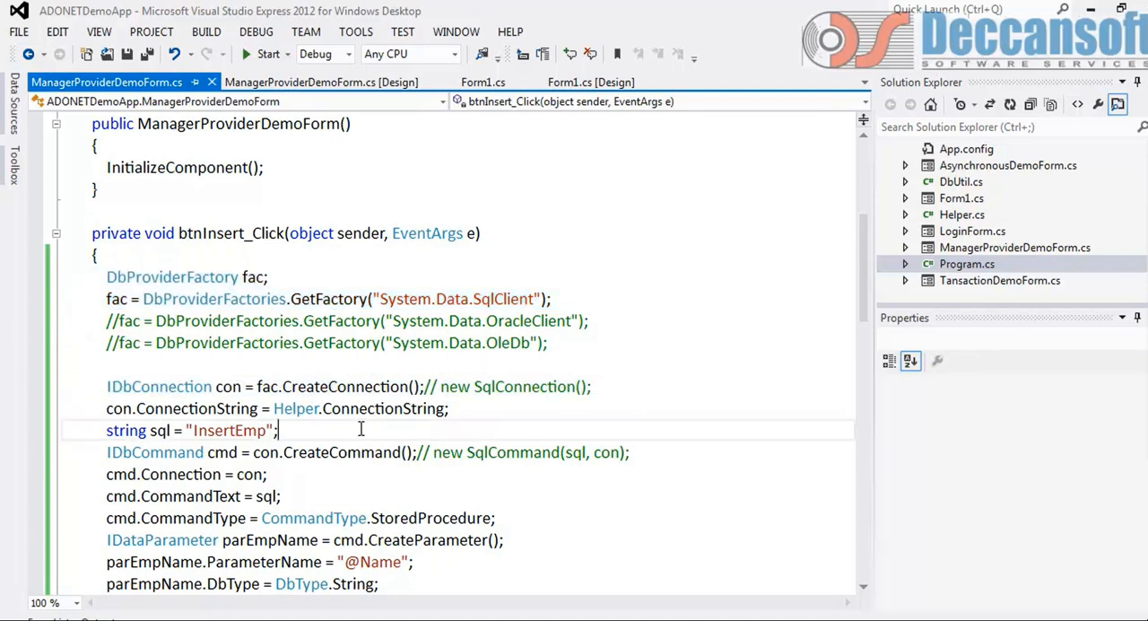
scroll(down, 3)
text( fac.CreateCommand();//)
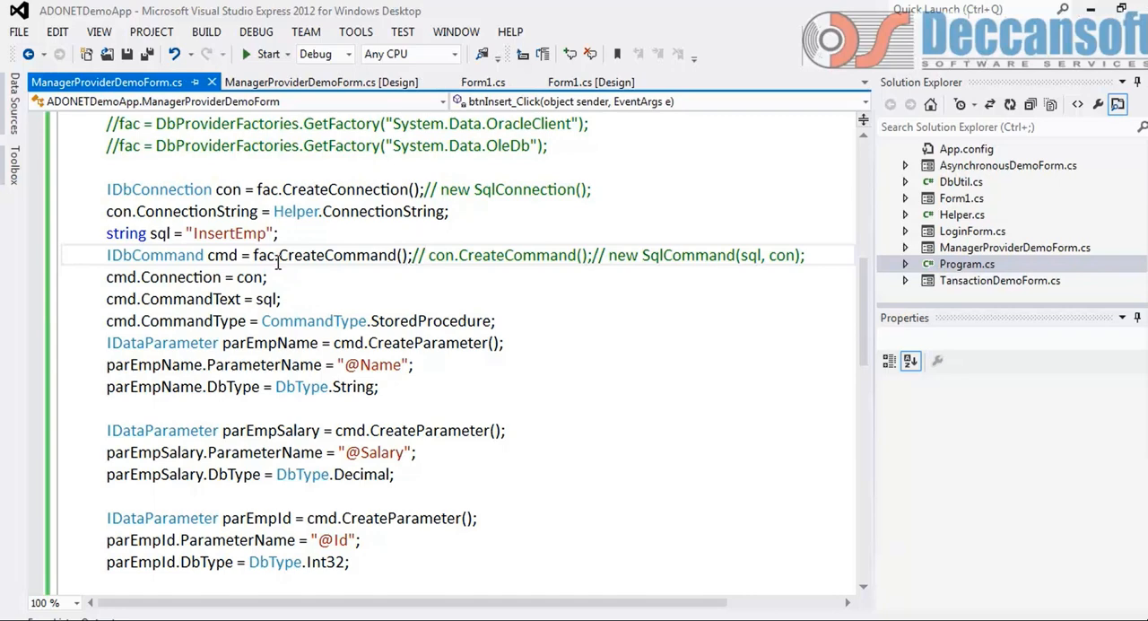
scroll(down, 3)
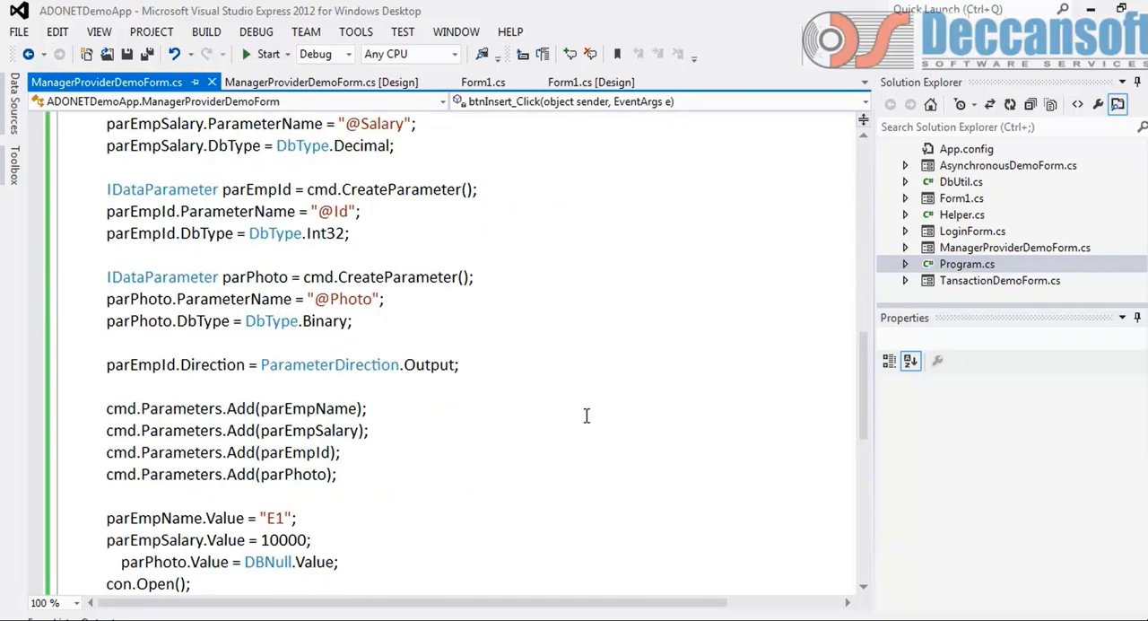
scroll(up, 3)
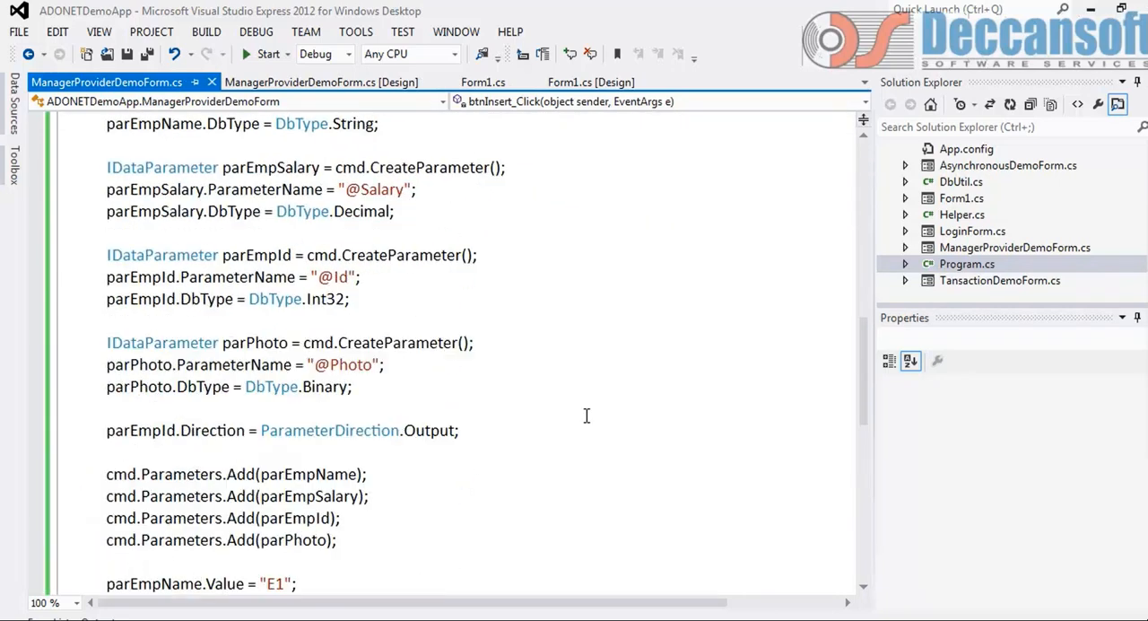
scroll(up, 3)
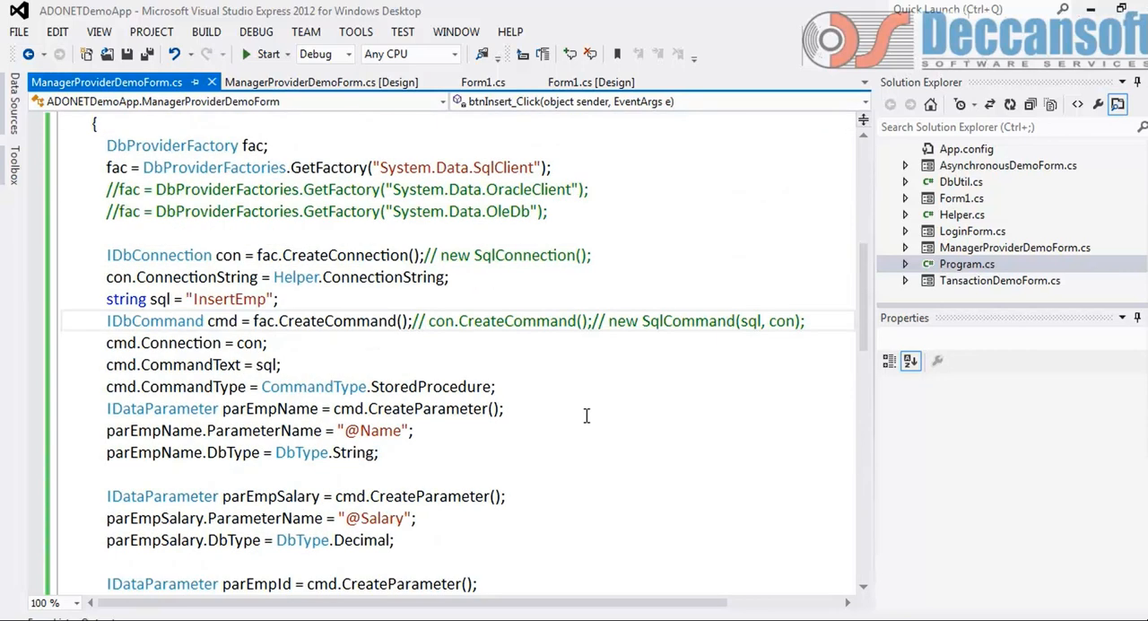
Step: Finish reviewing the parameter code and return to the form's design view
double_click(373, 431)
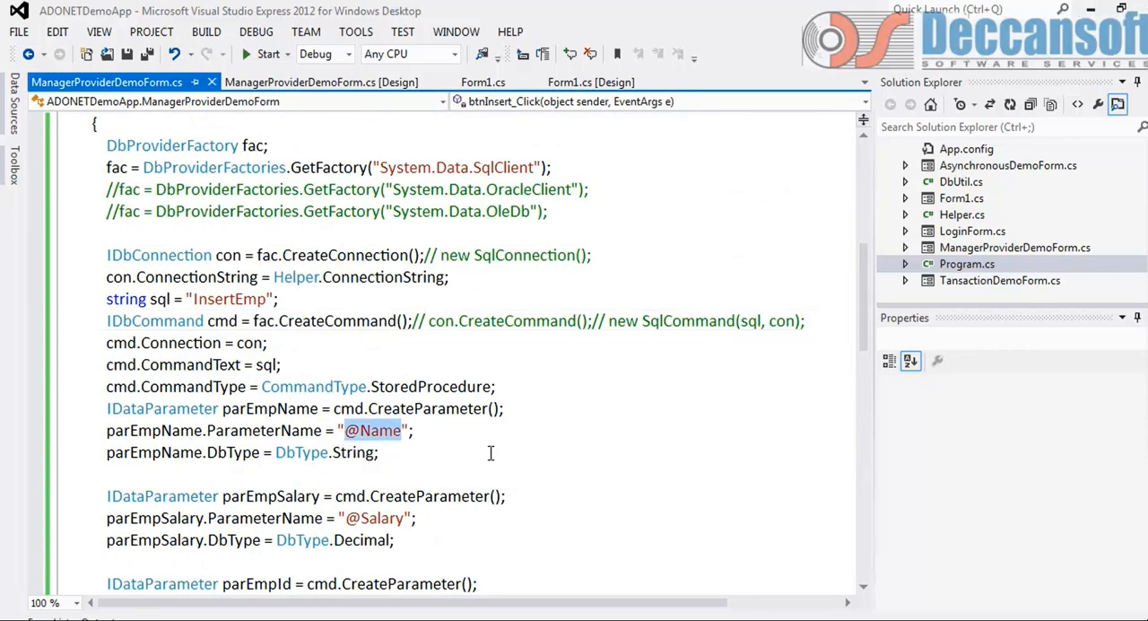
scroll(down, 3)
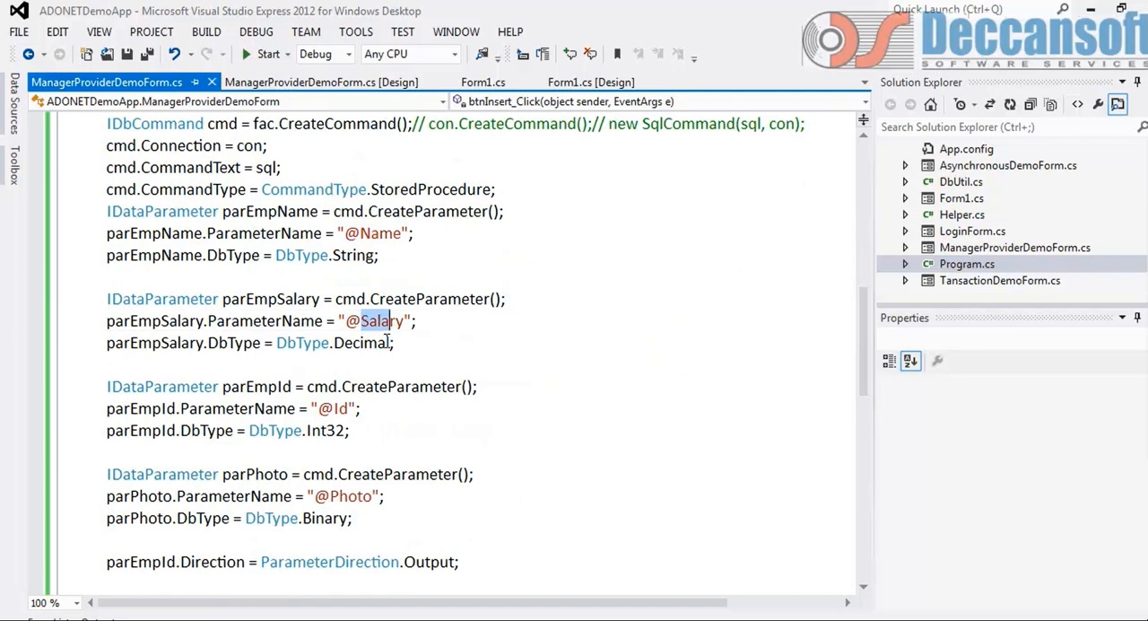
scroll(down, 3)
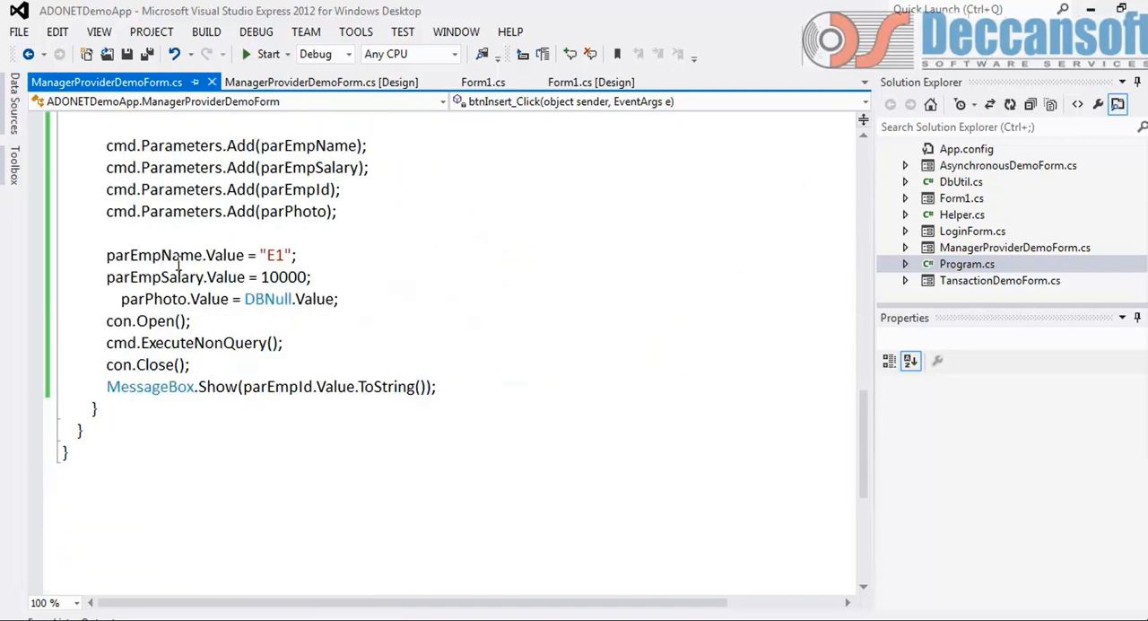
mouse_move(225, 401)
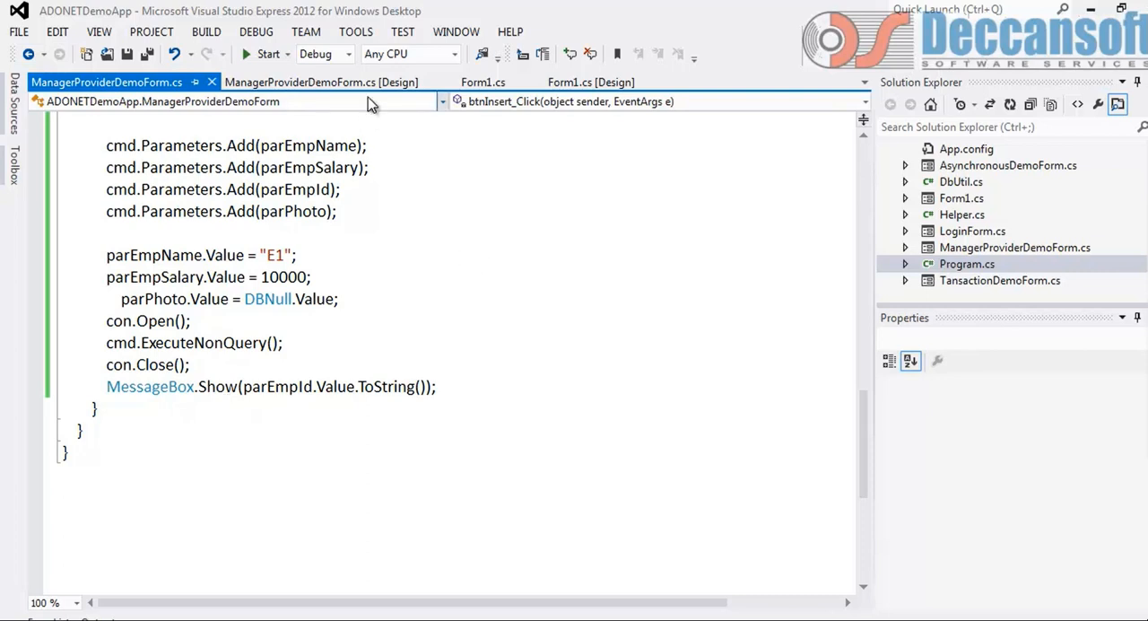
click(322, 82)
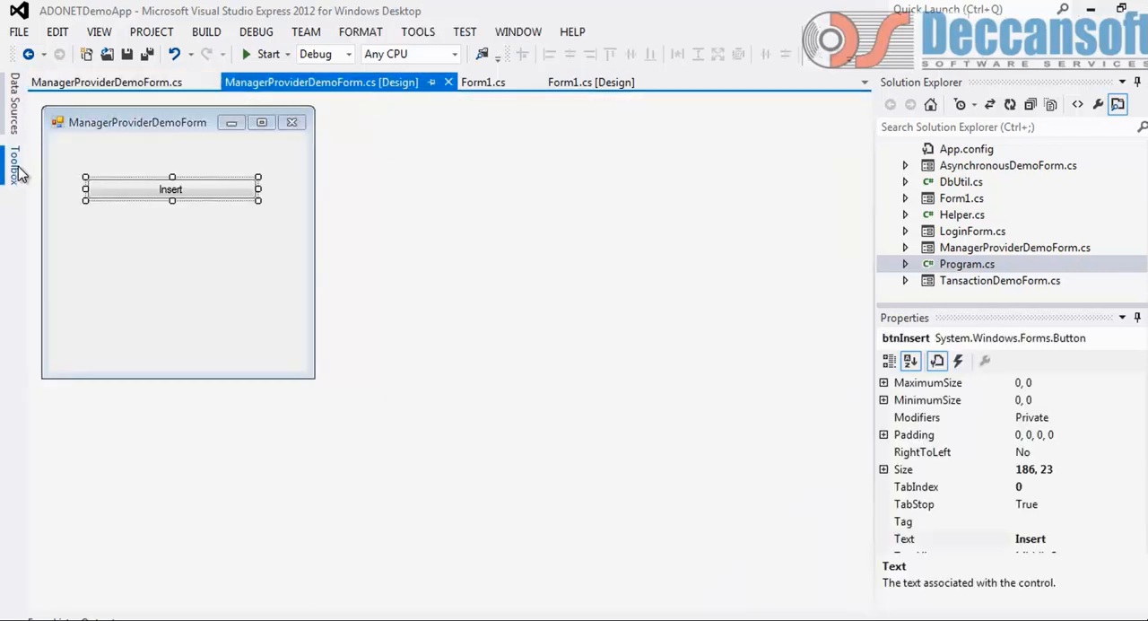
Step: Add a Button from the Toolbox, widen it to match Insert, with Text Select and name btnSelect
click(13, 166)
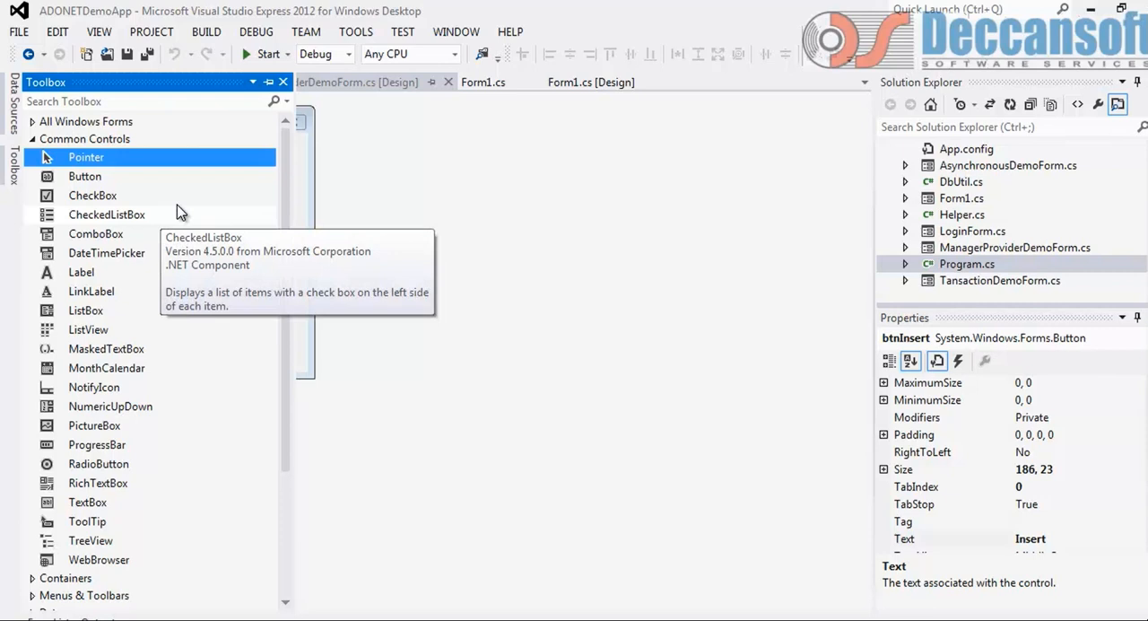
mouse_move(134, 198)
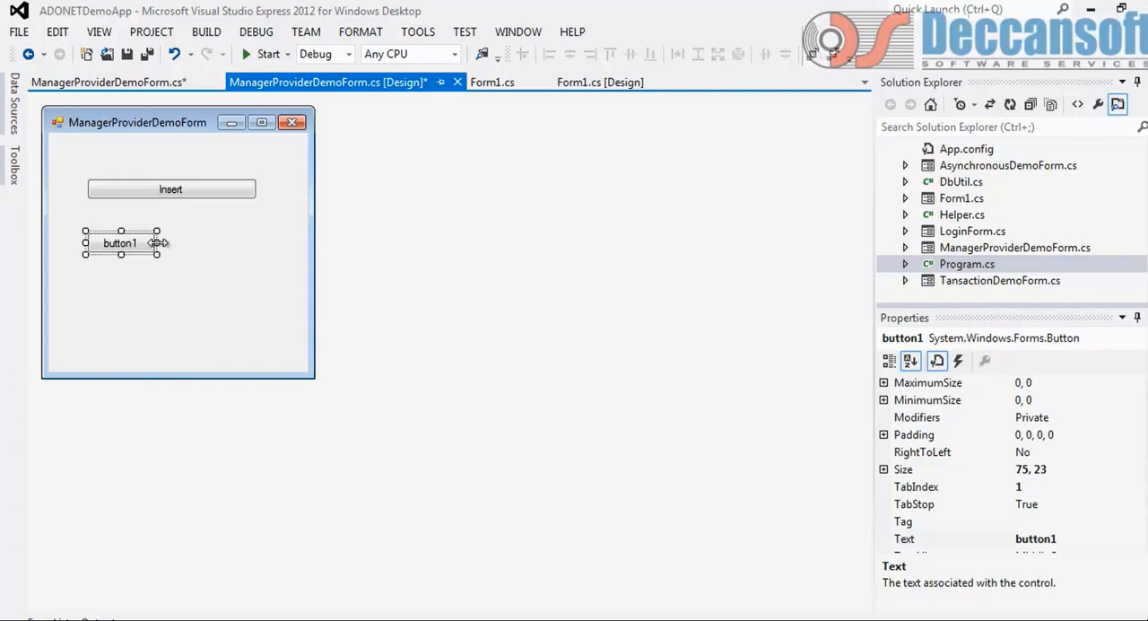
drag(160, 242, 258, 242)
text(Select)
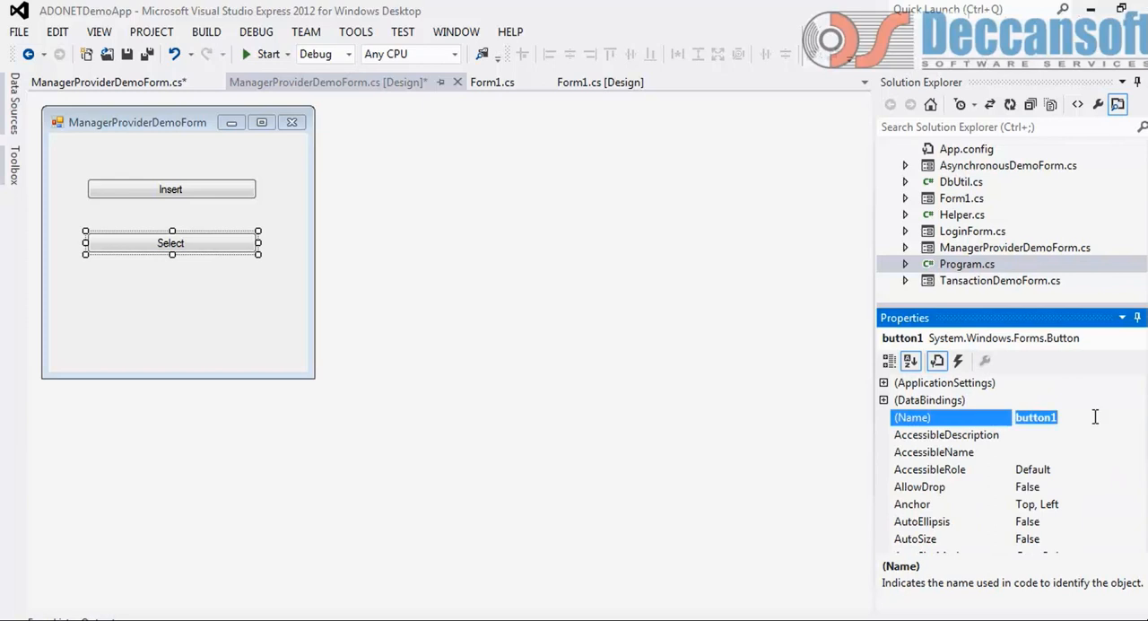
text(btnSelect)
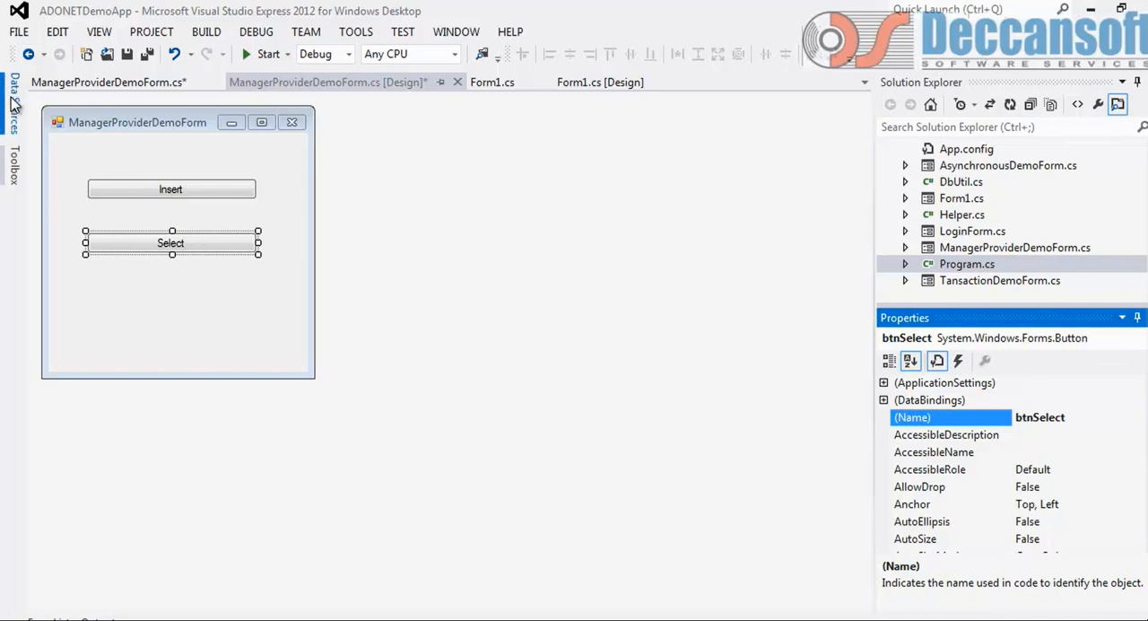
click(12, 164)
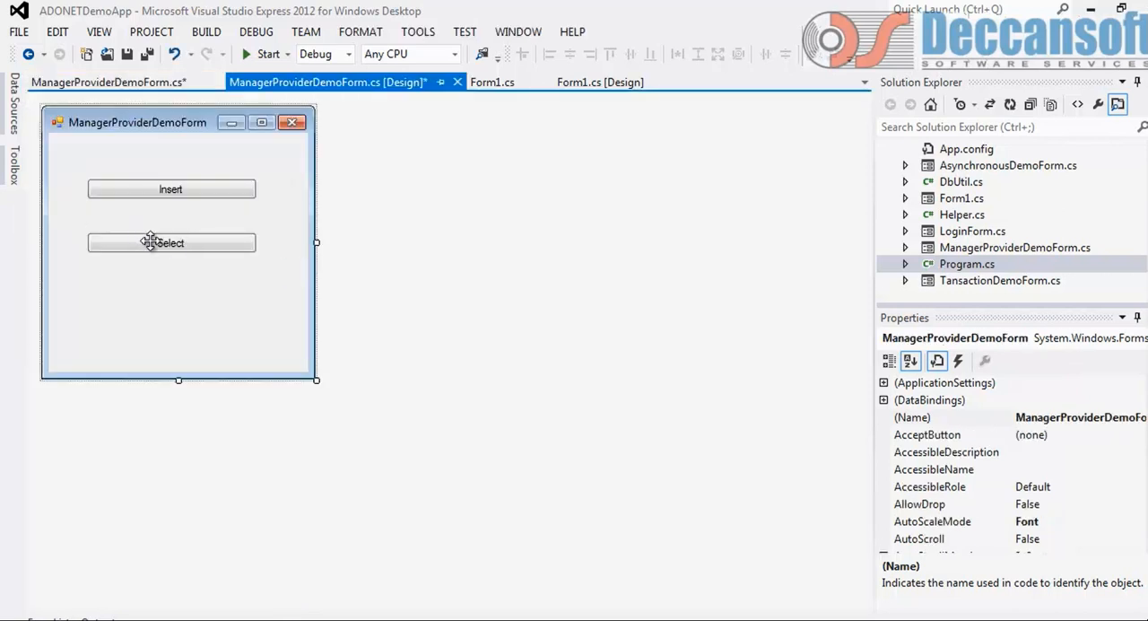
Step: Generate the empty btnSelect_Click handler for the Select button
double_click(171, 242)
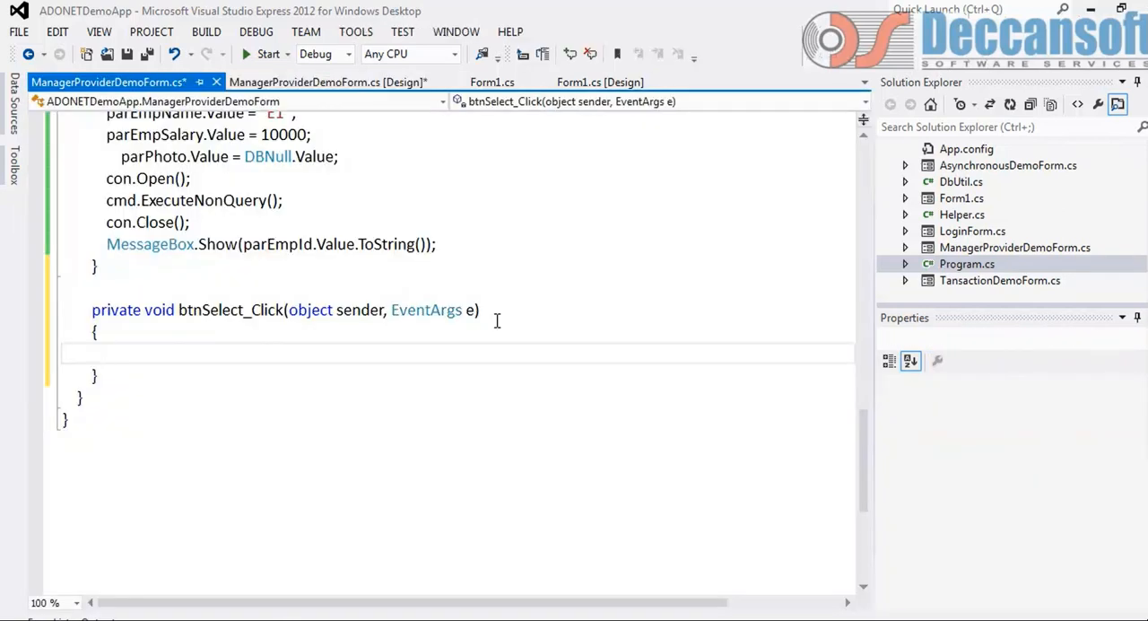
scroll(up, 3)
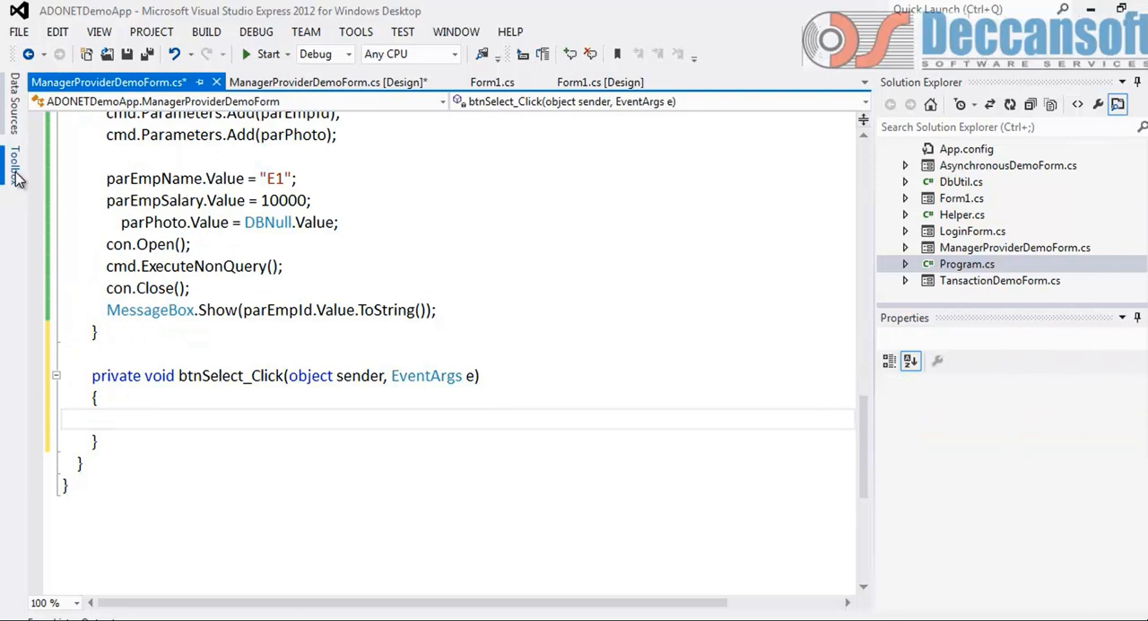
click(13, 98)
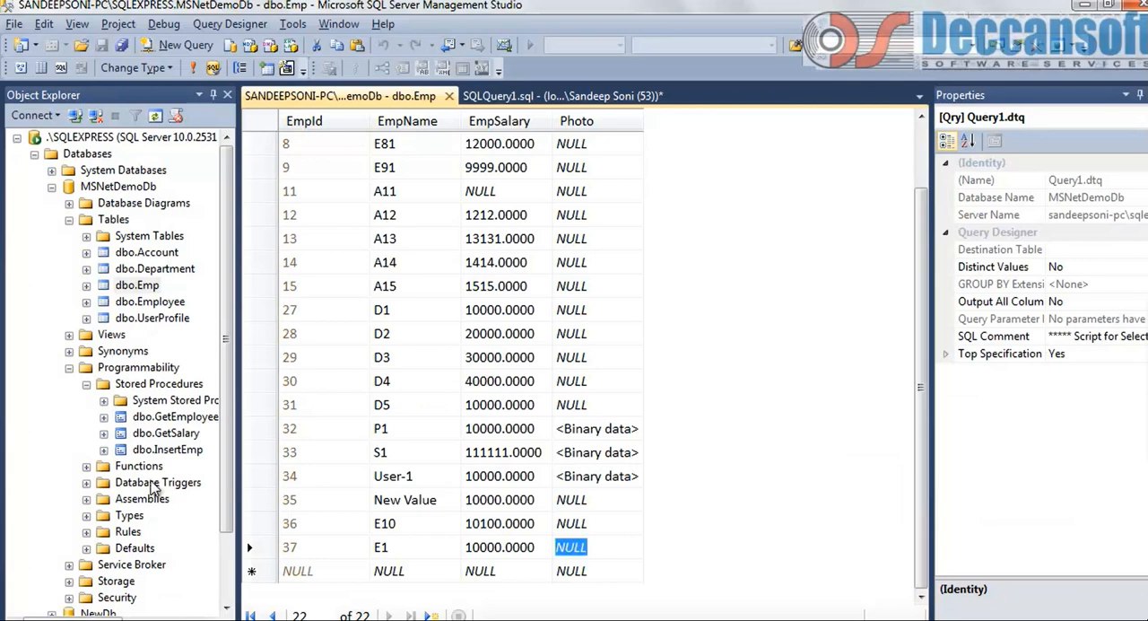
Step: Modify GetAllEmployees to select all Emp rows without WAITFOR DELAY and execute the ALTER script
click(175, 416)
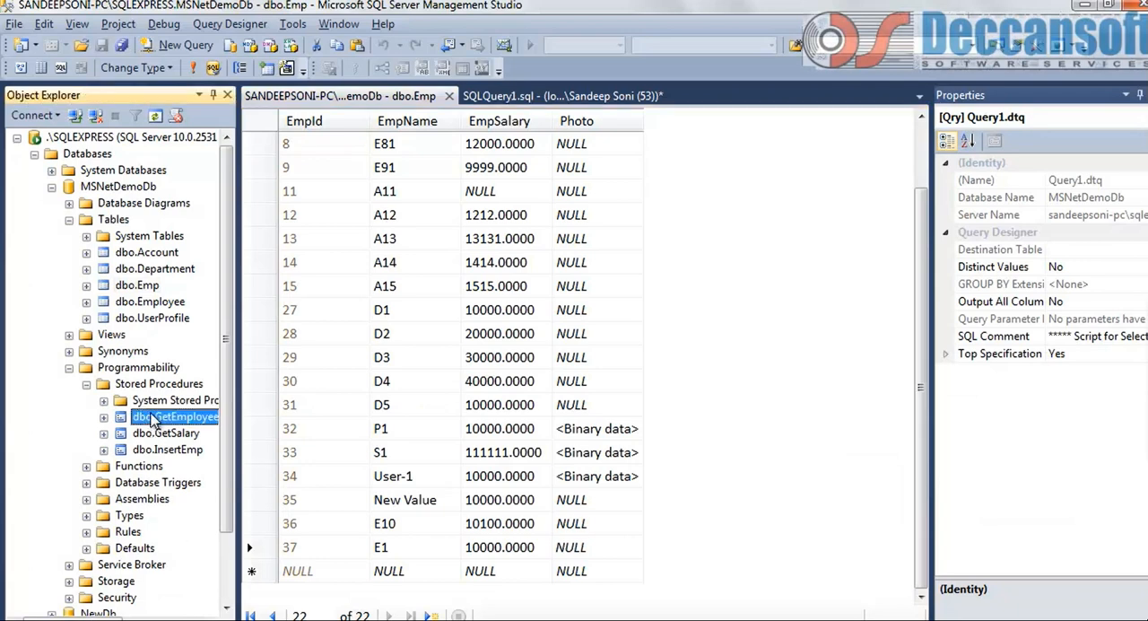
right_click(159, 383)
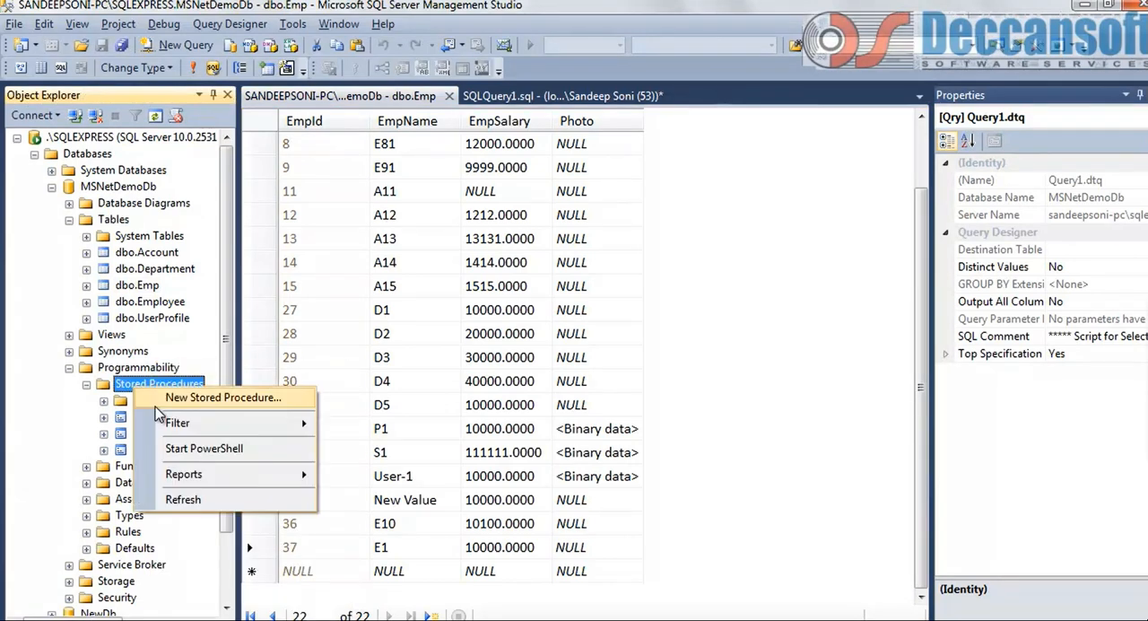
click(183, 499)
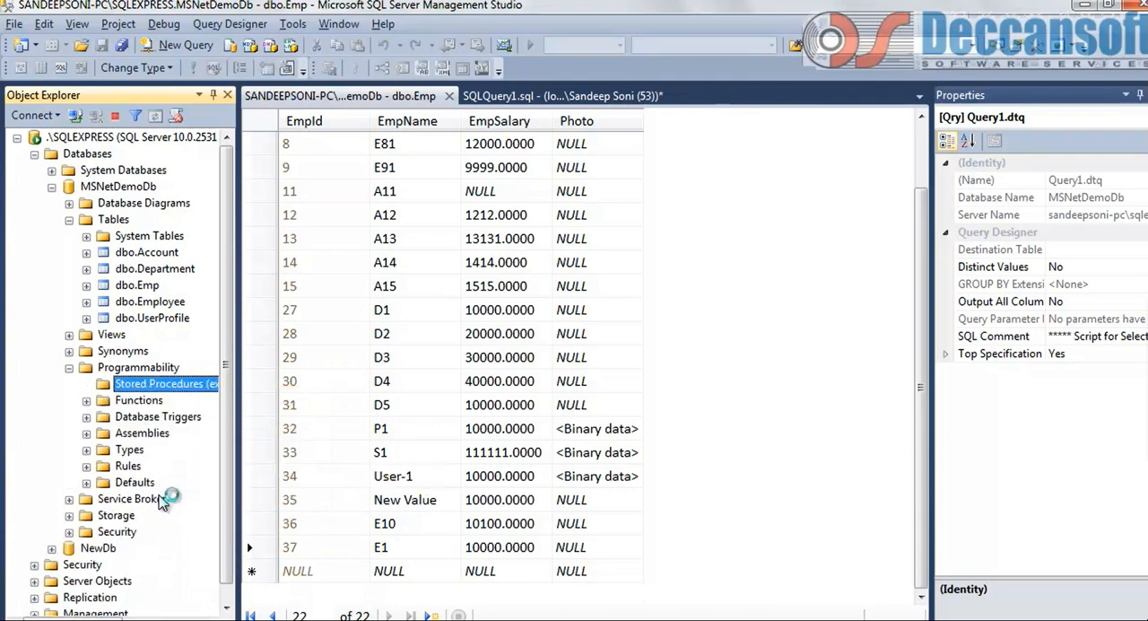
right_click(153, 416)
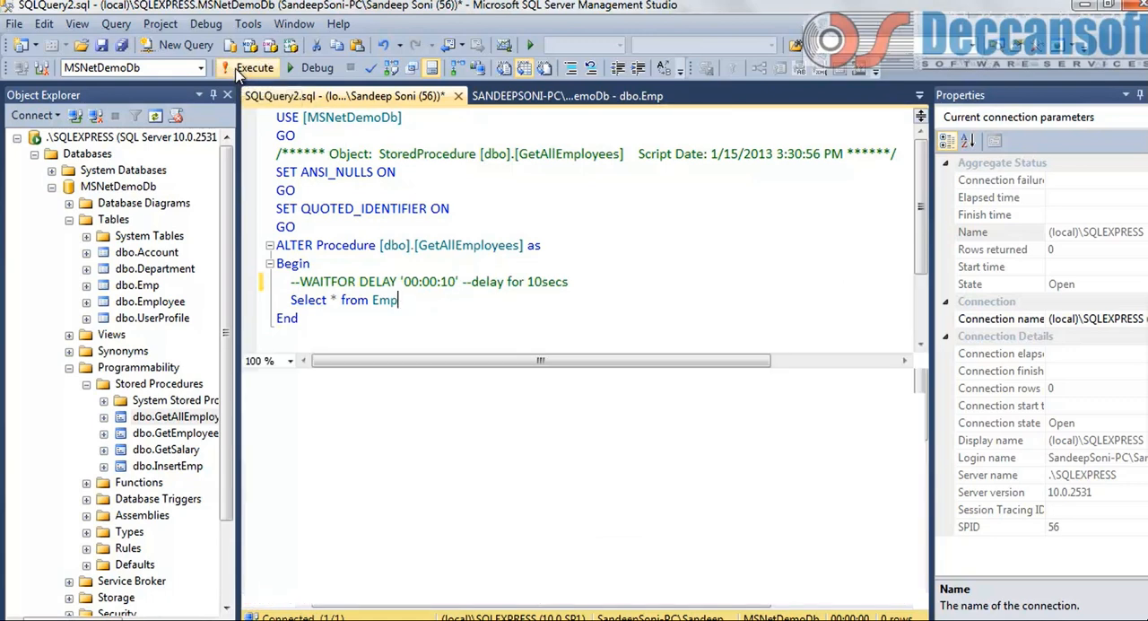
click(255, 67)
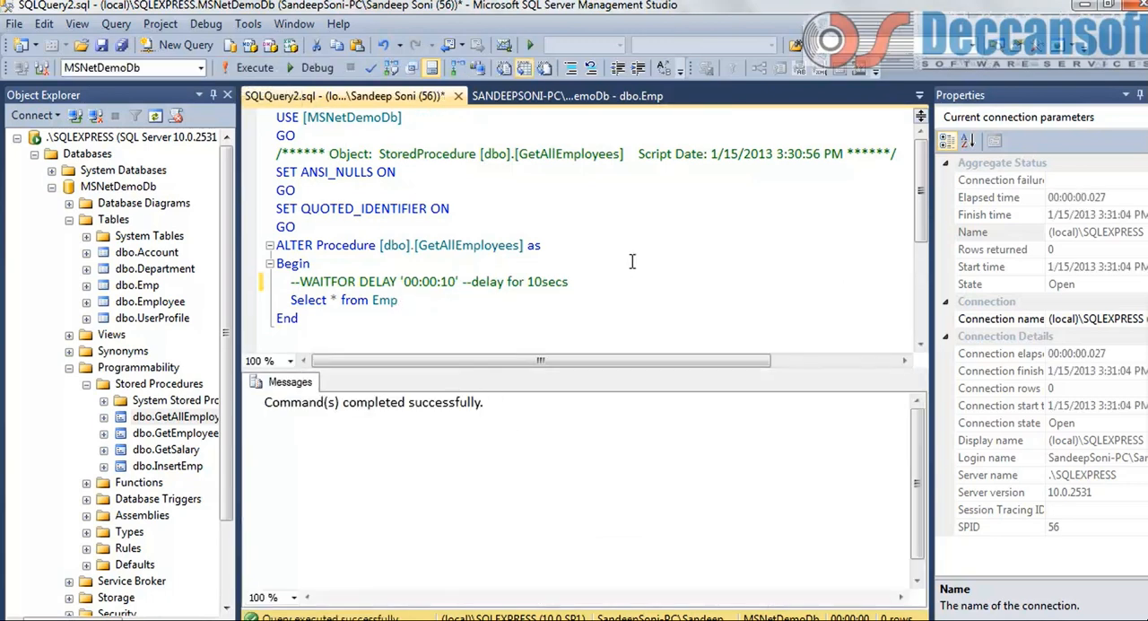
mouse_move(407, 581)
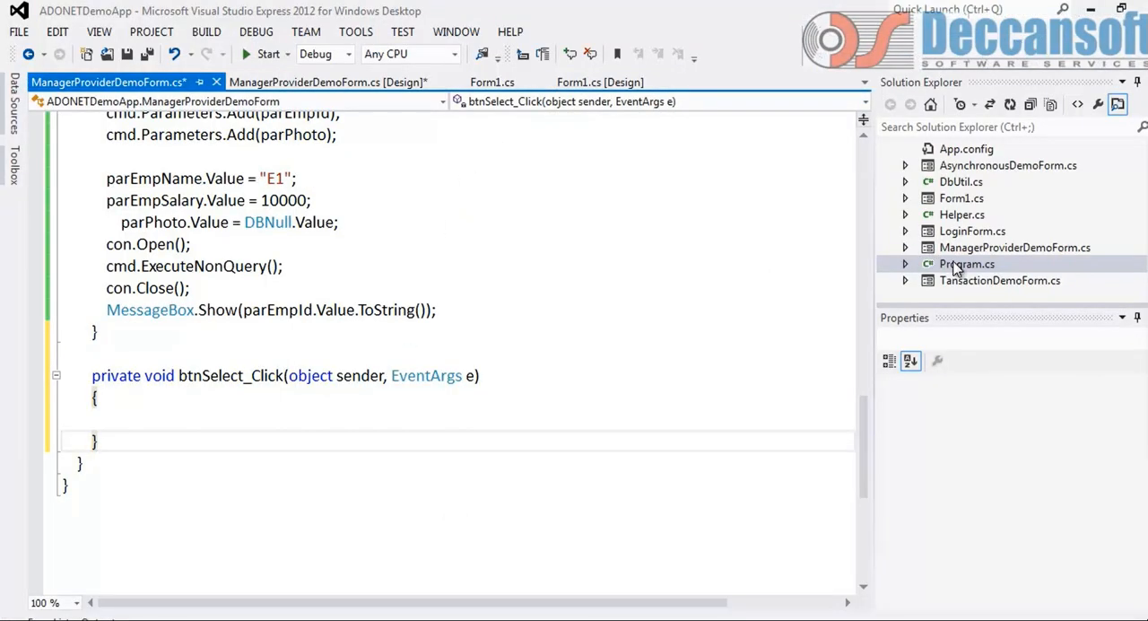
Step: Copy the Sync Execution handler's SqlDataReader code from AsynchronousDemoForm into btnSelect_Click
scroll(up, 3)
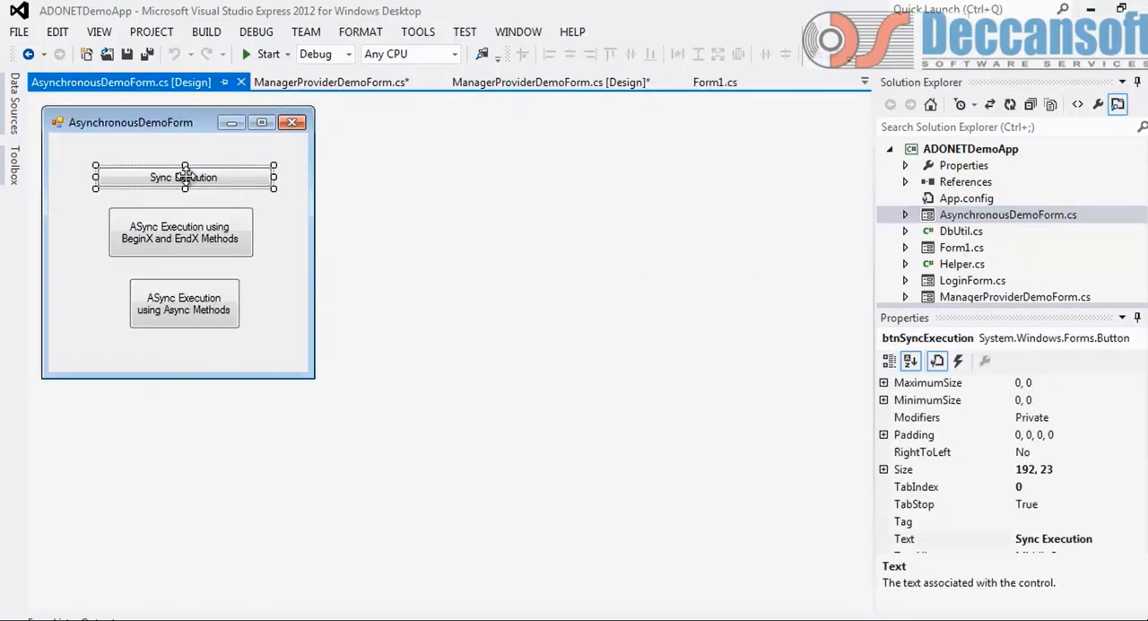
double_click(183, 176)
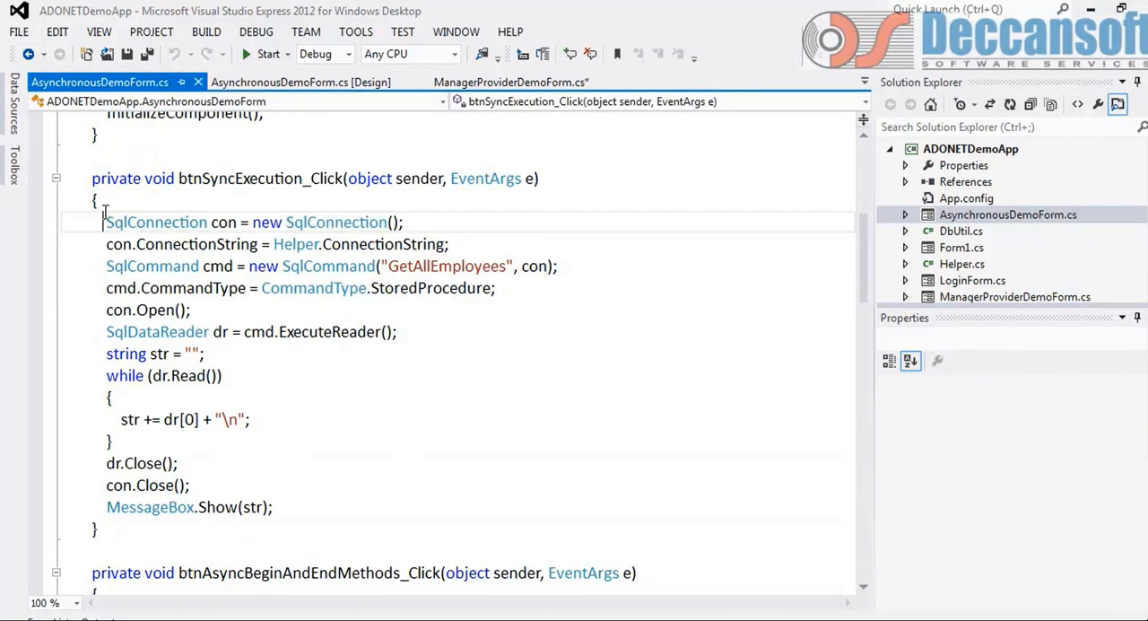
drag(106, 222, 272, 507)
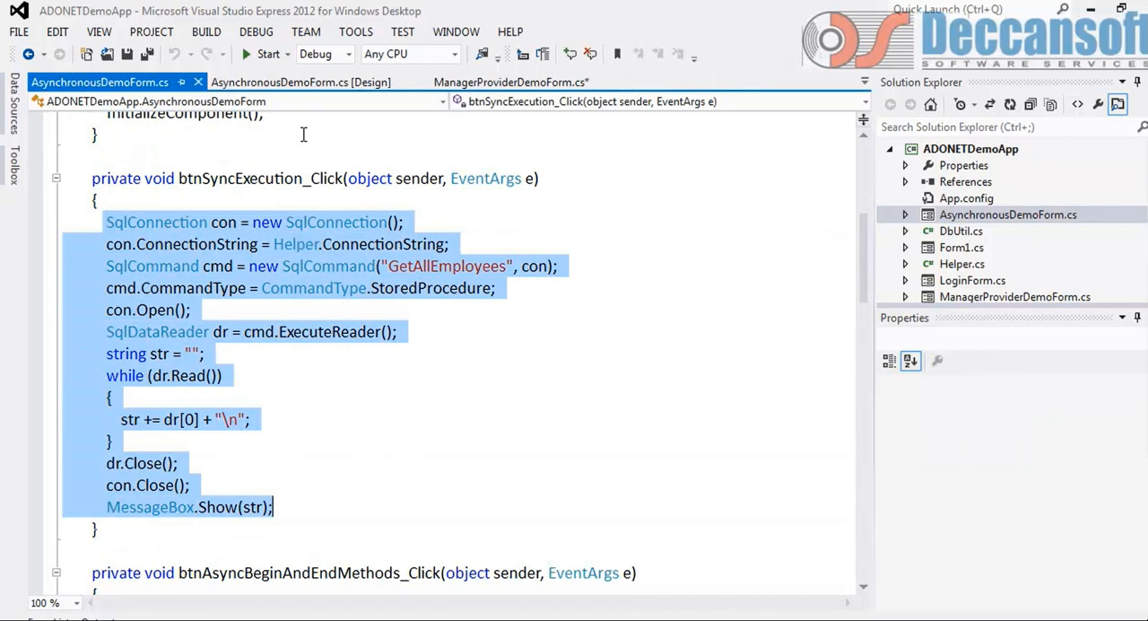
click(511, 82)
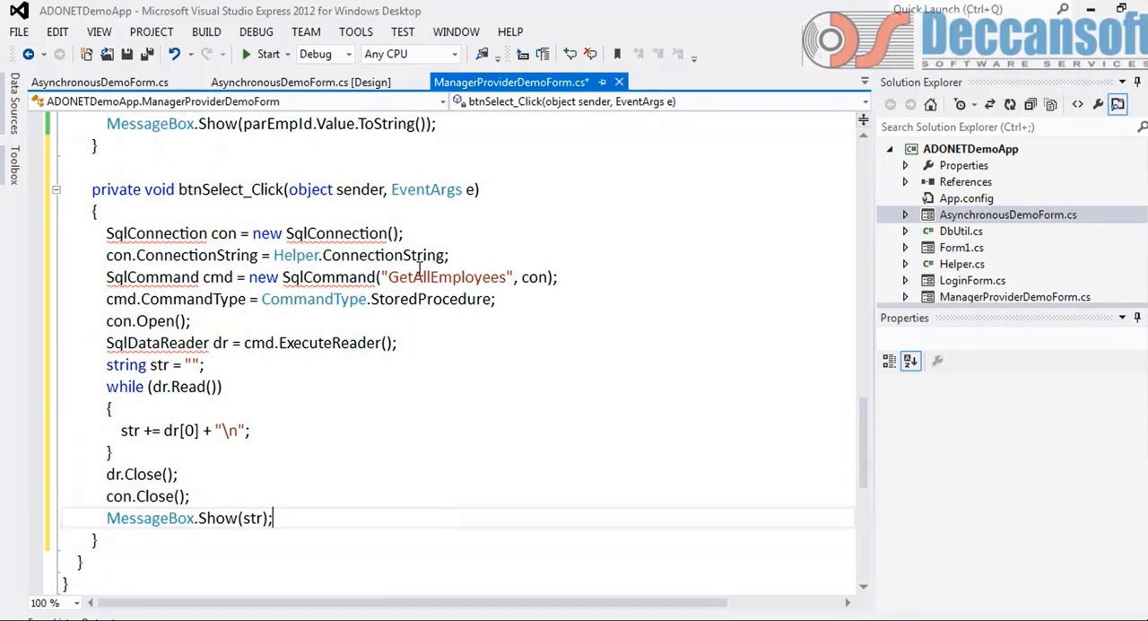
Step: Rewrite btnSelect_Click with DbProviderFactories.GetFactory("System.Data.SqlClient"), fac.CreateConnection/CreateCommand and IDataReader
click(131, 233)
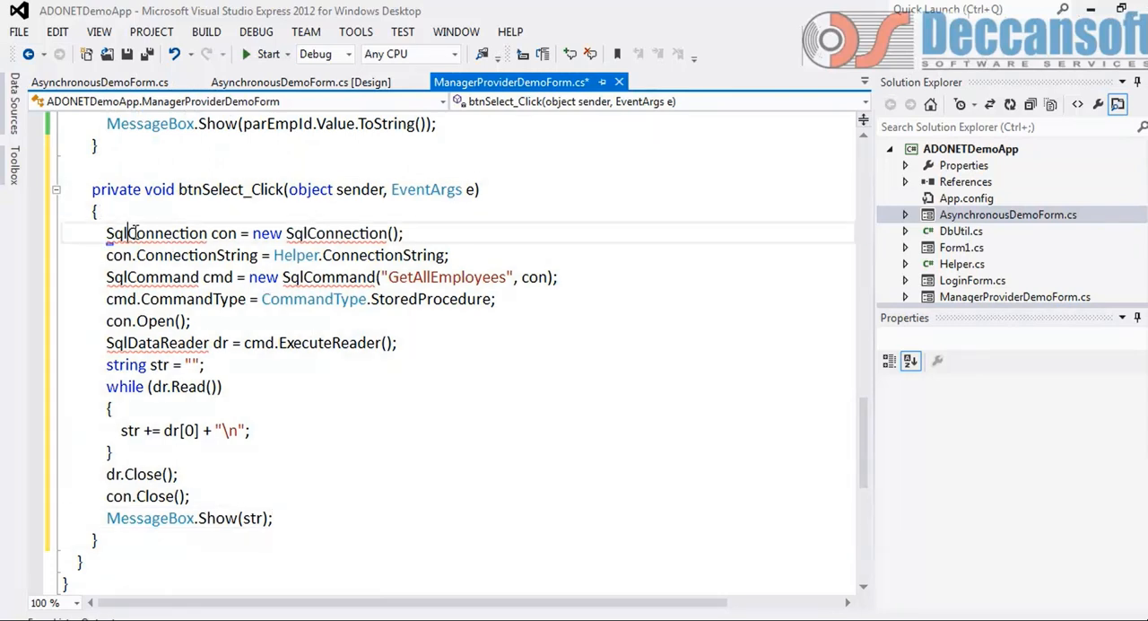
double_click(156, 233)
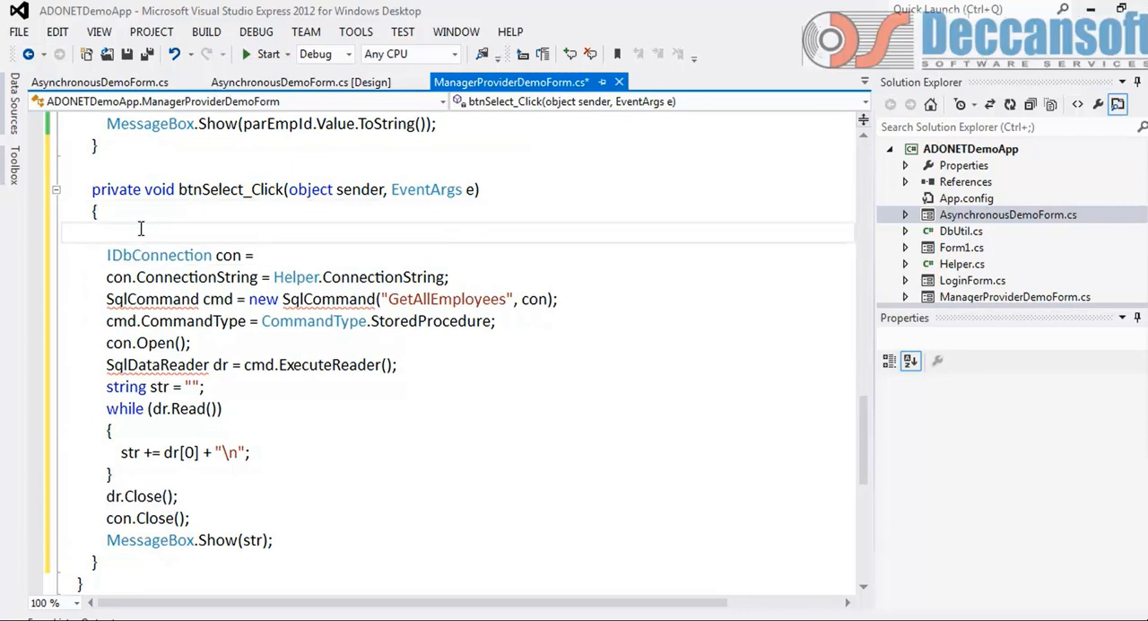
text(DbProviderFactory fac =)
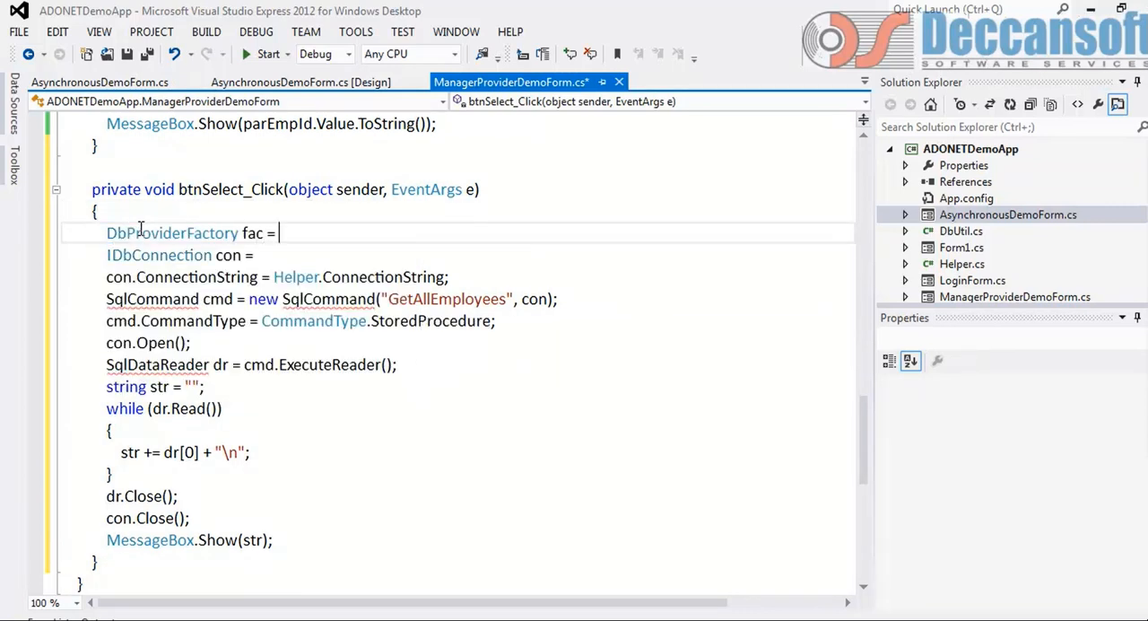
text(Db)
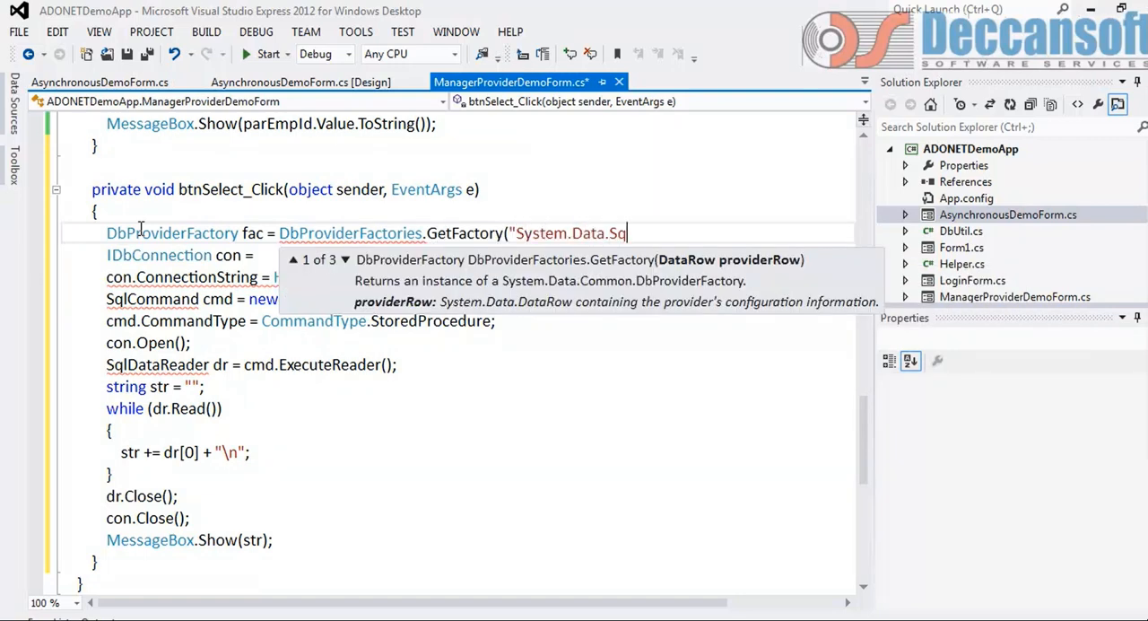
text(lClient");)
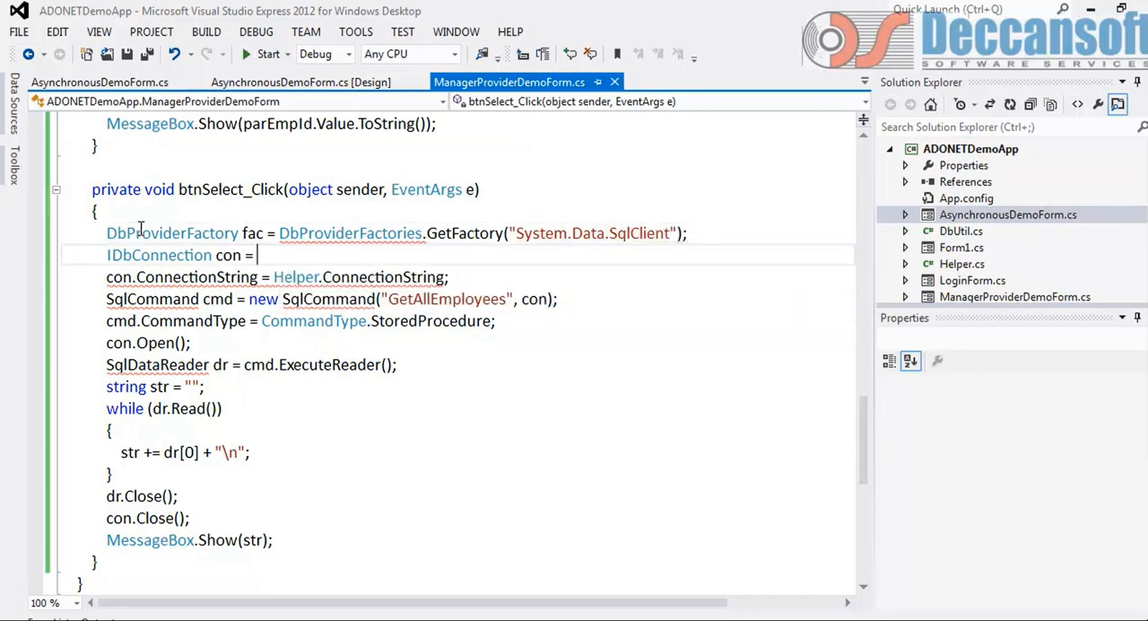
text(fac.CreateConnection();)
click(333, 298)
text(IDbCommand cmd = cmd.CreateCommand()
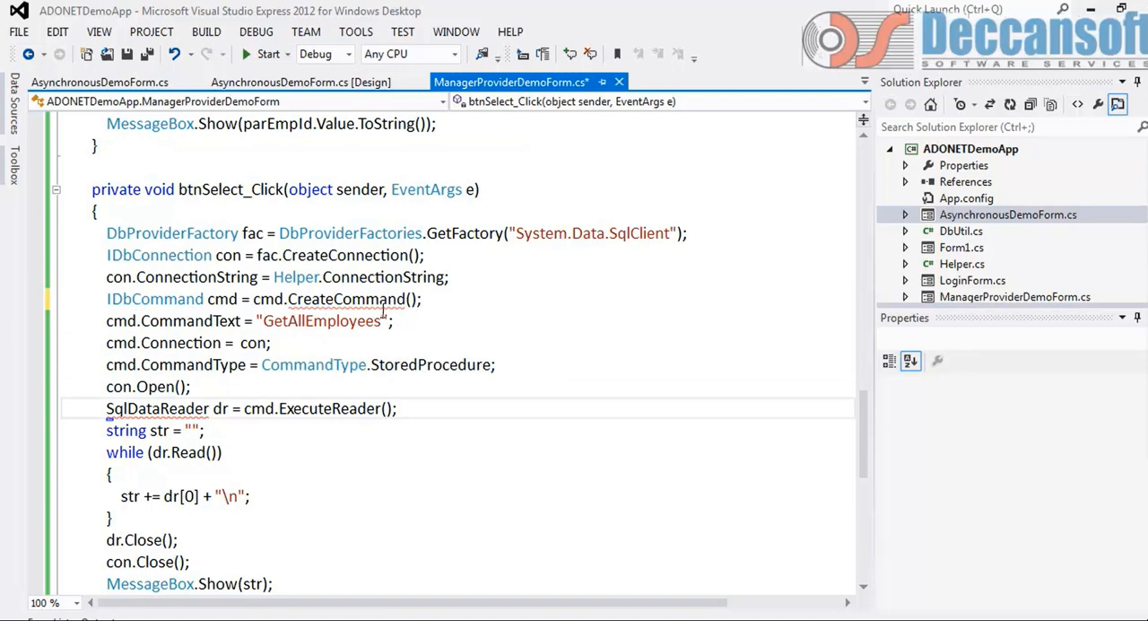
mouse_move(359, 299)
text(fa)
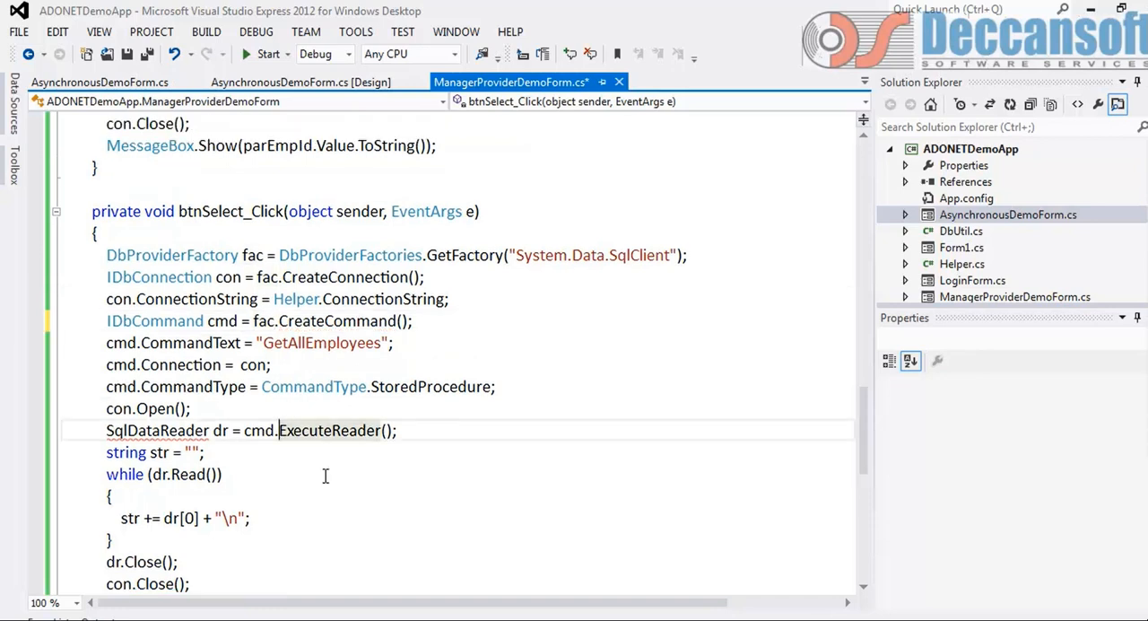
mouse_move(329, 430)
text(I)
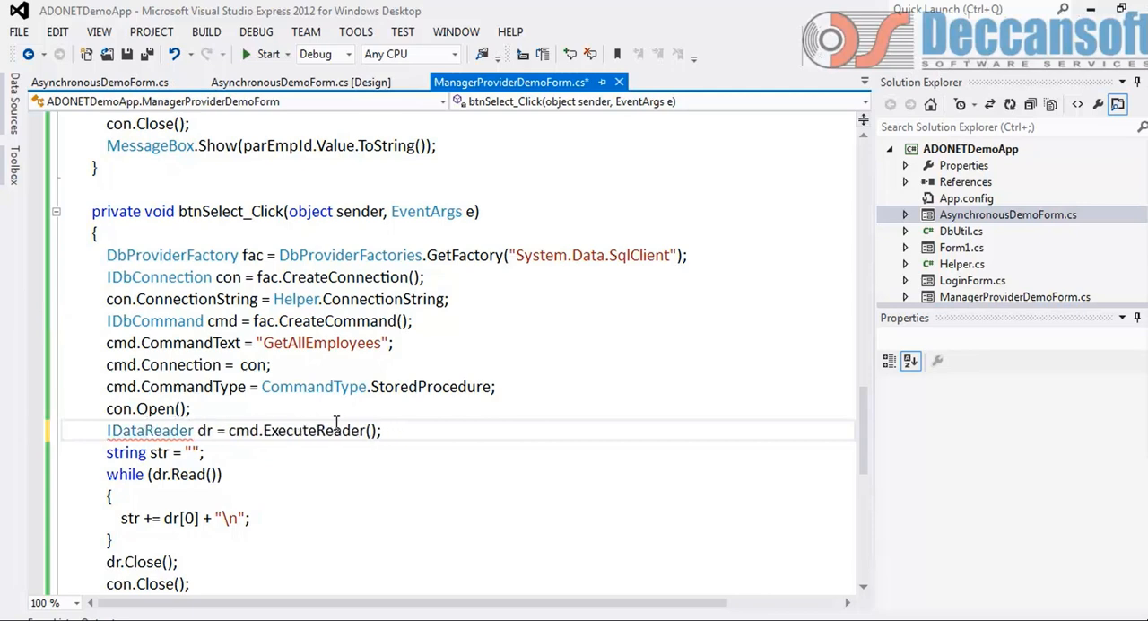
scroll(down, 3)
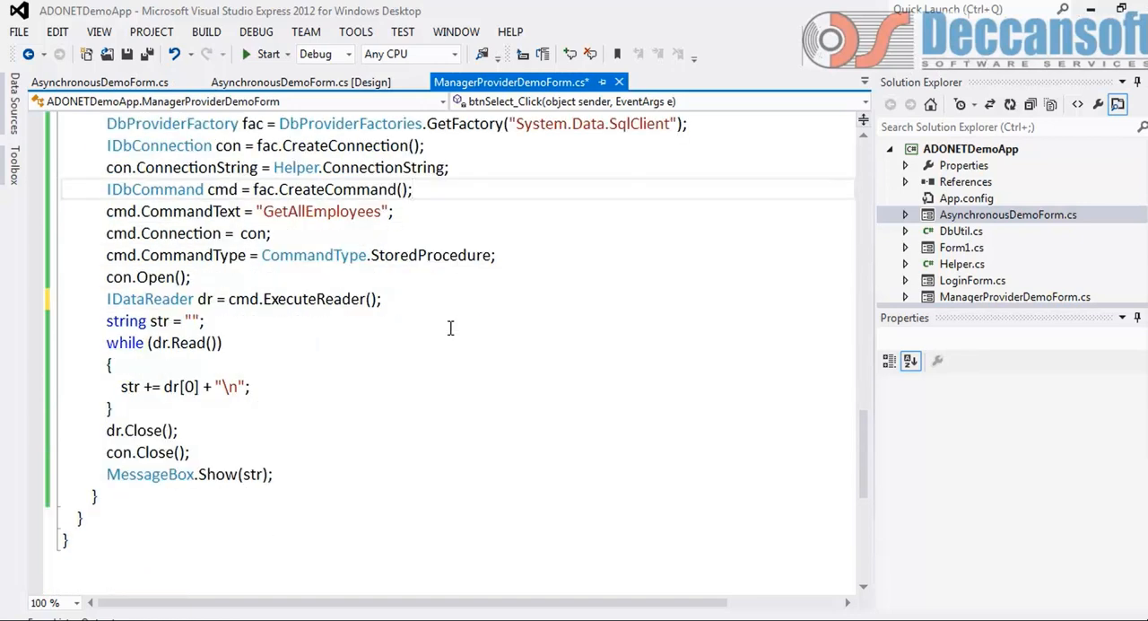
scroll(up, 3)
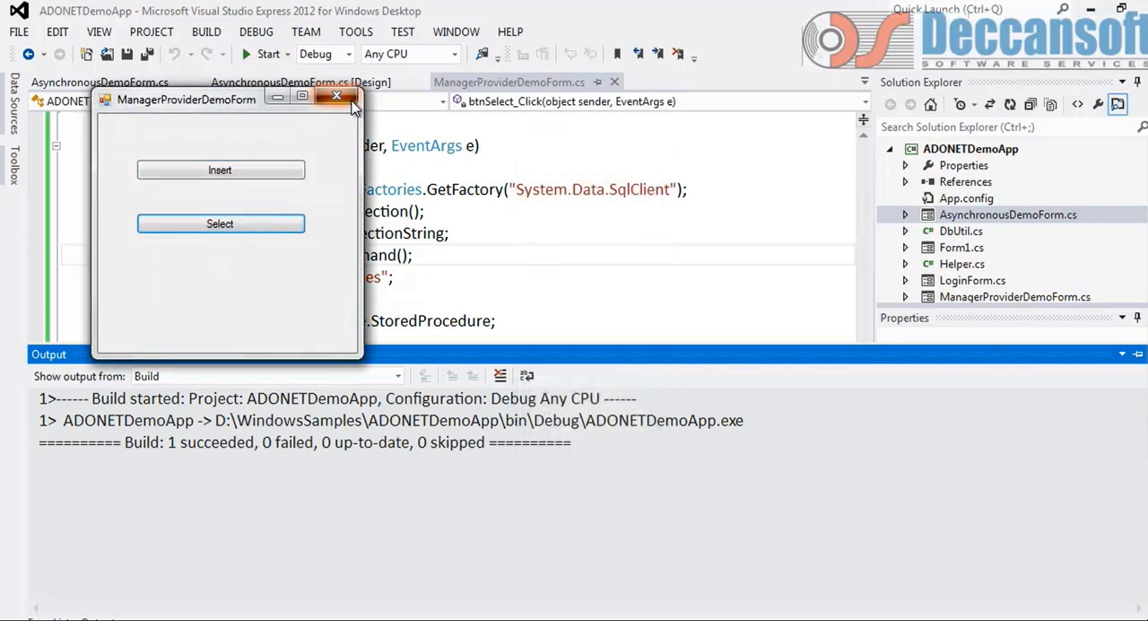
Step: Run the demo form with Insert and Select, then close it after a successful build
click(336, 96)
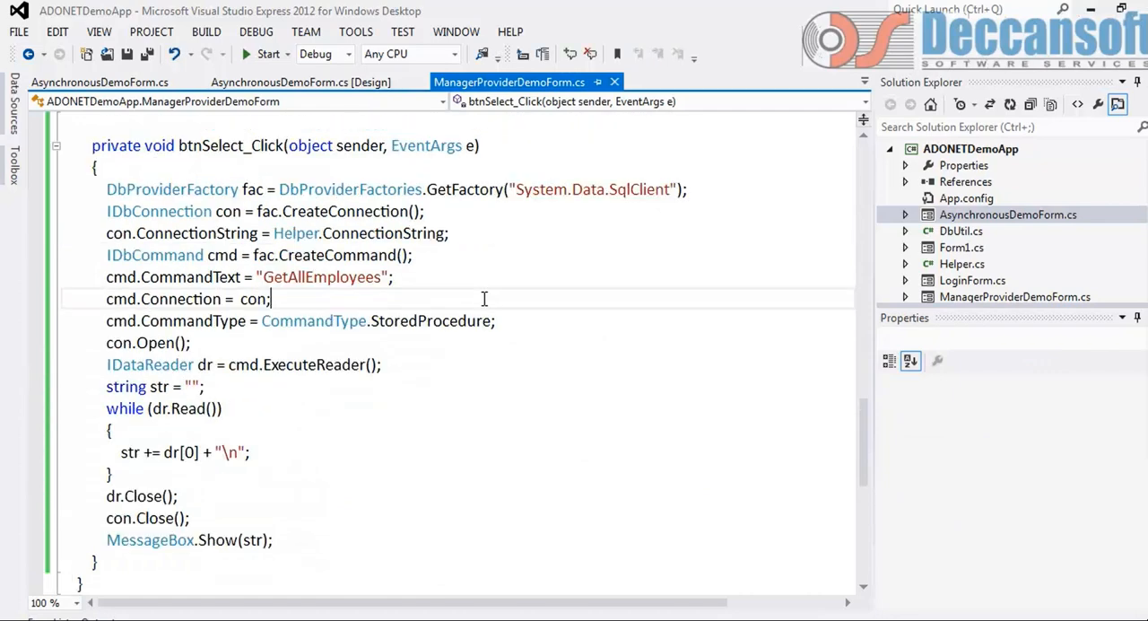
scroll(up, 3)
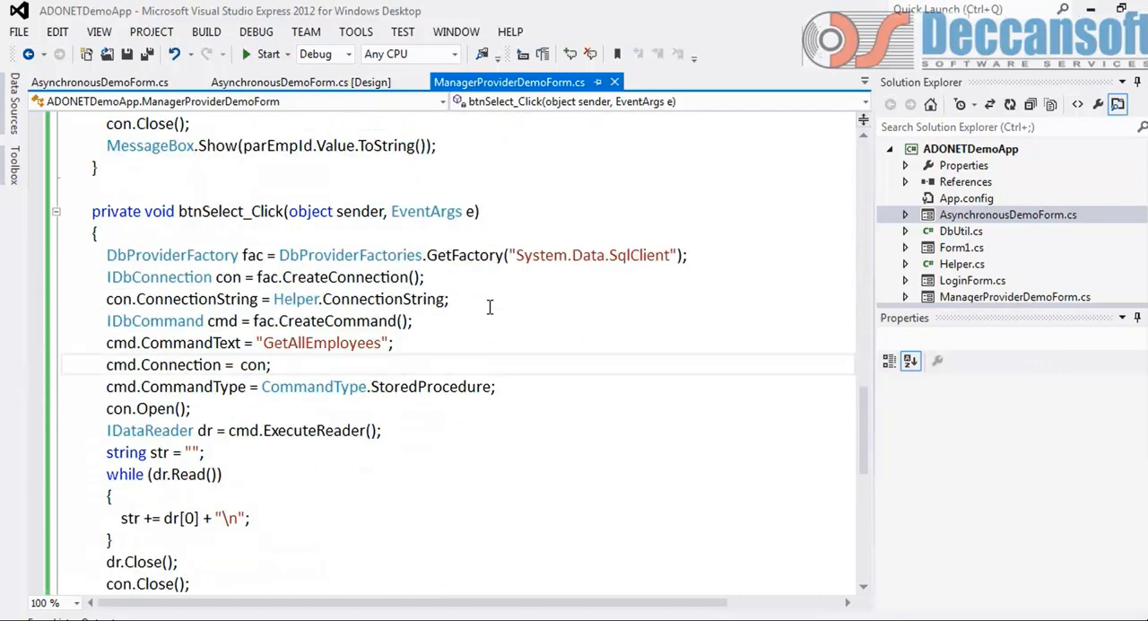
scroll(down, 3)
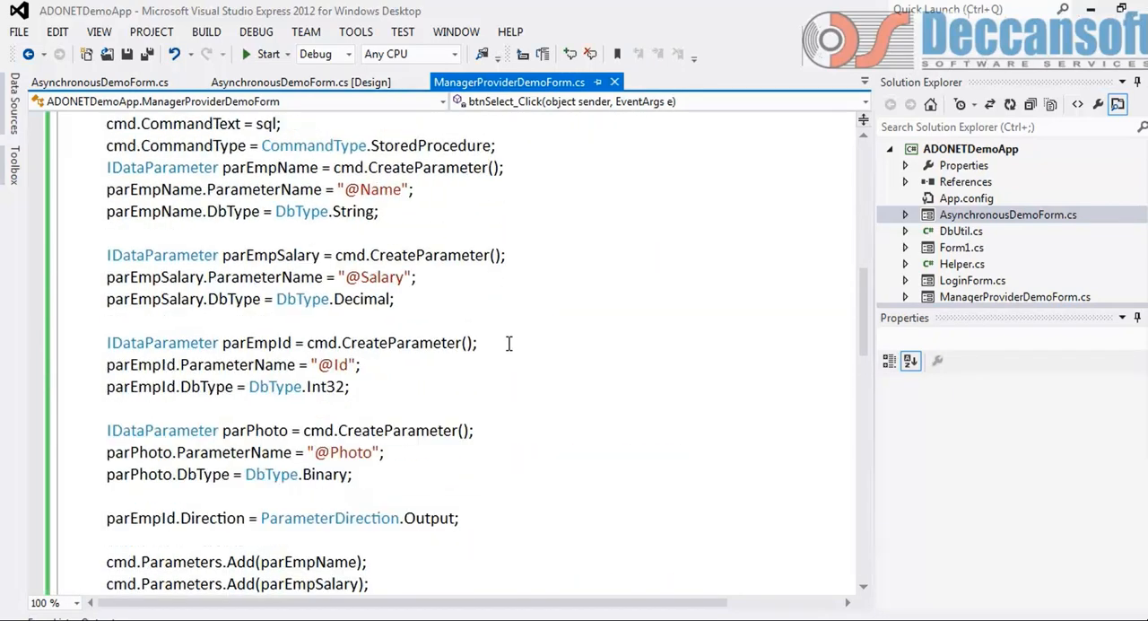
scroll(up, 3)
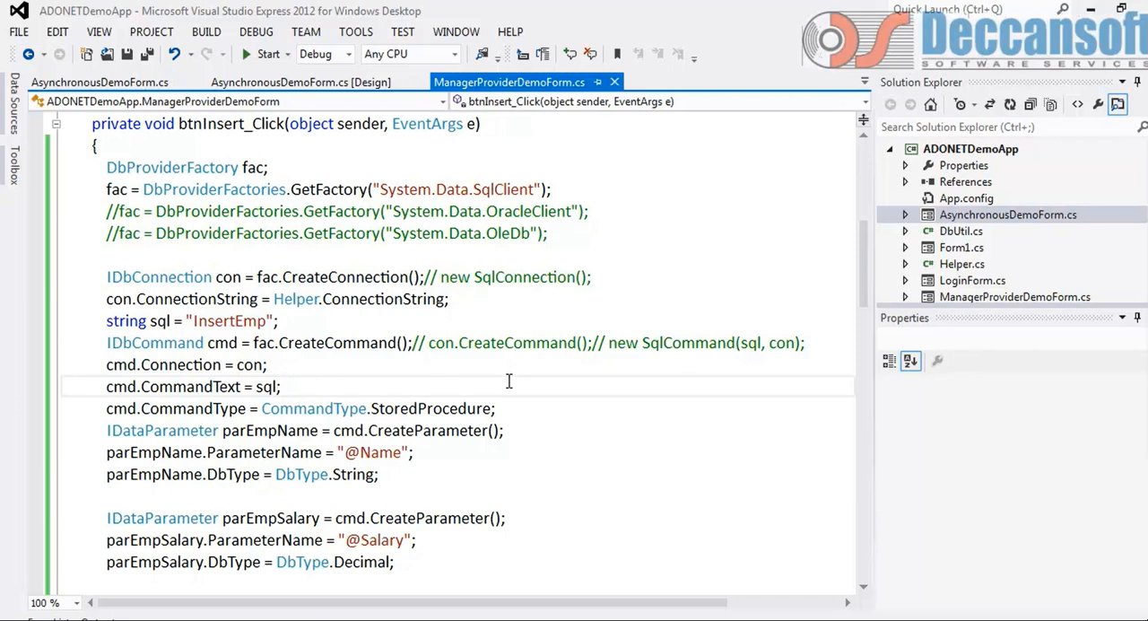
Step: Review btnInsert_Click's factory-created command and typed parameters for provider-neutral code
click(280, 386)
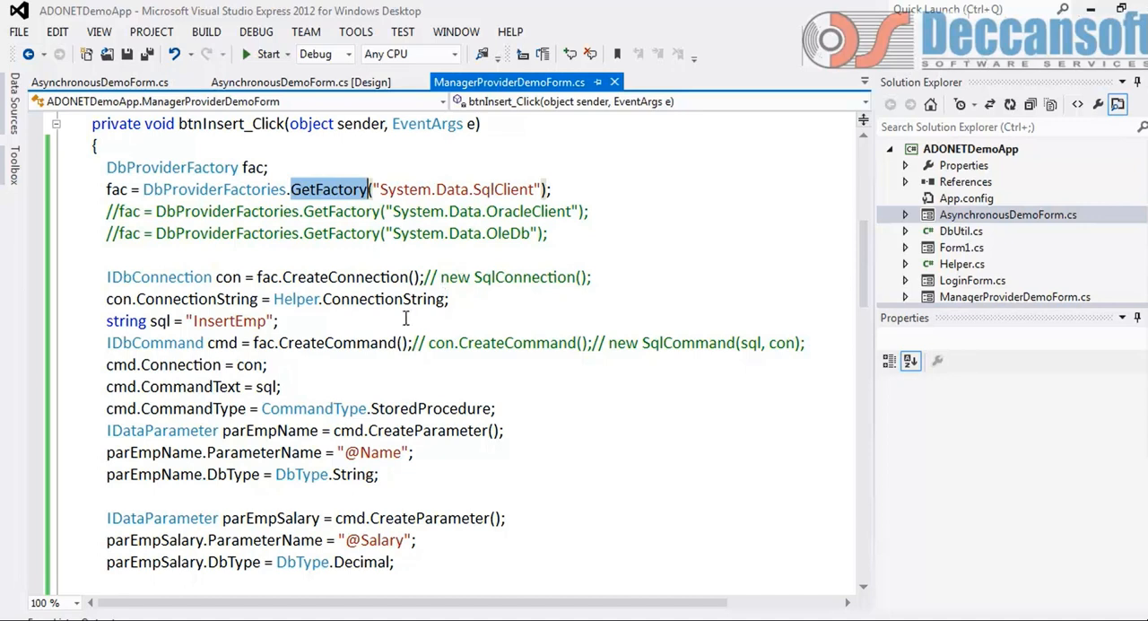
scroll(down, 3)
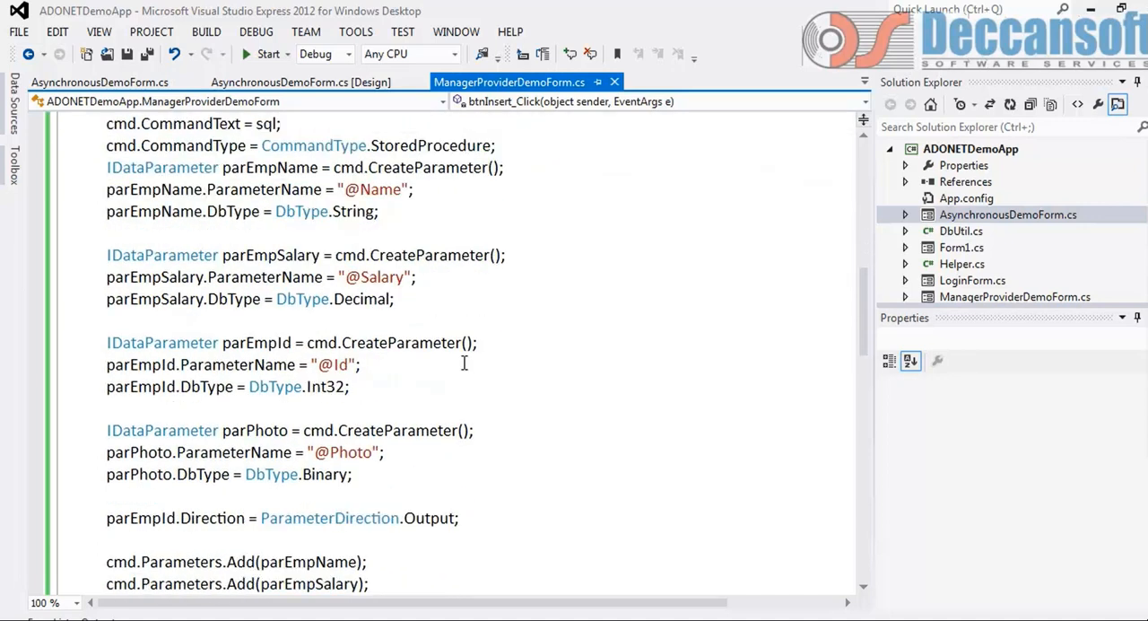
scroll(down, 3)
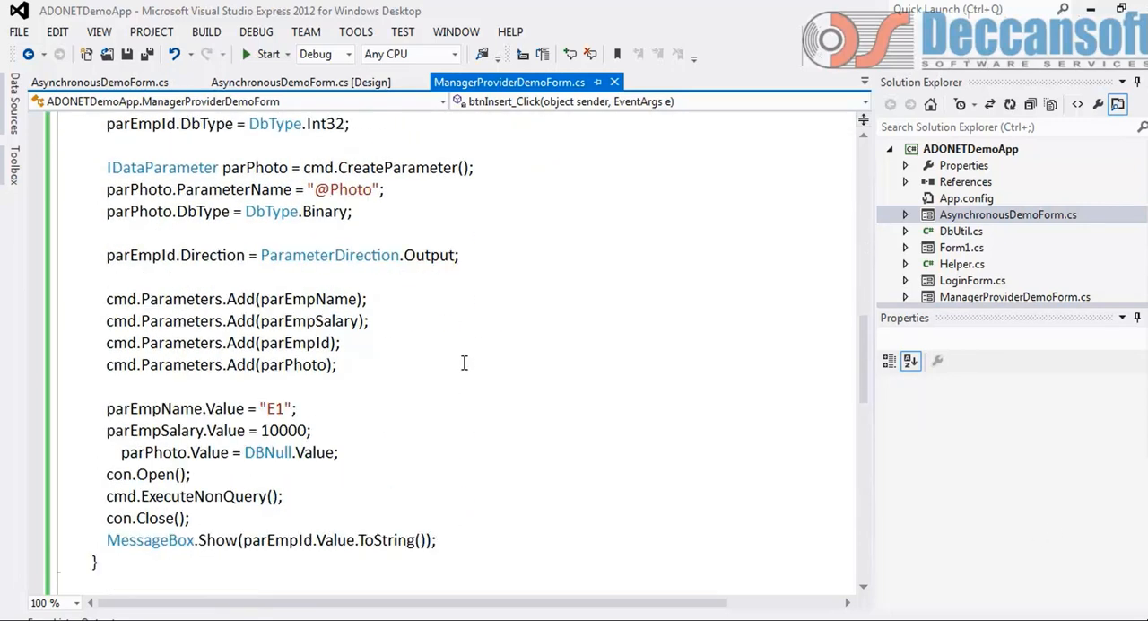
scroll(up, 3)
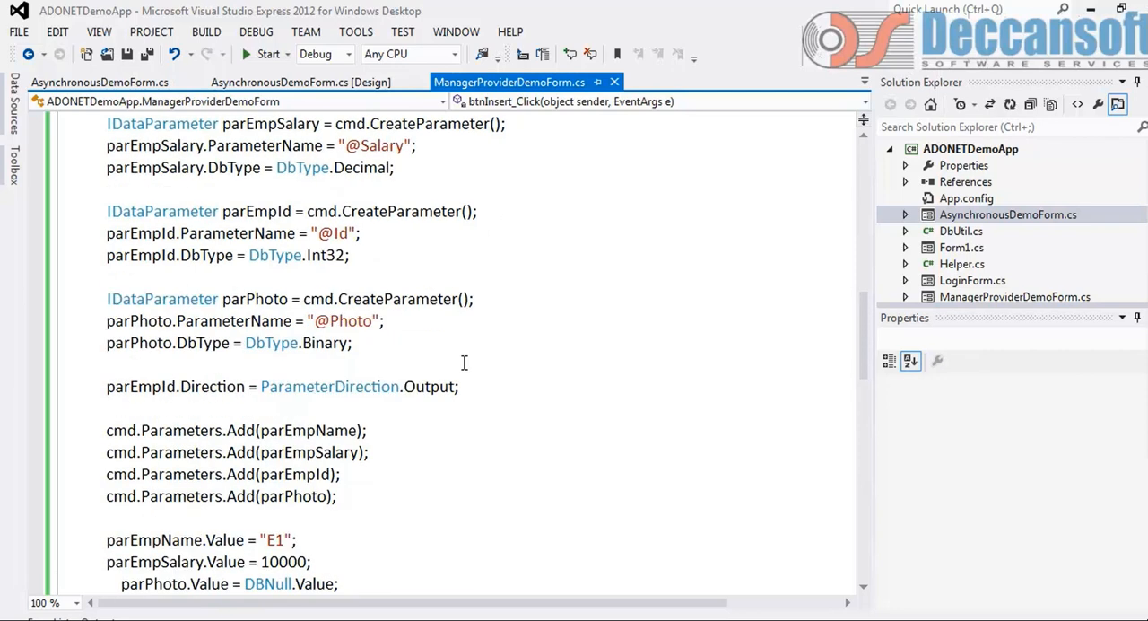